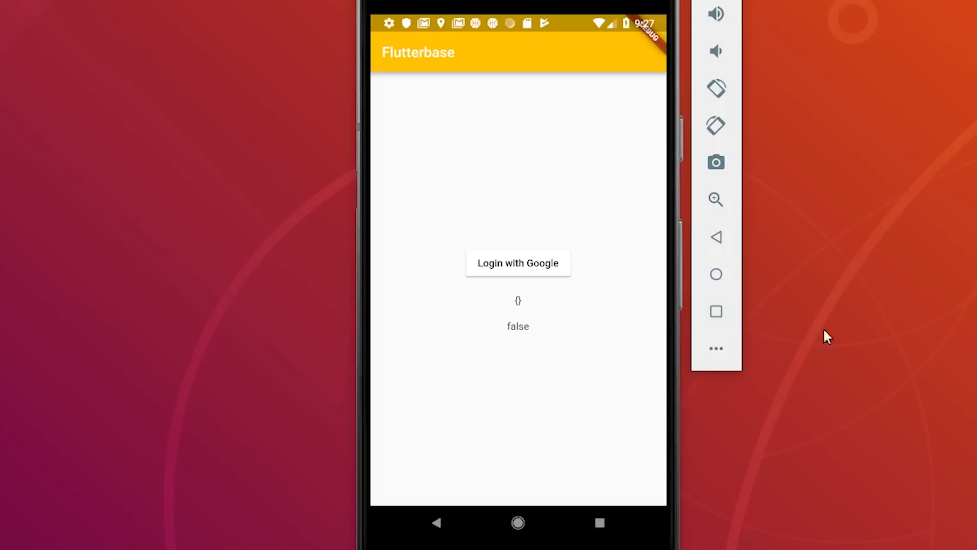
Sign in with Google in the Flutterbase app and pick the account to show profile details
click(517, 262)
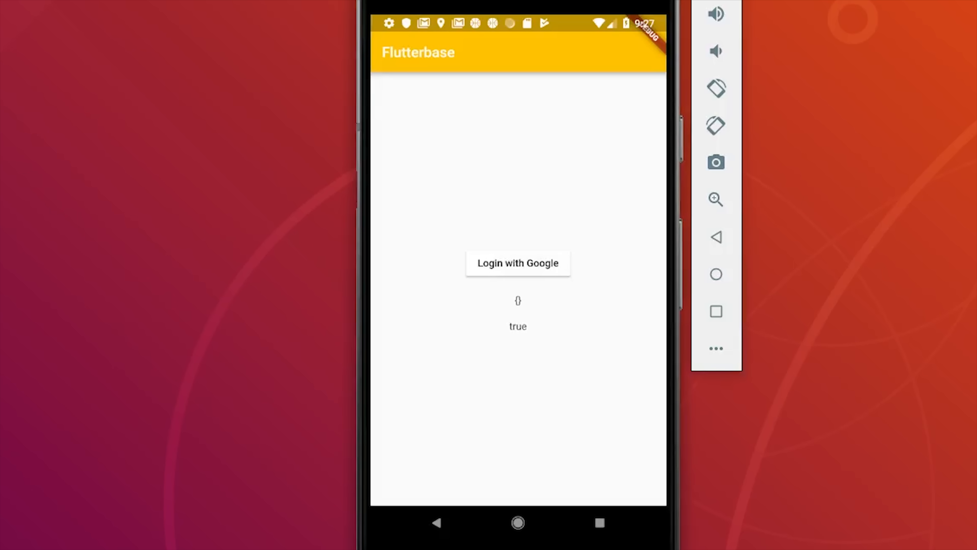
click(517, 263)
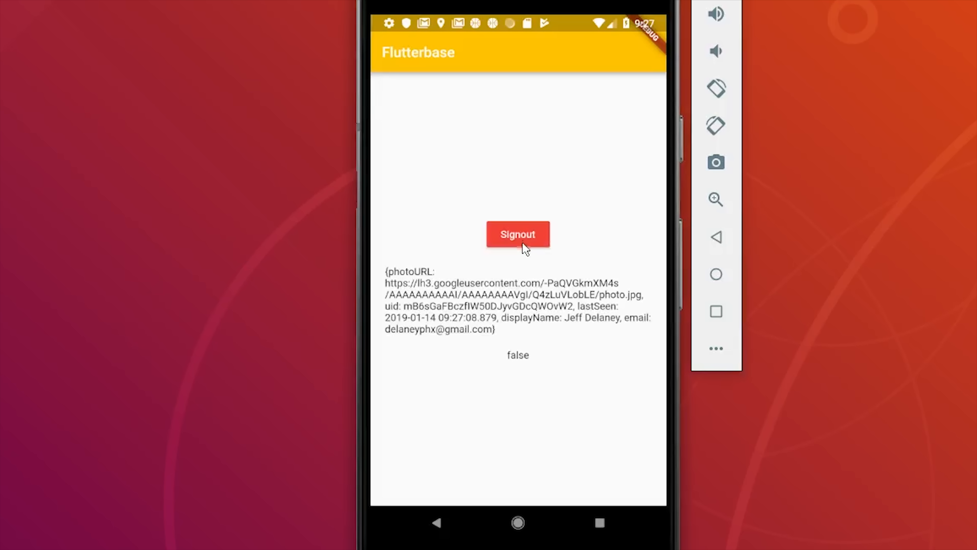
click(518, 234)
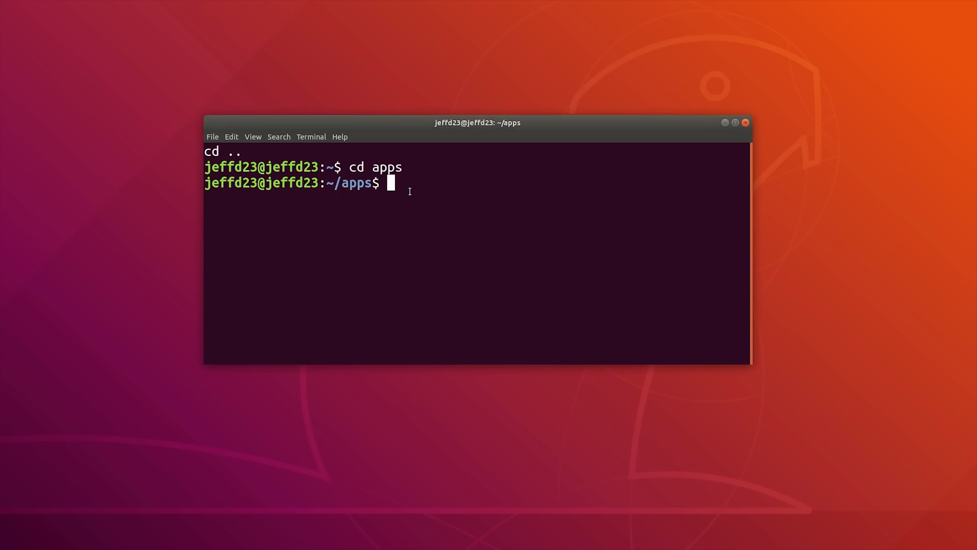
Start the flutter create command from the apps directory
text(flutter c)
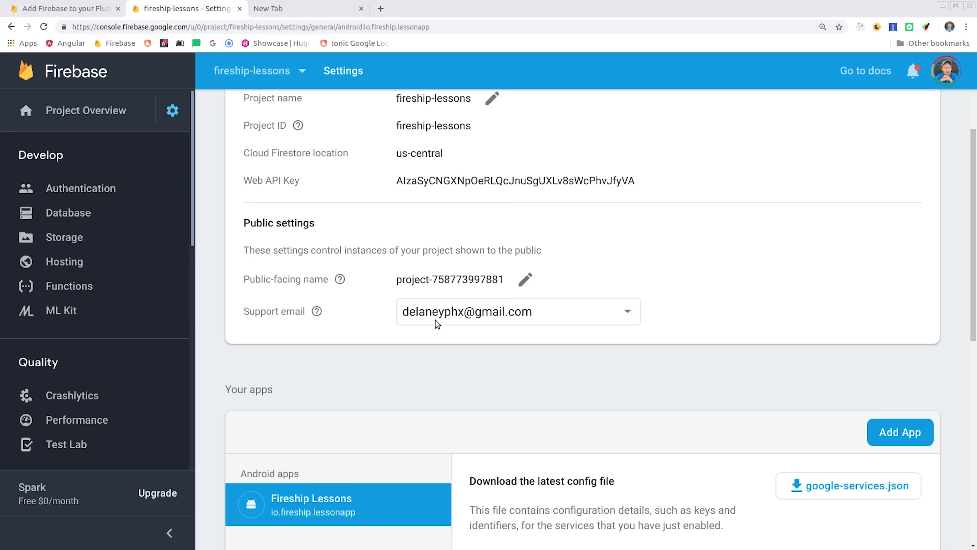
Add a new Android app to the fireship-lessons Firebase project
click(899, 432)
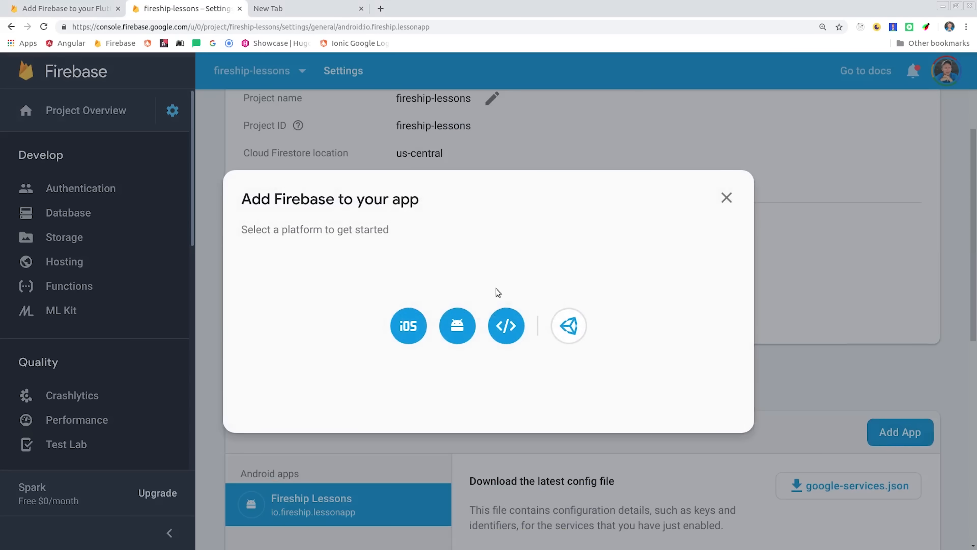
click(409, 325)
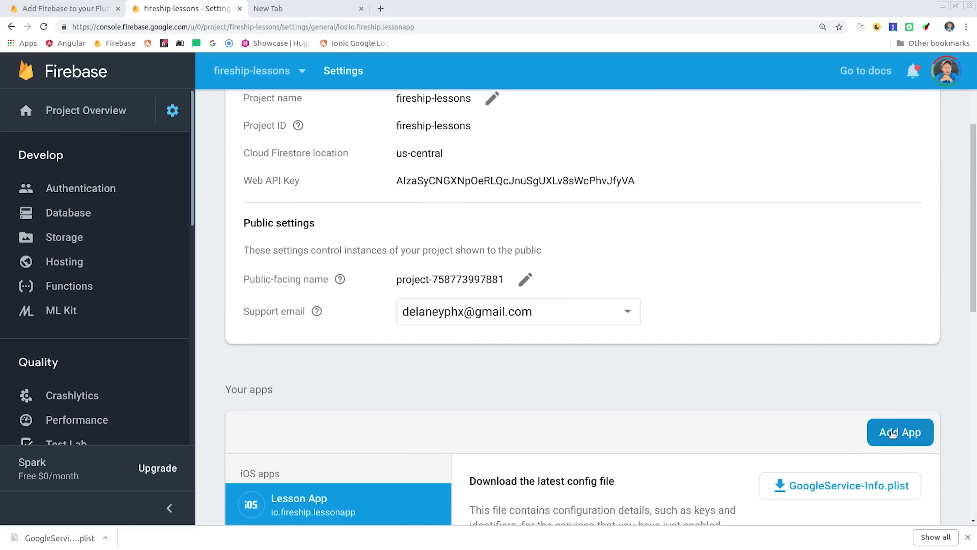
click(901, 432)
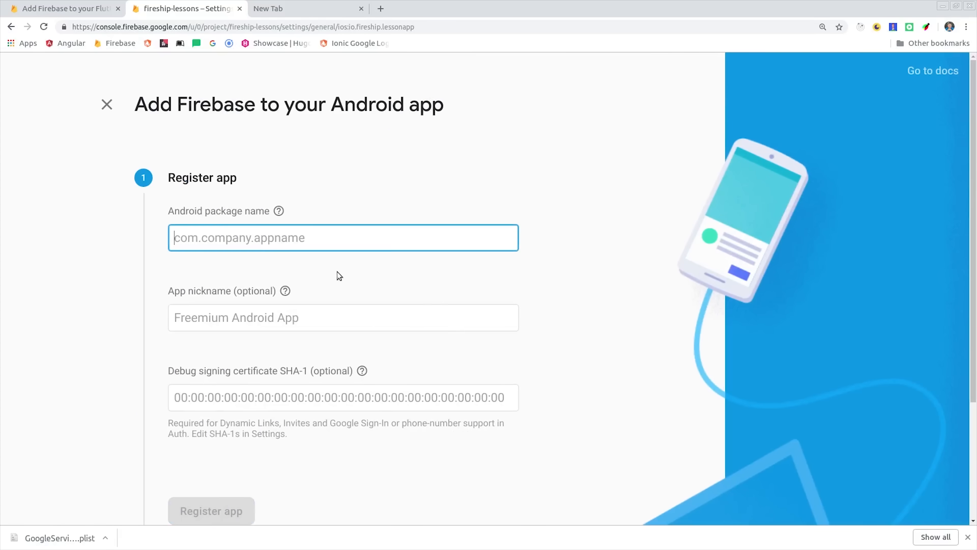
Enter package name io.fireship.lessonapp and nickname Lesson App, ready for the SHA-1 fingerprint
text(io.freship)
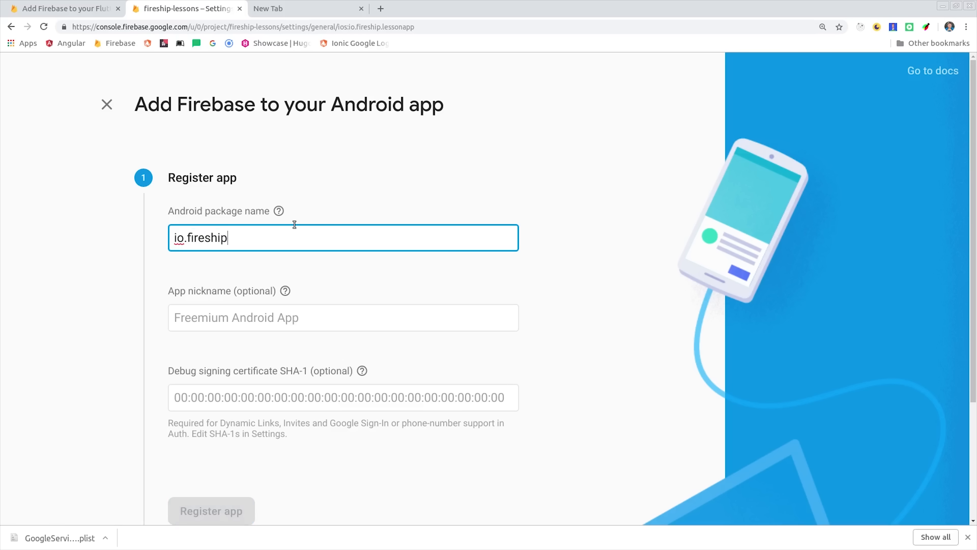
text(.lessonap)
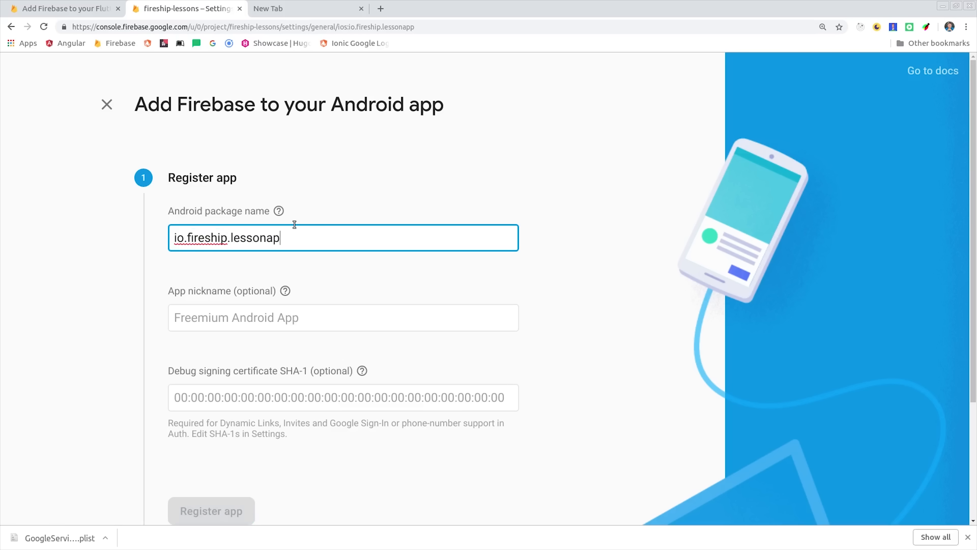
text(L)
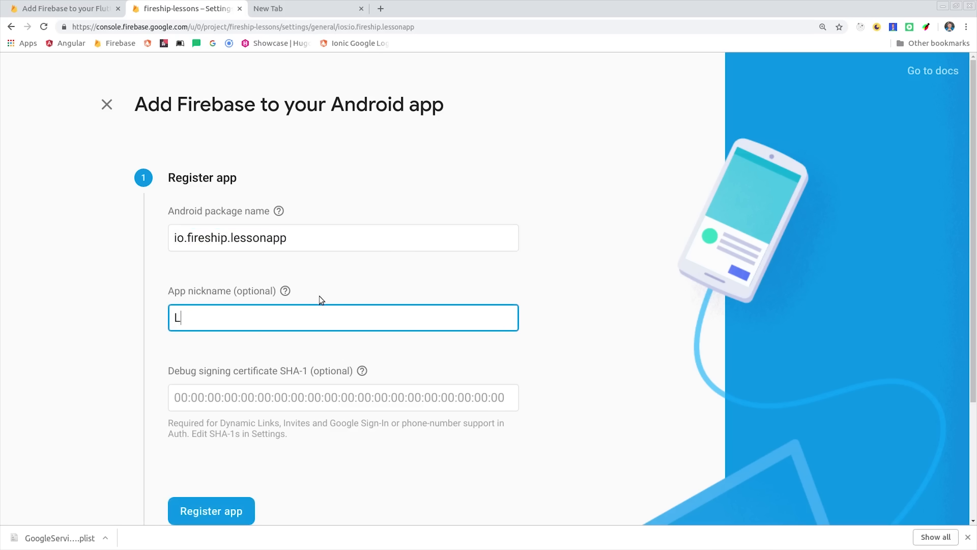
text(esson App)
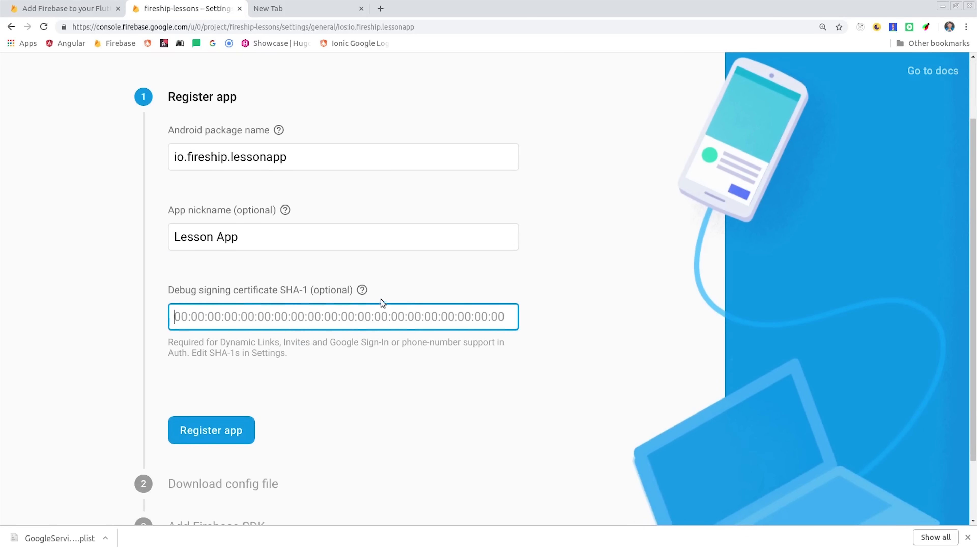
click(306, 8)
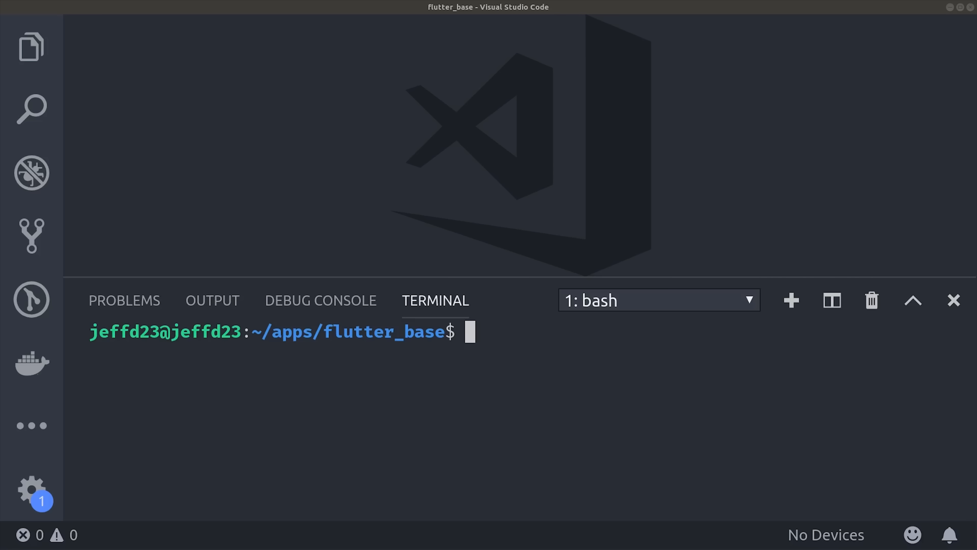
mouse_move(522, 361)
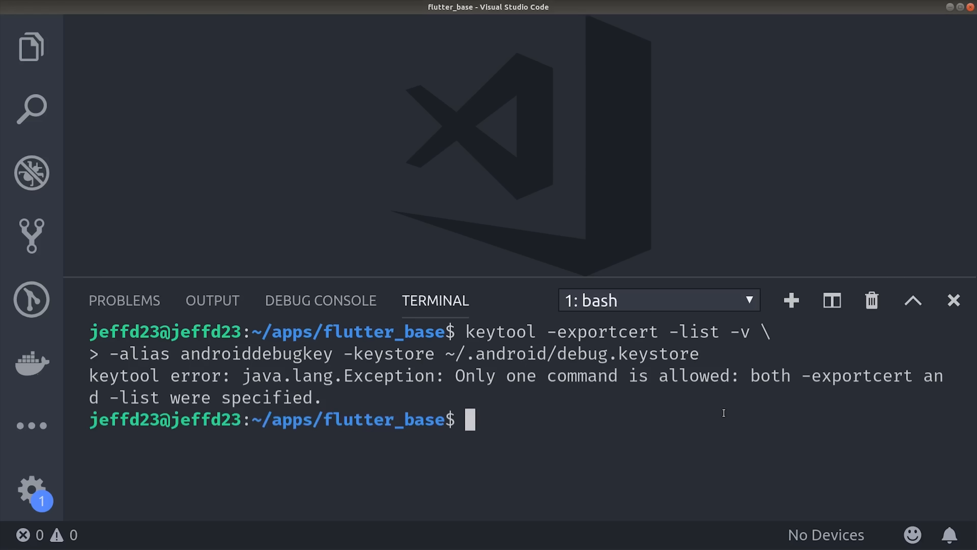
Run keytool -exportcert -list -v -alias androiddebugkey against ~/.android/debug.keystore
text(keytool -exportcert -list -v -alias androiddebugkey -keystore ~/.android/debug.keystore)
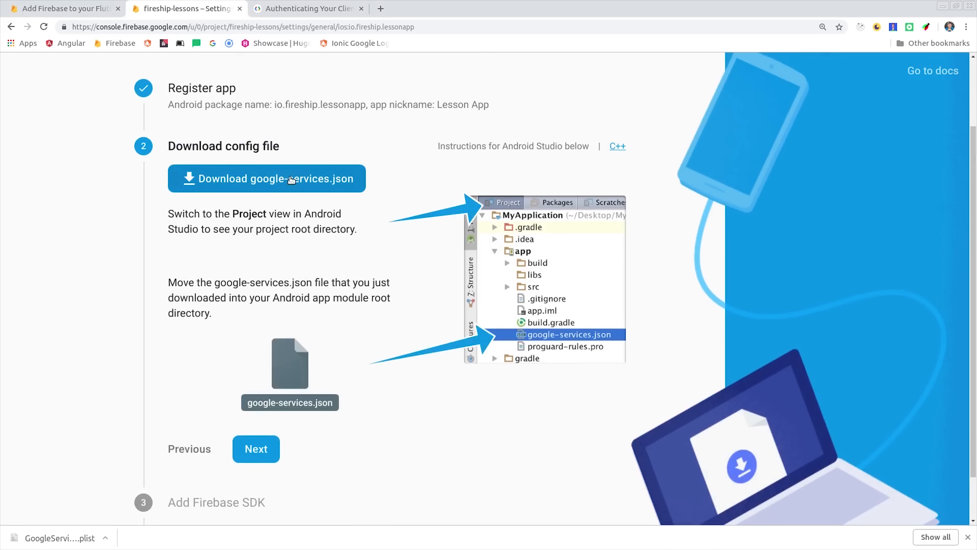
Download google-services.json and save it into flutter_base/android/app
click(267, 179)
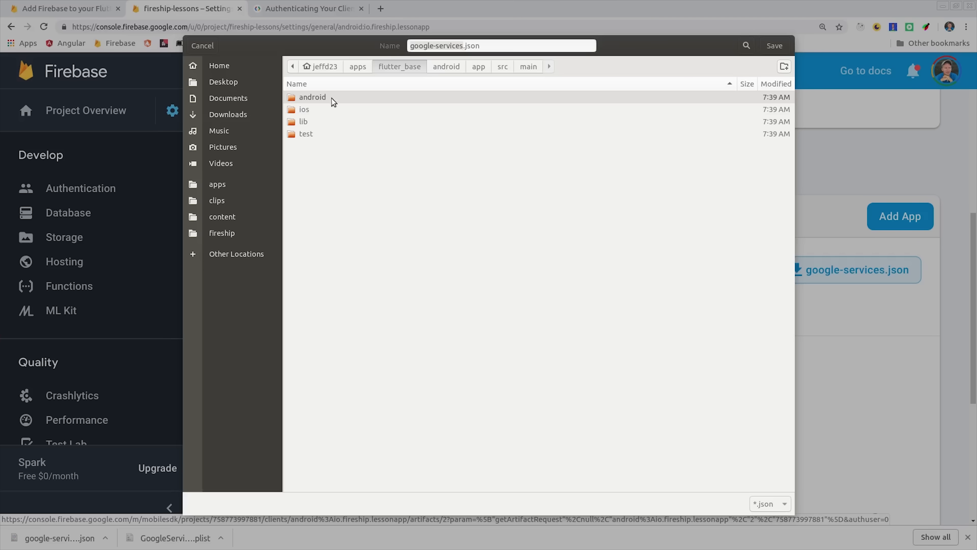
double_click(312, 97)
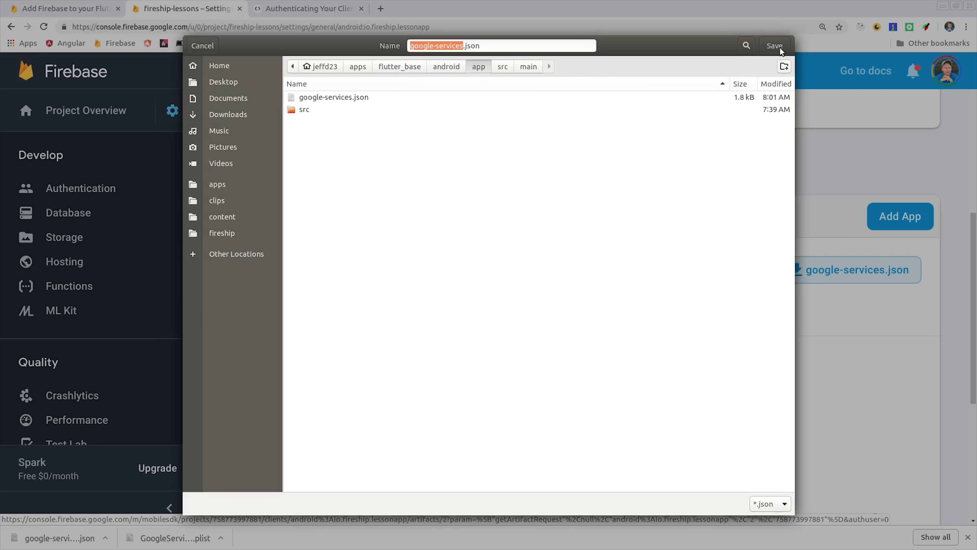
click(775, 45)
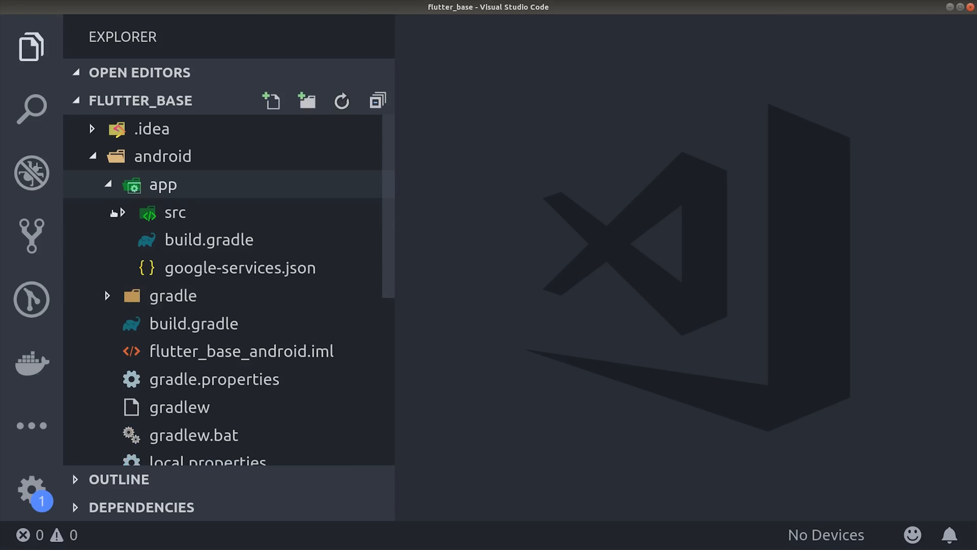
Inspect the applicationId in android/app/build.gradle
click(208, 239)
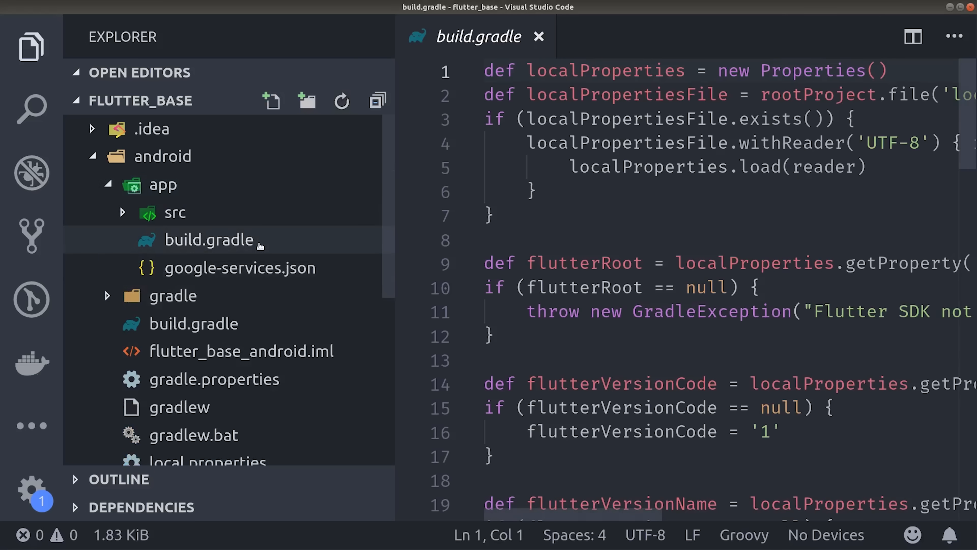
click(32, 46)
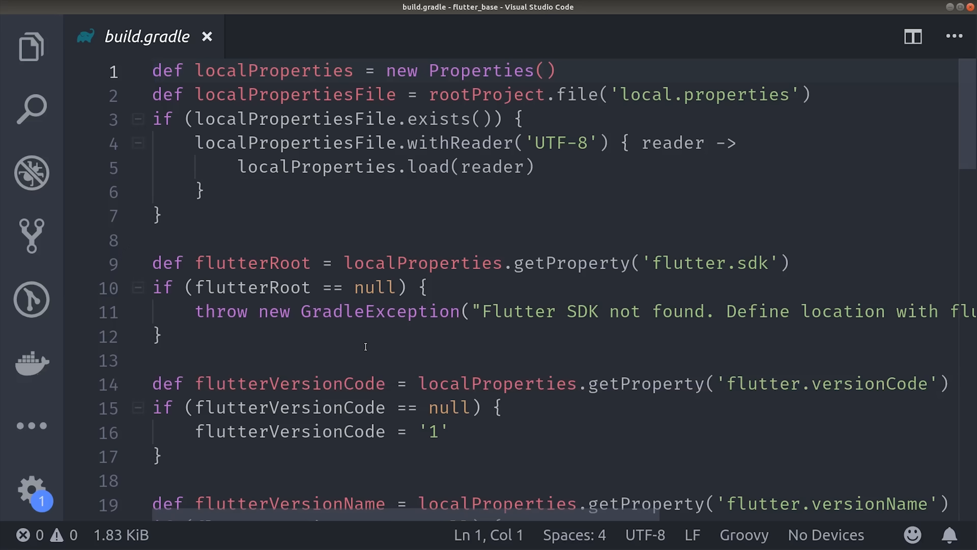
scroll(down, 3)
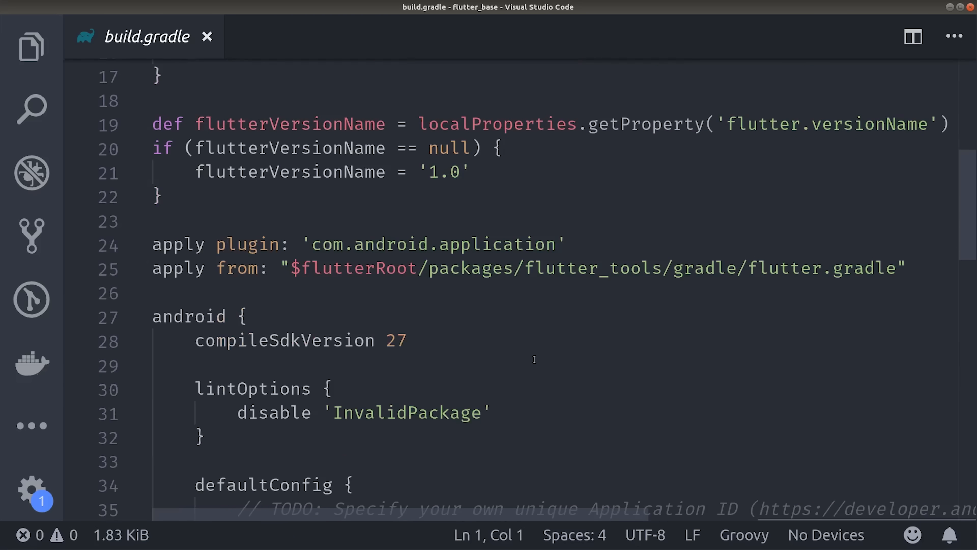
scroll(down, 3)
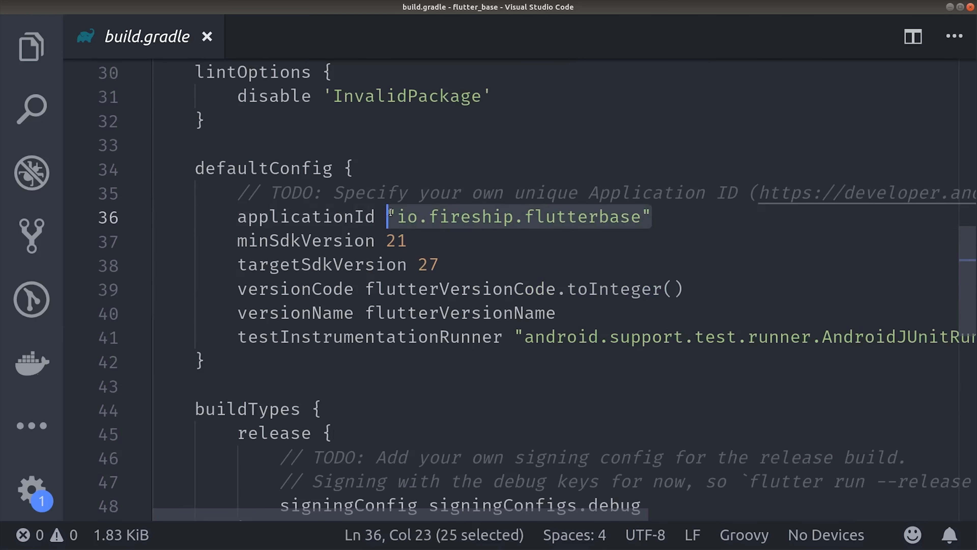
click(396, 240)
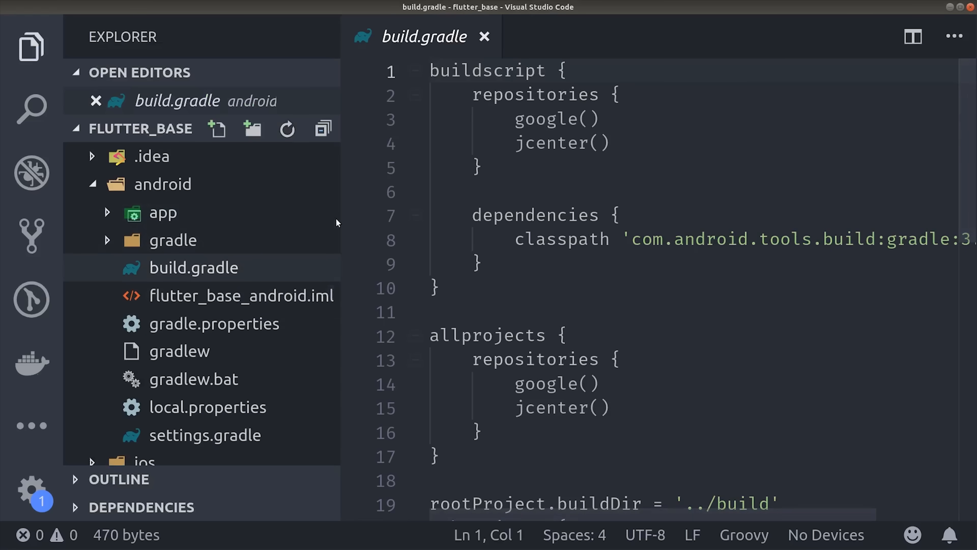
Add classpath 'com.google.gms:google-services:3.2.1' to the project-level build.gradle
click(31, 47)
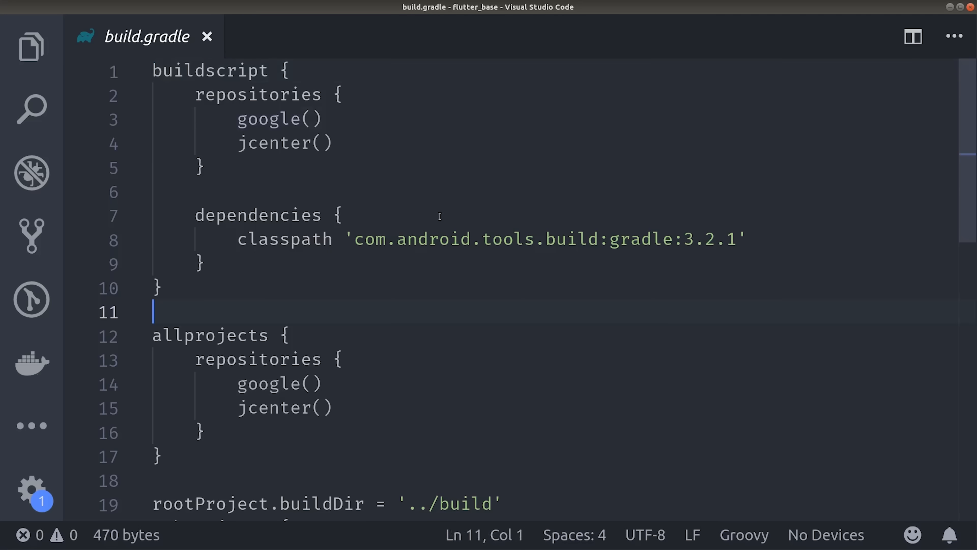
text(classpath 'com.google.gms:google-services:3.2.1')
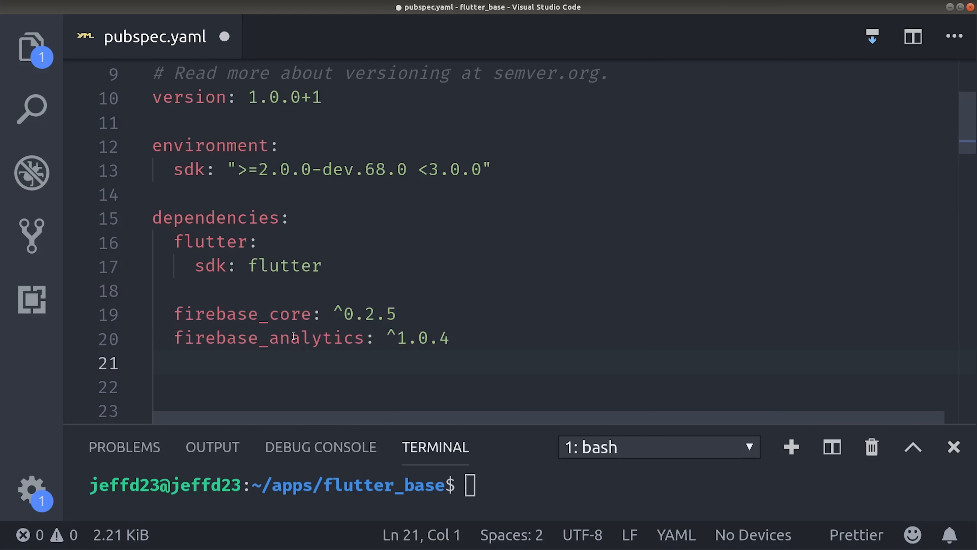
Scroll pubspec.yaml to the dependencies for cloud_firestore 0.8.2+3 and firebase_auth 0.6.6
scroll(down, 3)
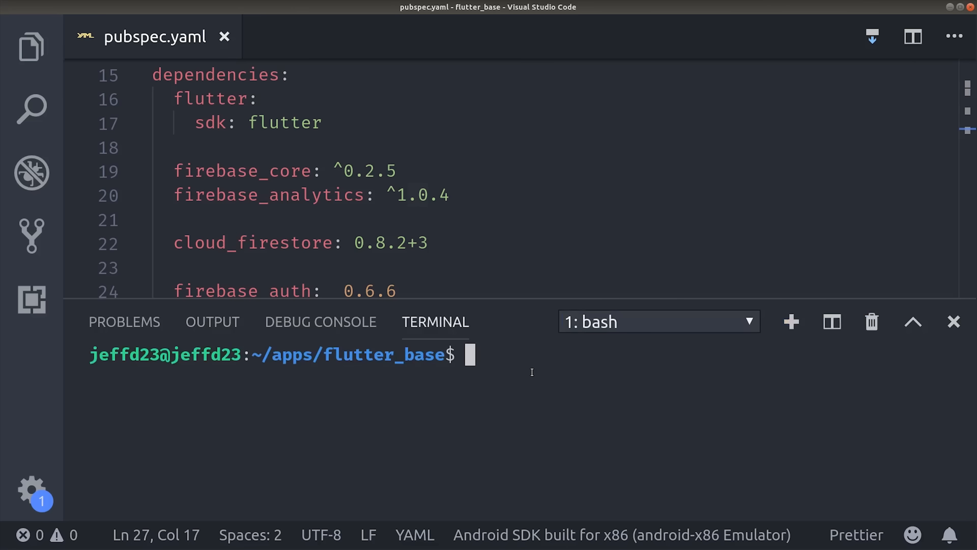
Launch the app in the emulator with flutter run
text(flutter)
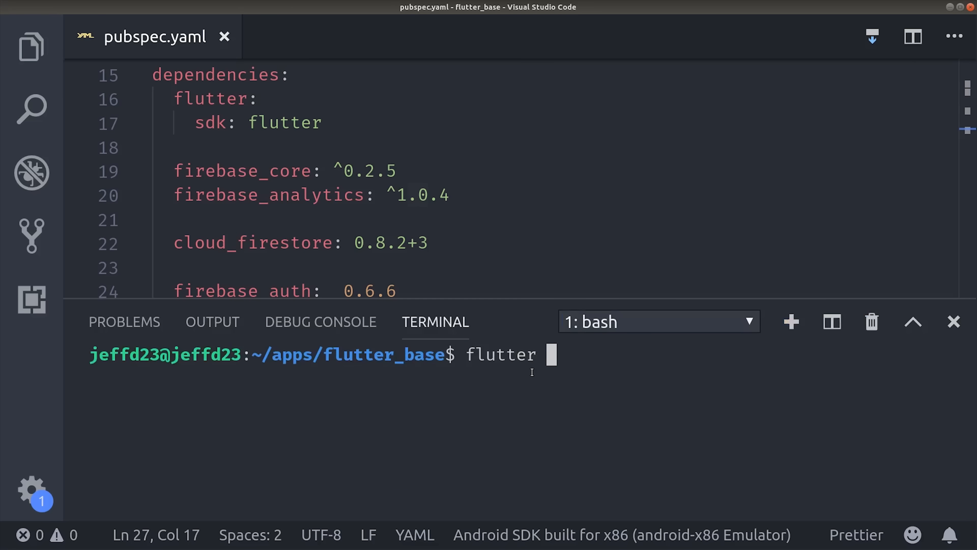
text(run)
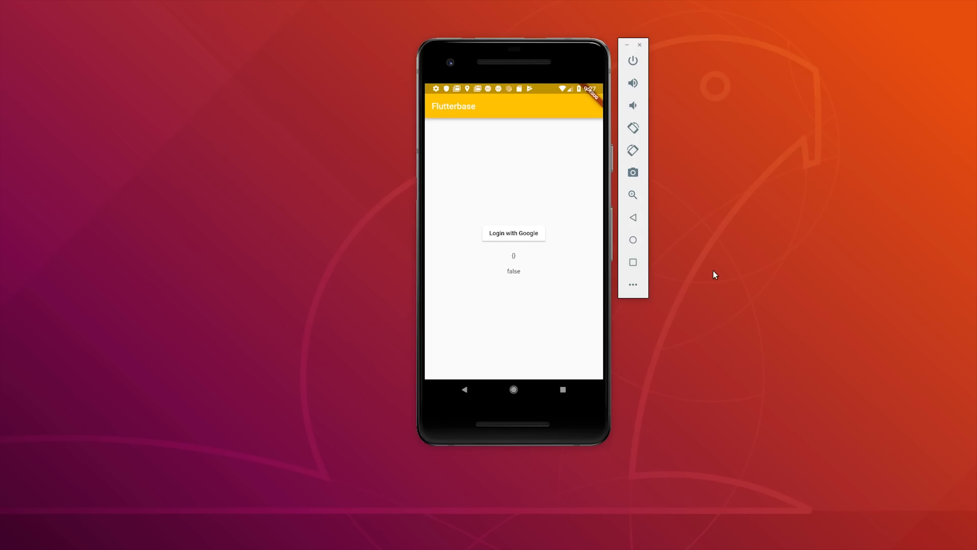
Log in with Google, choose the account, then sign out back to the login screen
click(514, 233)
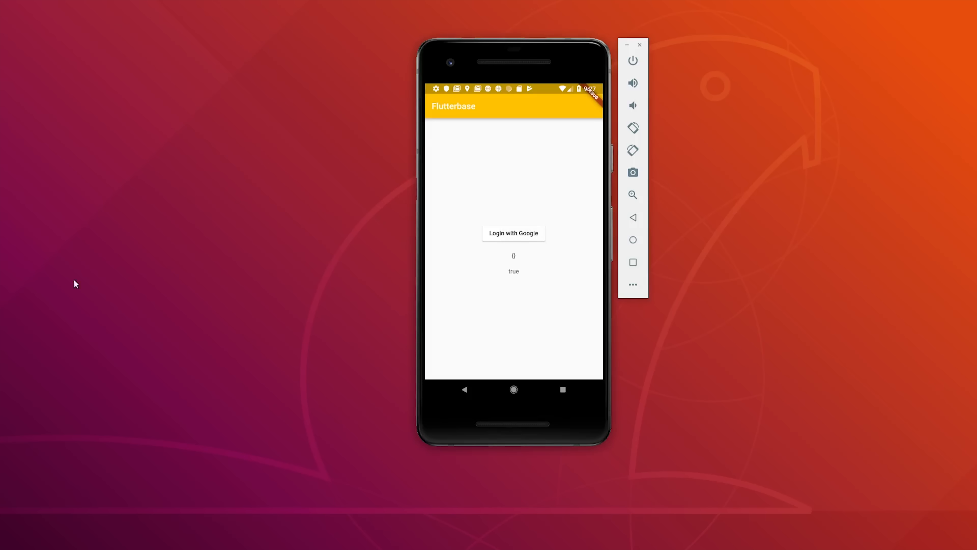
click(513, 233)
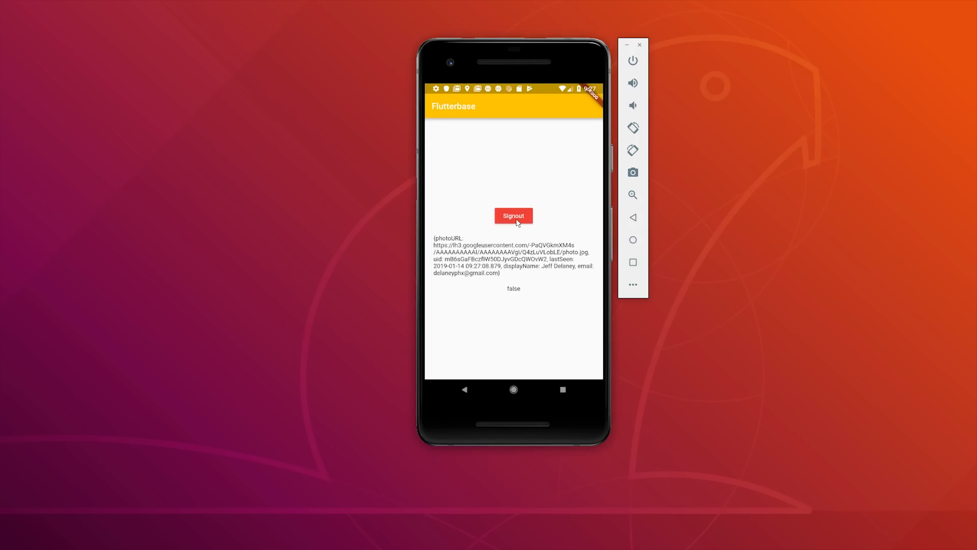
click(513, 215)
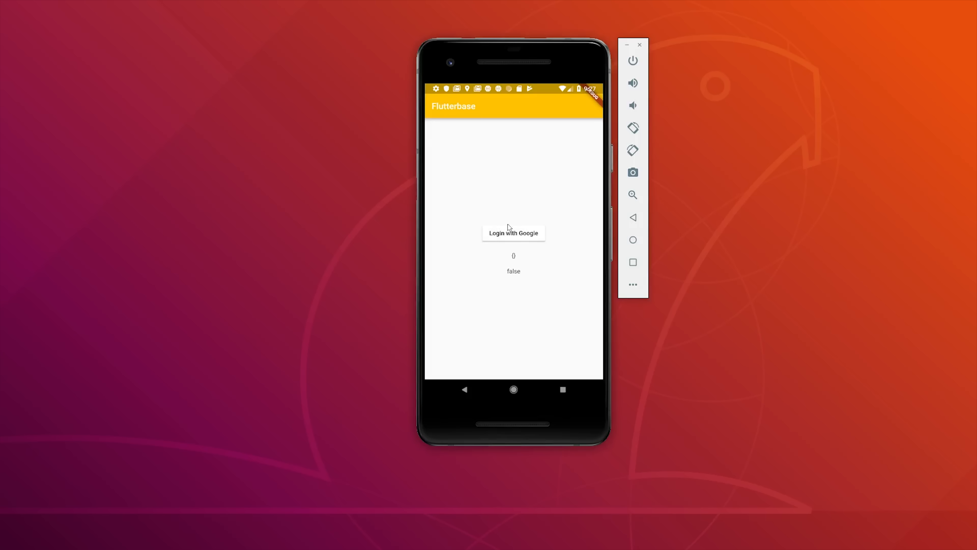
click(513, 232)
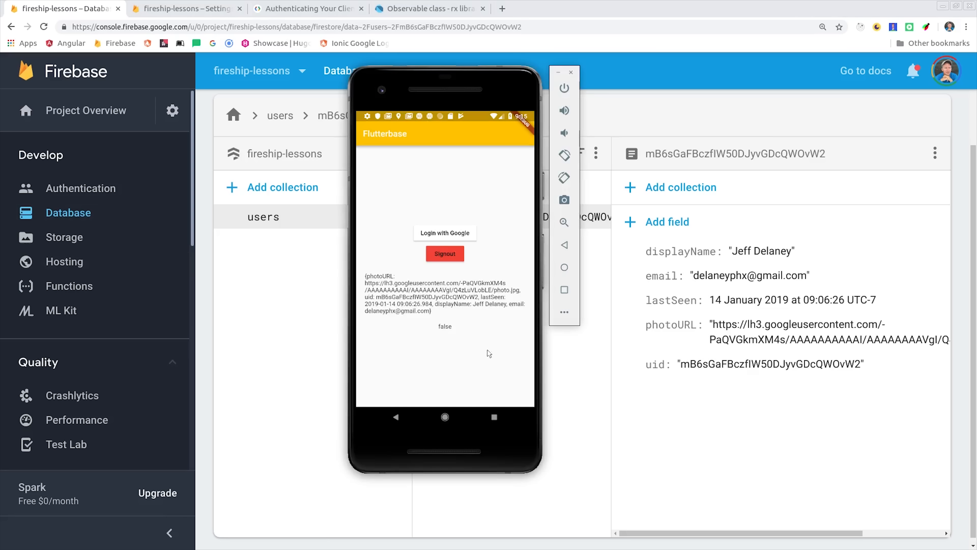
mouse_move(462, 232)
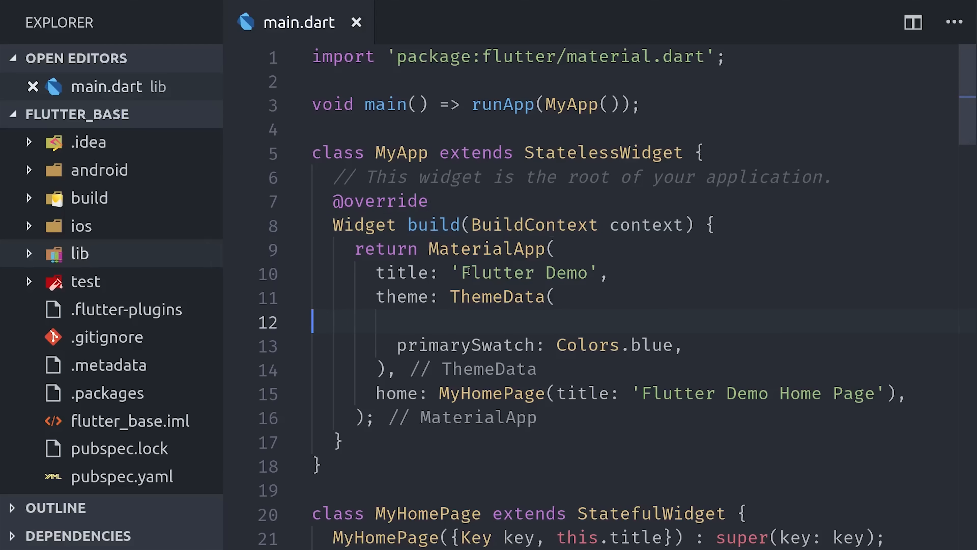
Build a Center > Column with a children: <Widget>[] list in main.dart
scroll(down, 3)
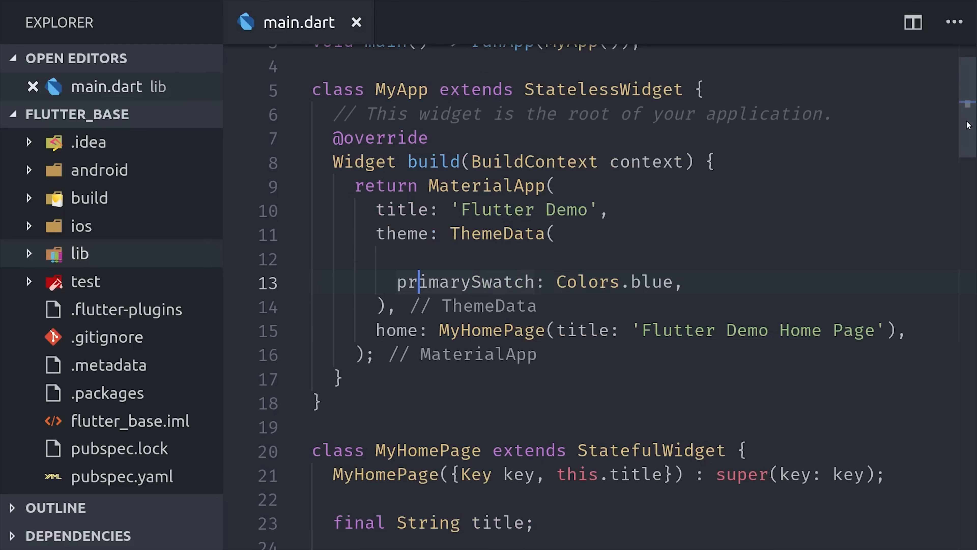
scroll(down, 3)
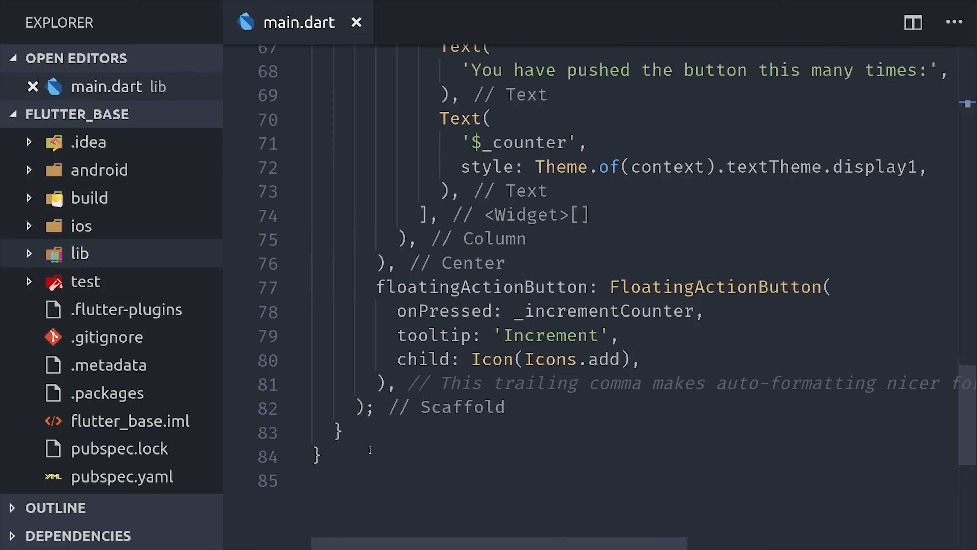
scroll(up, 3)
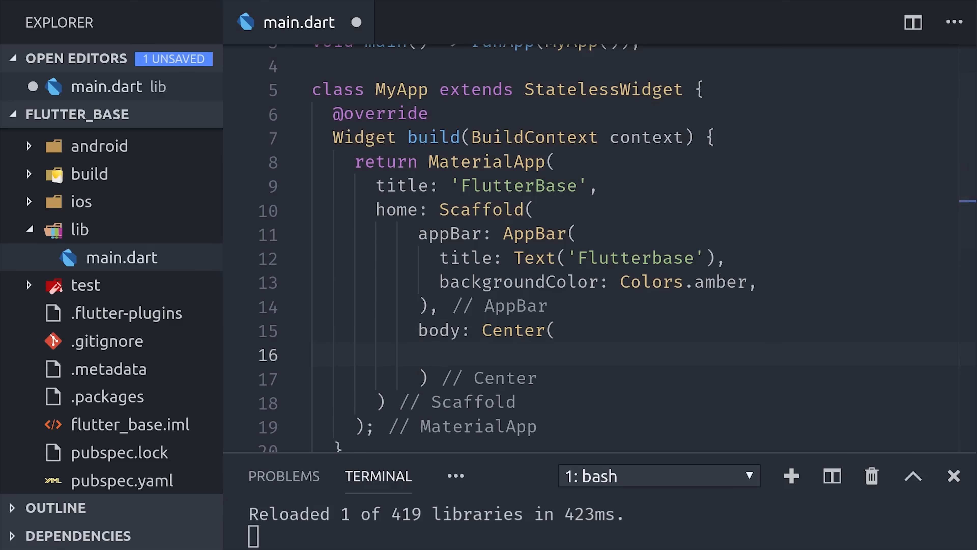
text(child: Column(),)
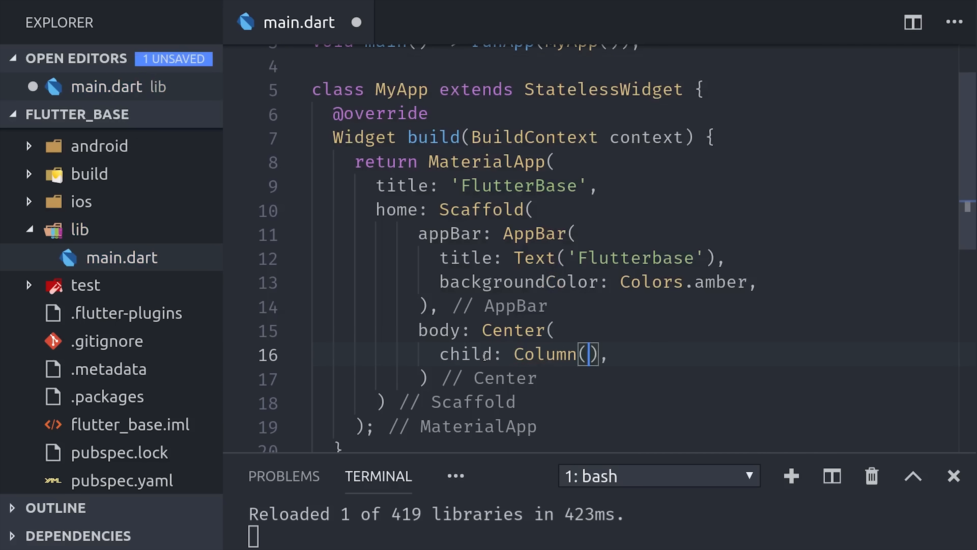
key(enter)
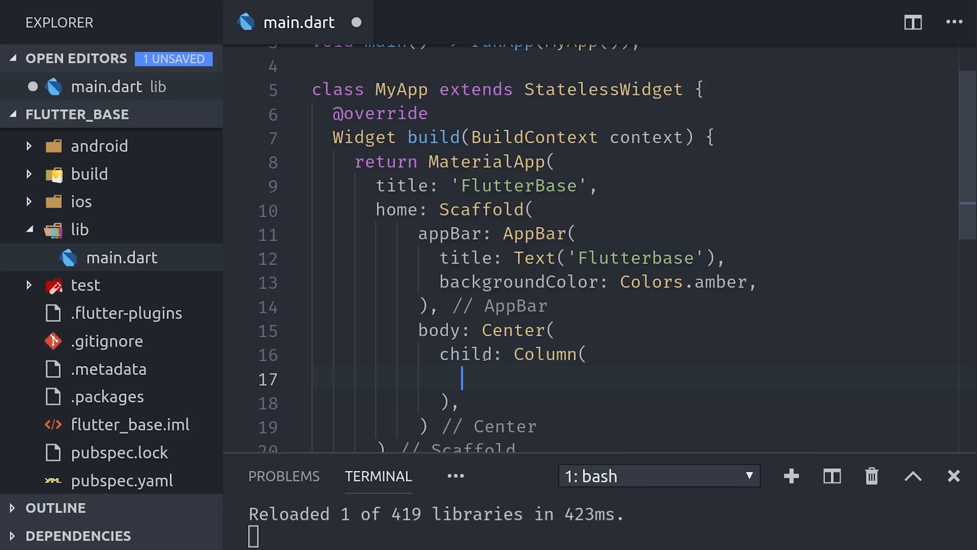
text(children: <Widget>[],)
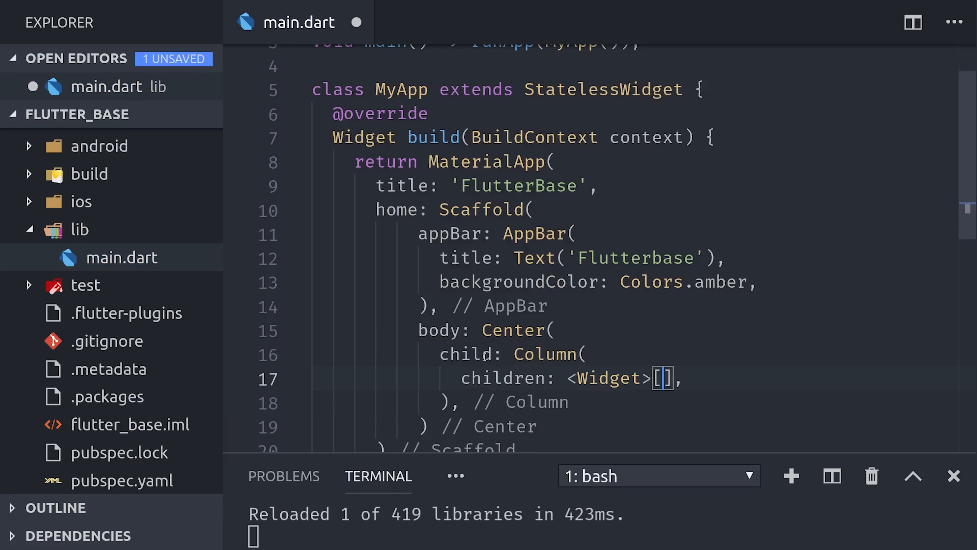
click(558, 379)
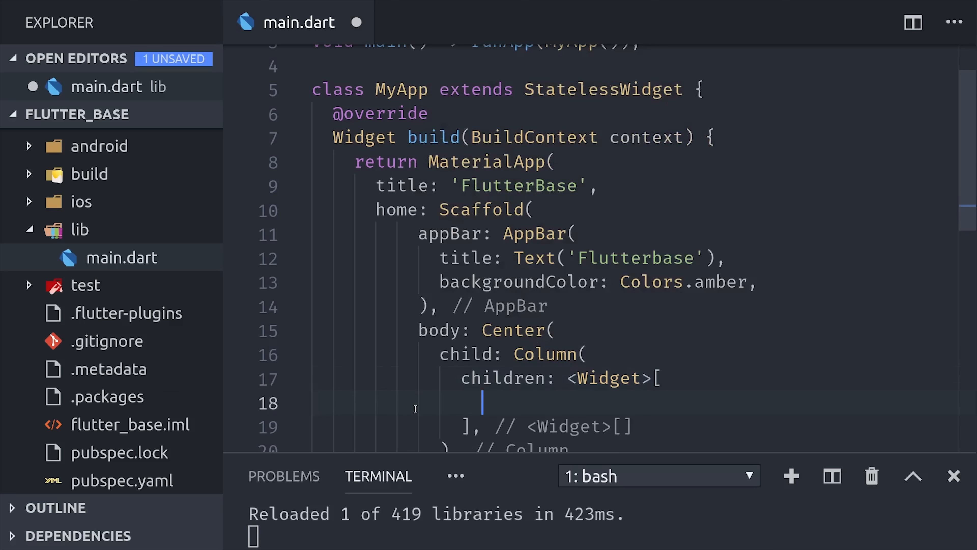
Add two MaterialButtons labelled Login with Google, the second coloured green
text(MAterial)
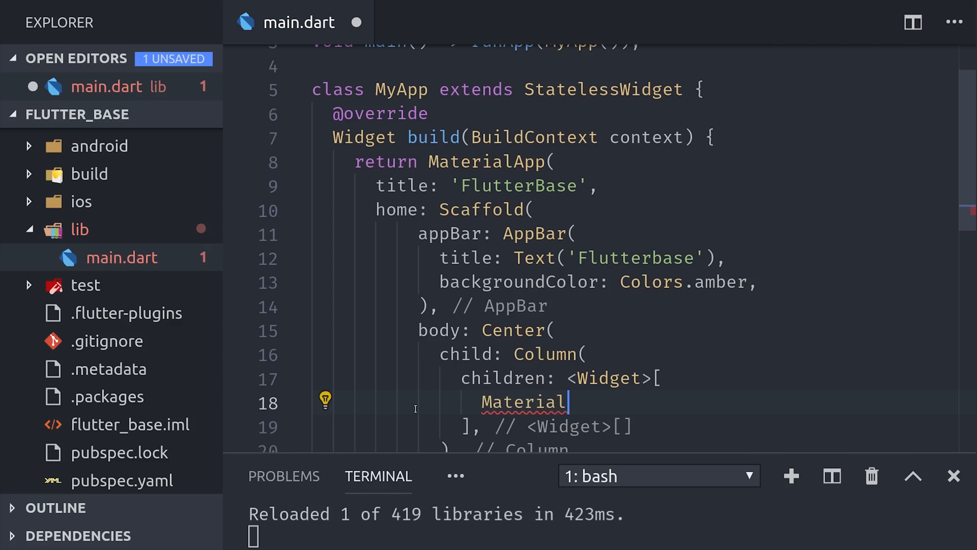
text(() => null)
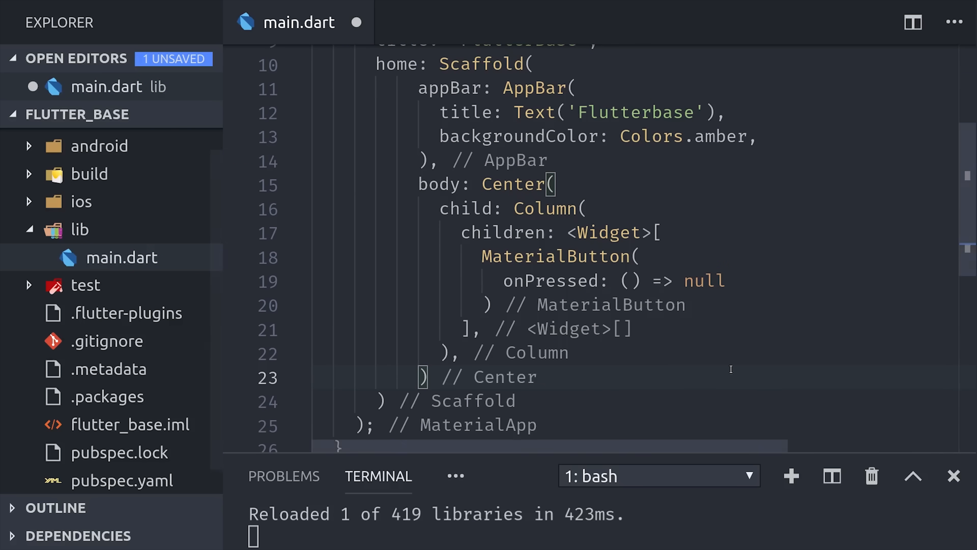
click(728, 280)
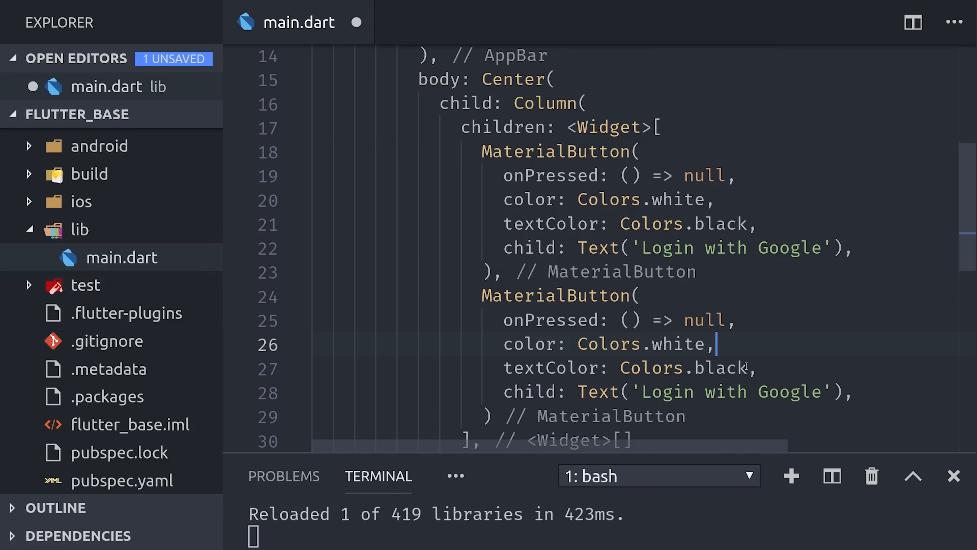
double_click(676, 344)
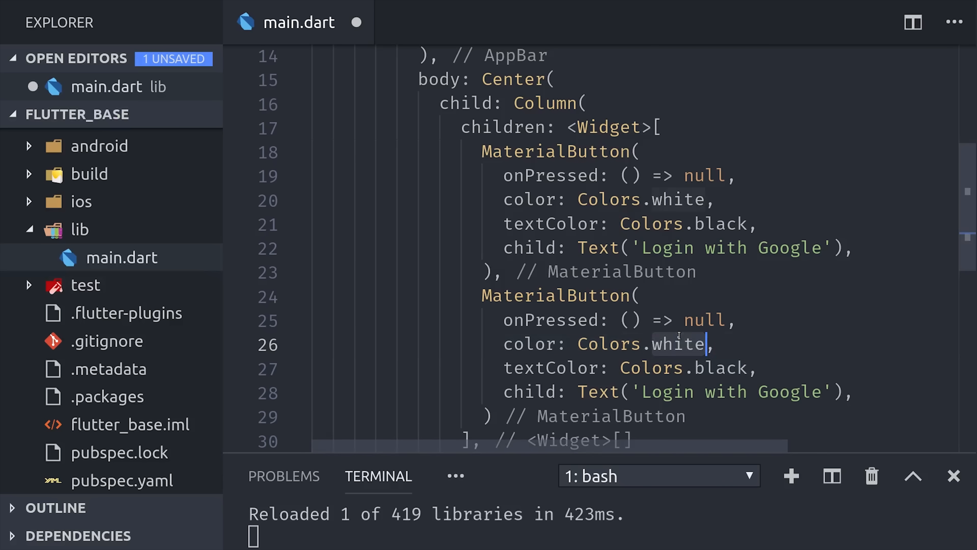
text(green)
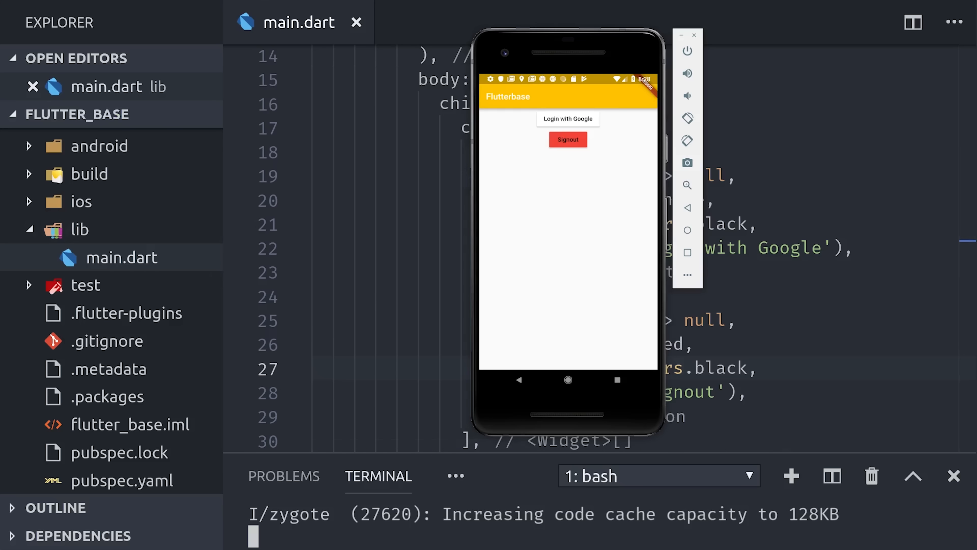
mouse_move(557, 263)
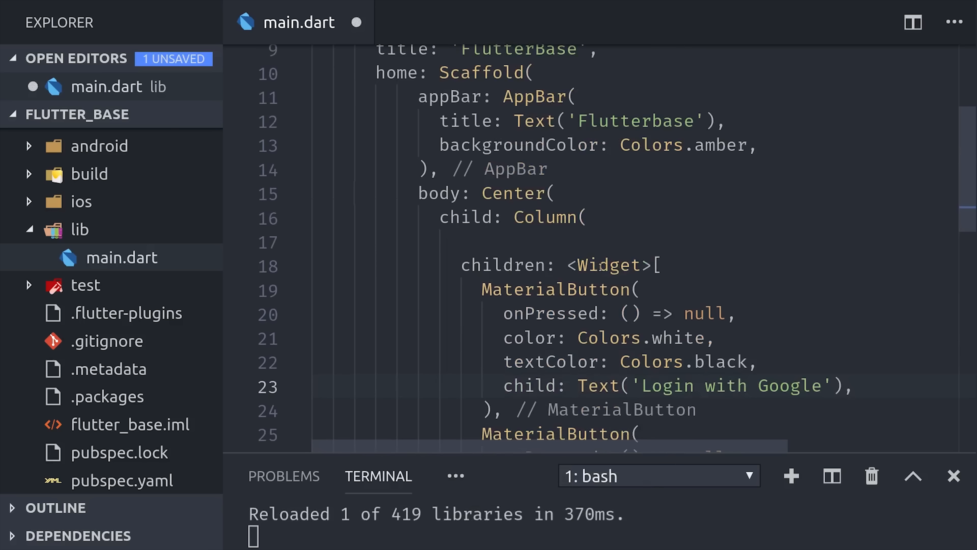
Give the Column mainAxisAlignment: MainAxisAlignment.center to centre the buttons
text(mainAxisAlignment: MainAxisAlignment.center,)
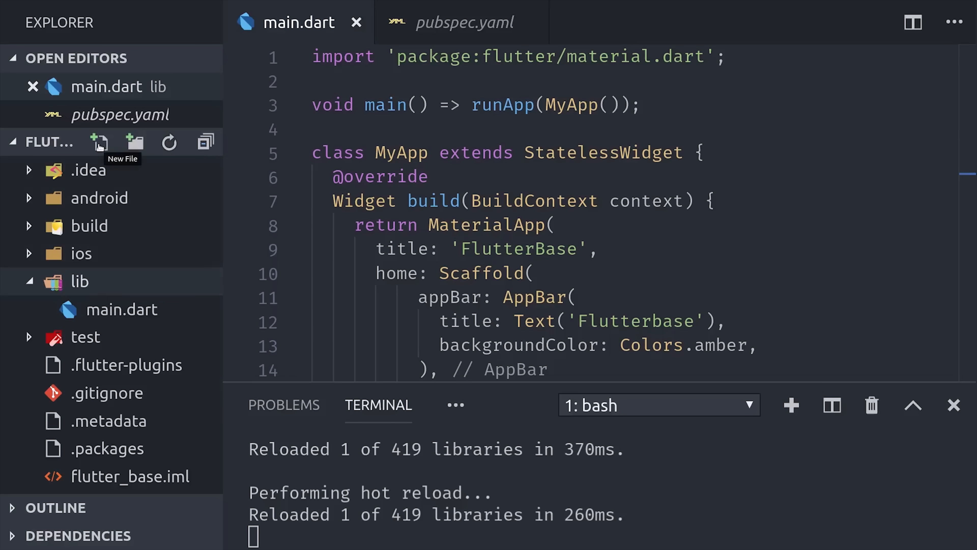
Create a new empty auth.dart file in the lib folder alongside main.dart
click(98, 141)
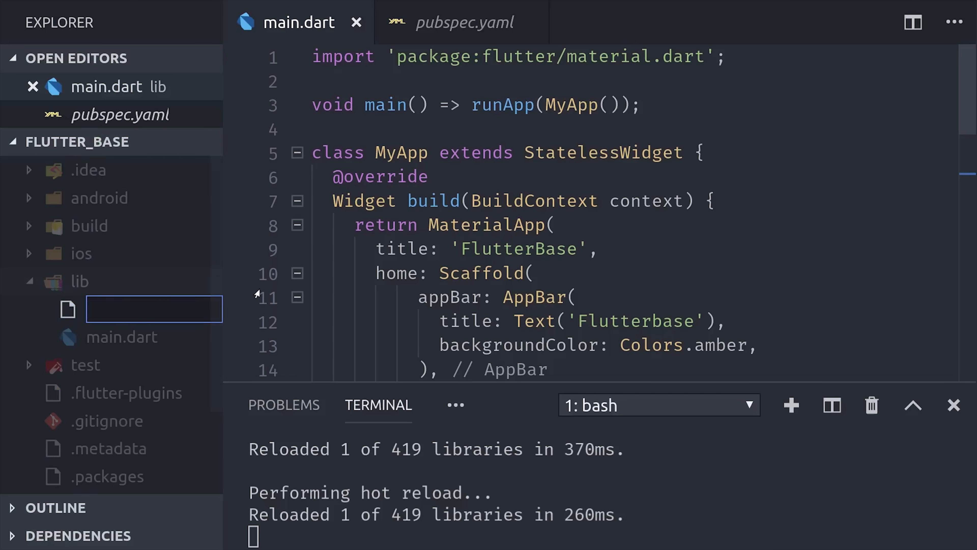
text(auth.dart)
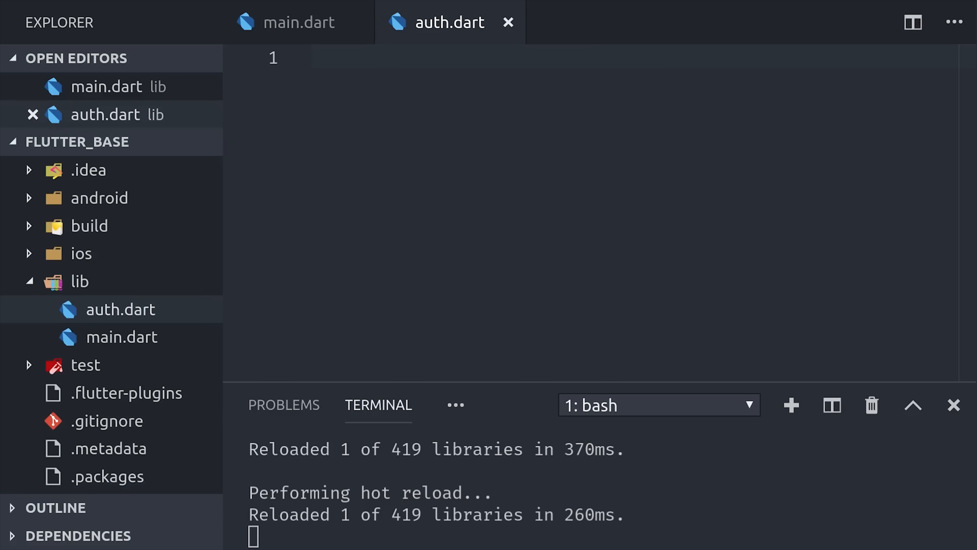
Import firebase_auth, google_sign_in, cloud_firestore and rxdart, declare class AuthService and a global authService instance
text(import 'package:firebase_auth/firebase_auth.dart';)
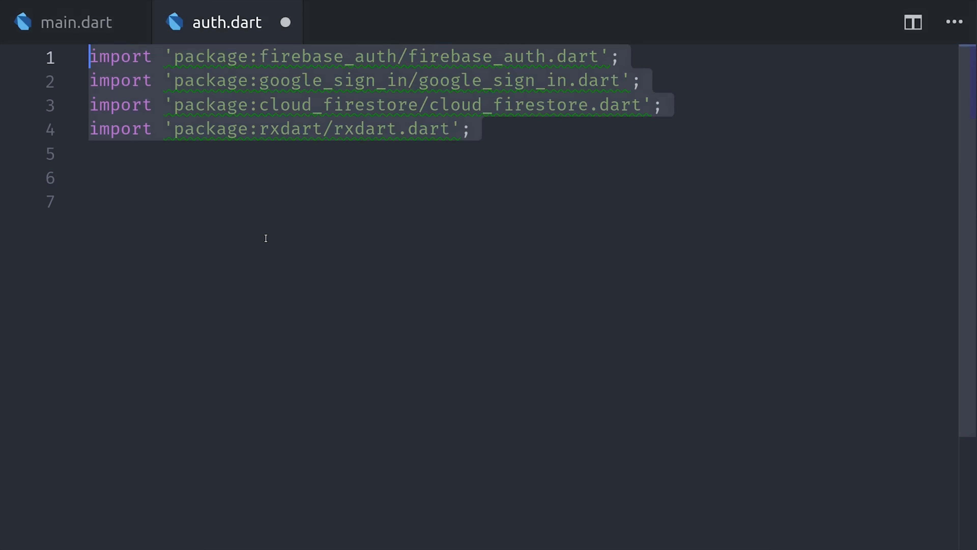
text(class AuthService {)
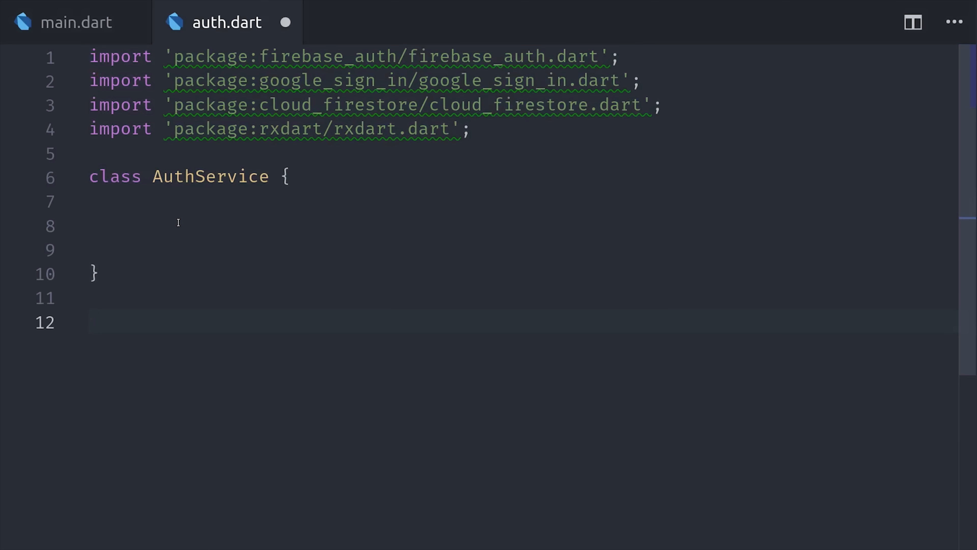
text(final AuthService authService = AuthService();)
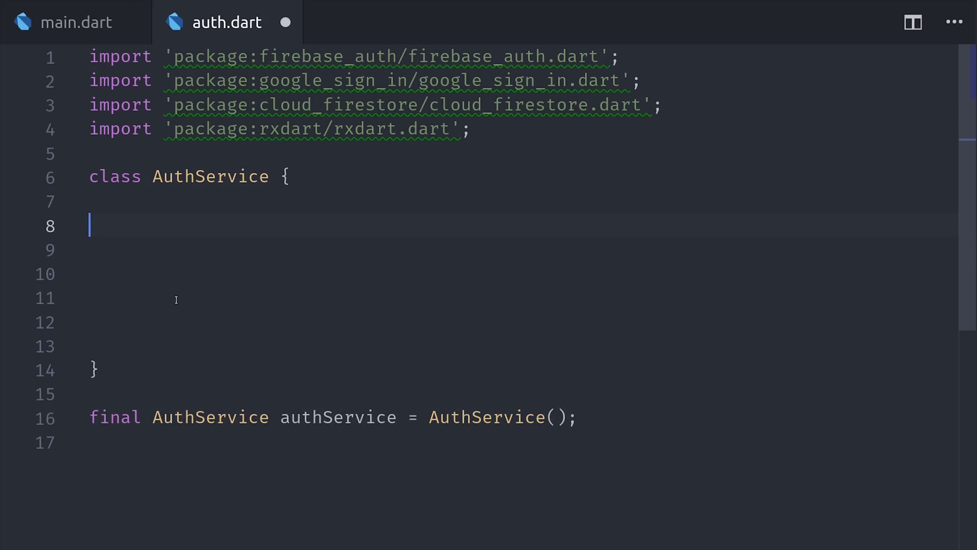
Give AuthService private GoogleSignIn, FirebaseAuth and Firestore instances plus an Observable<FirebaseUser> user field
click(200, 298)
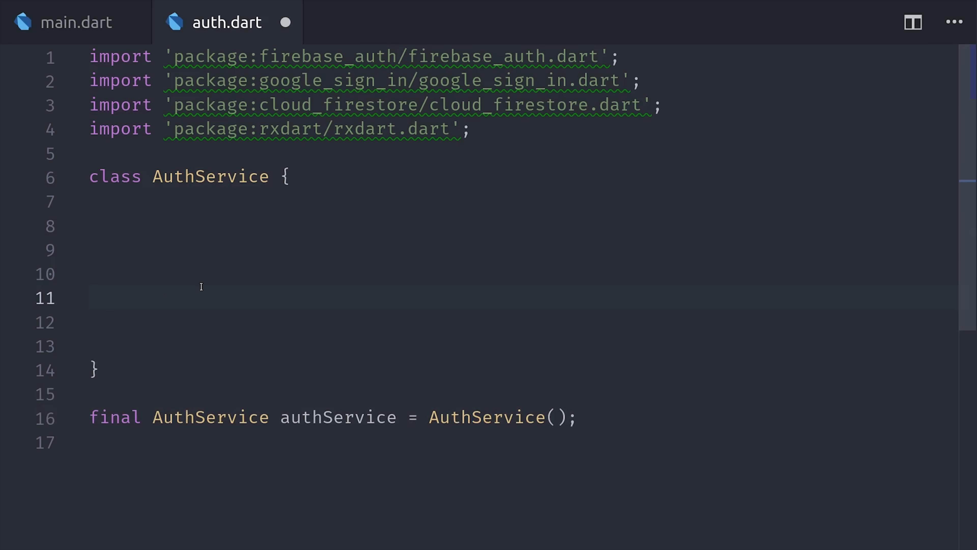
text(final GoogleSignIn _googleSignIn = GoogleSignIn();)
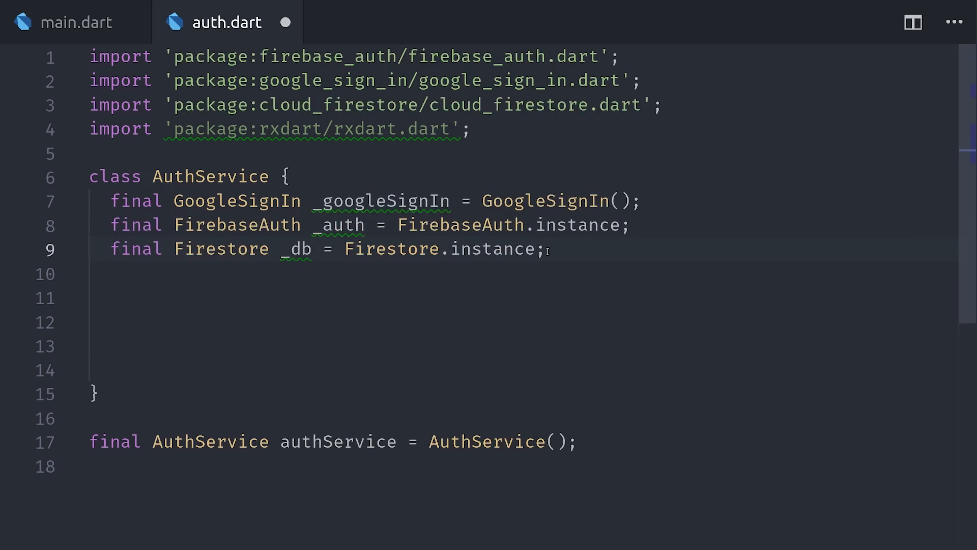
key(enter)
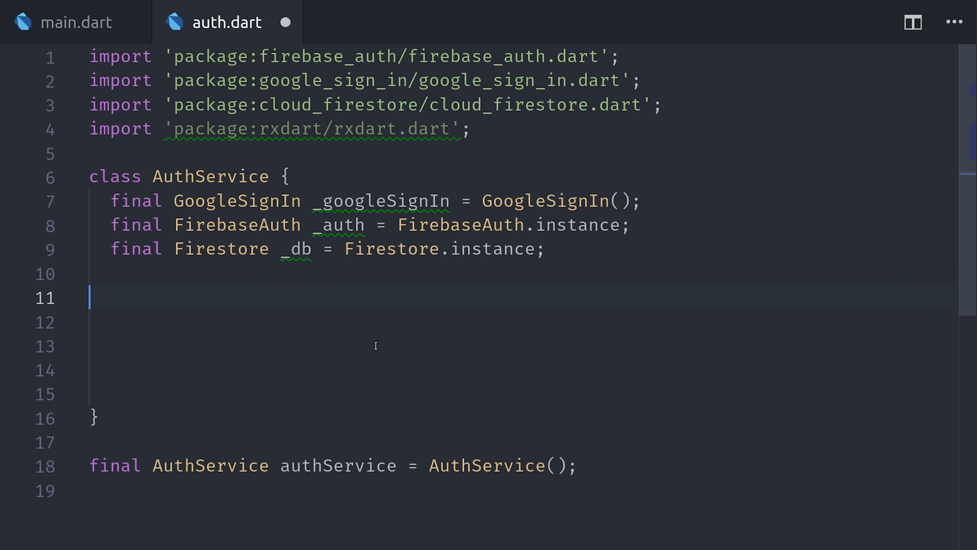
text(Observable<>;)
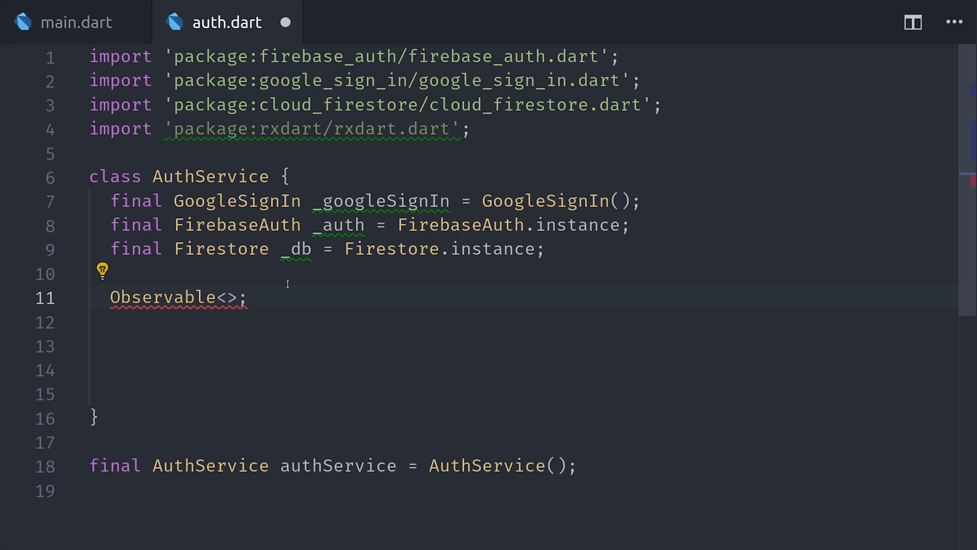
text(FirebaseUser)
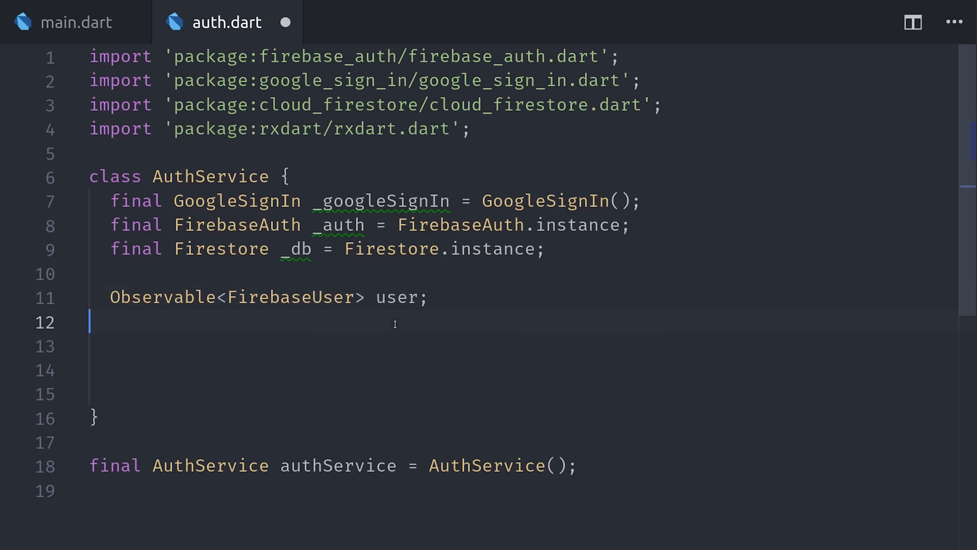
mouse_move(301, 298)
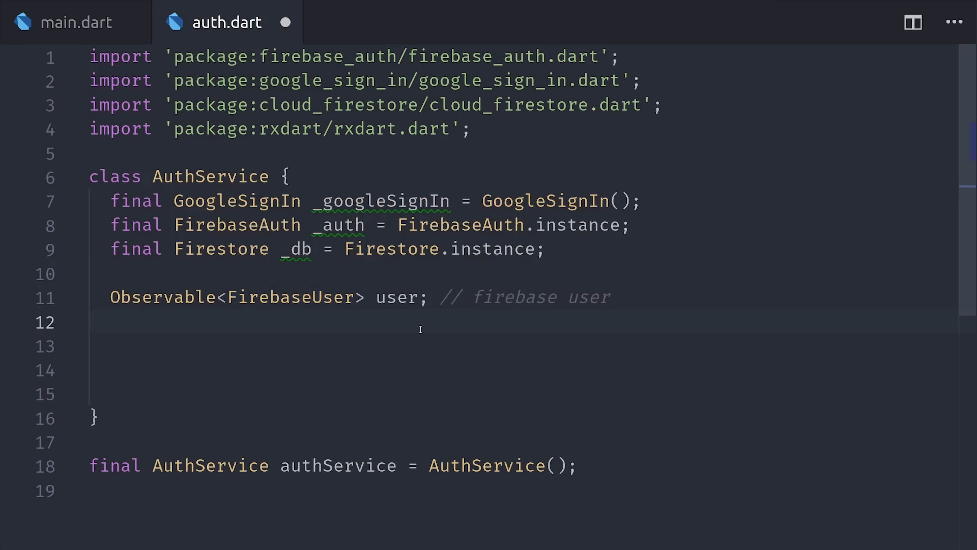
Add an Observable<Map<String, dynamic>> profile field and a PublishSubject loading field
text(Observable<> profile;)
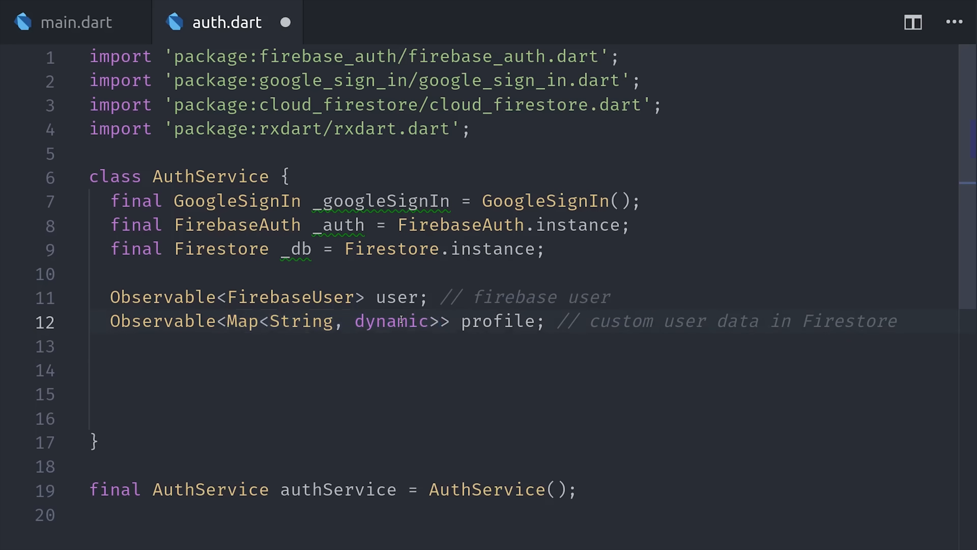
mouse_move(516, 375)
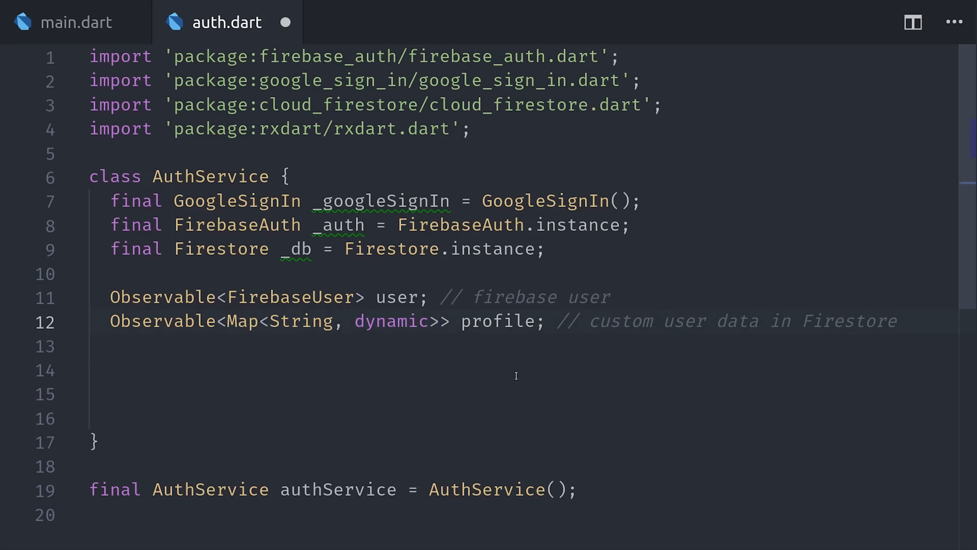
text(PublishSubject)
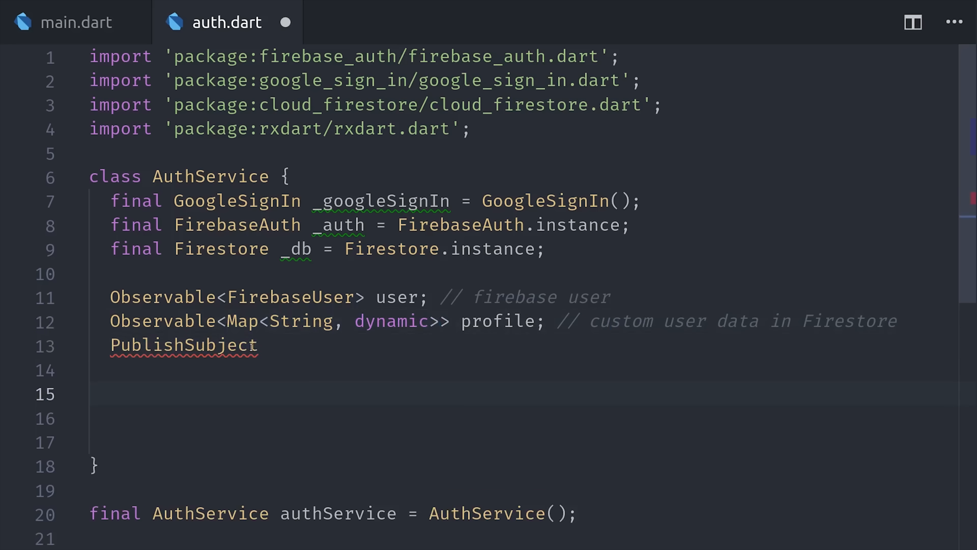
text(loading;)
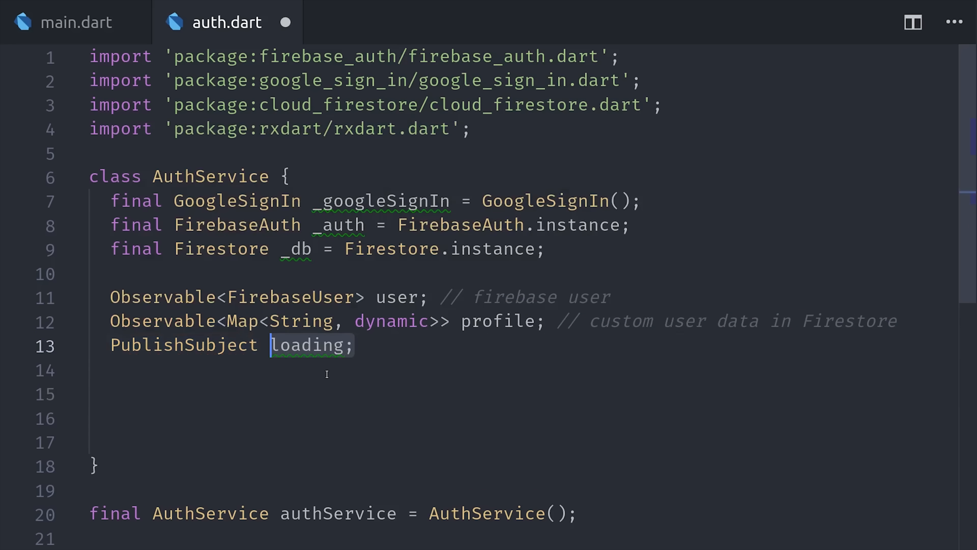
click(325, 345)
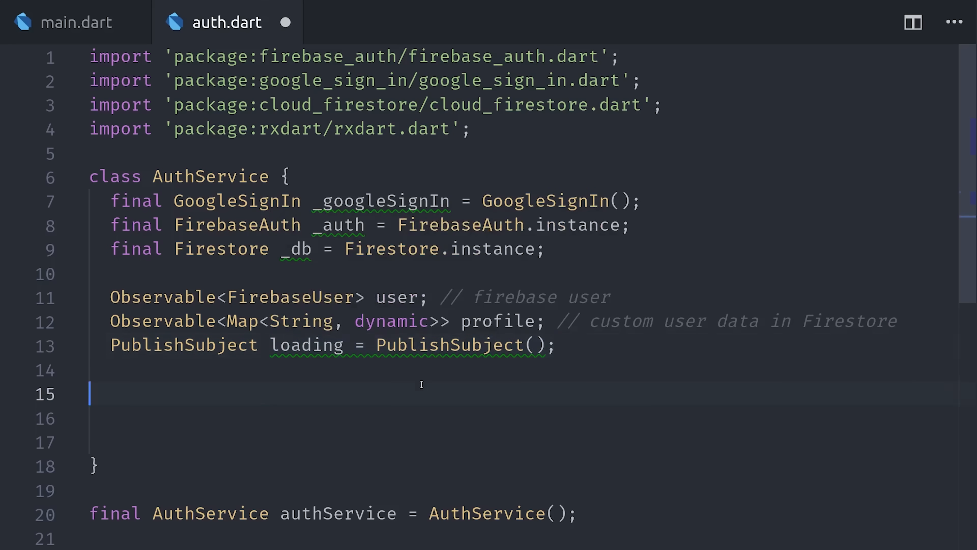
mouse_move(376, 316)
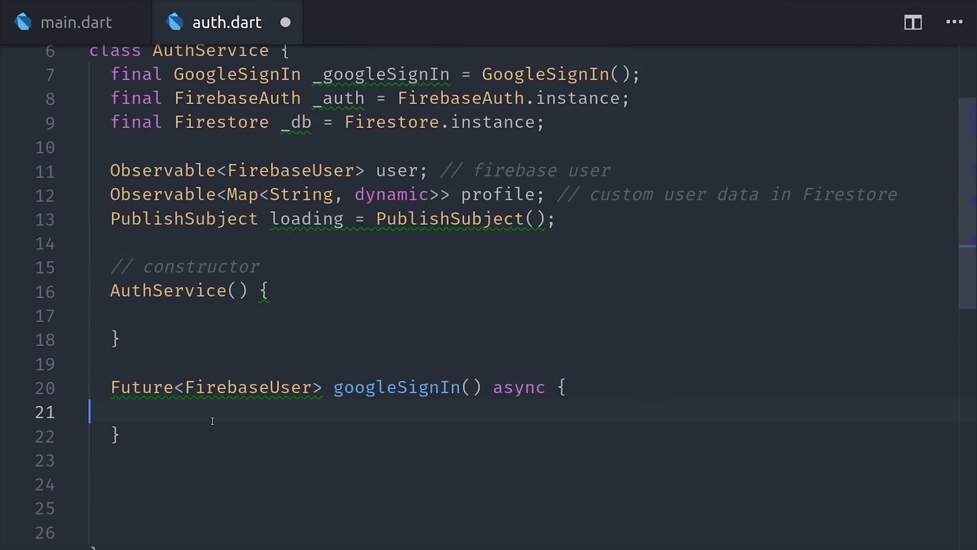
Stub out the AuthService() constructor and empty googleSignIn, updateUserData and signOut methods
double_click(397, 387)
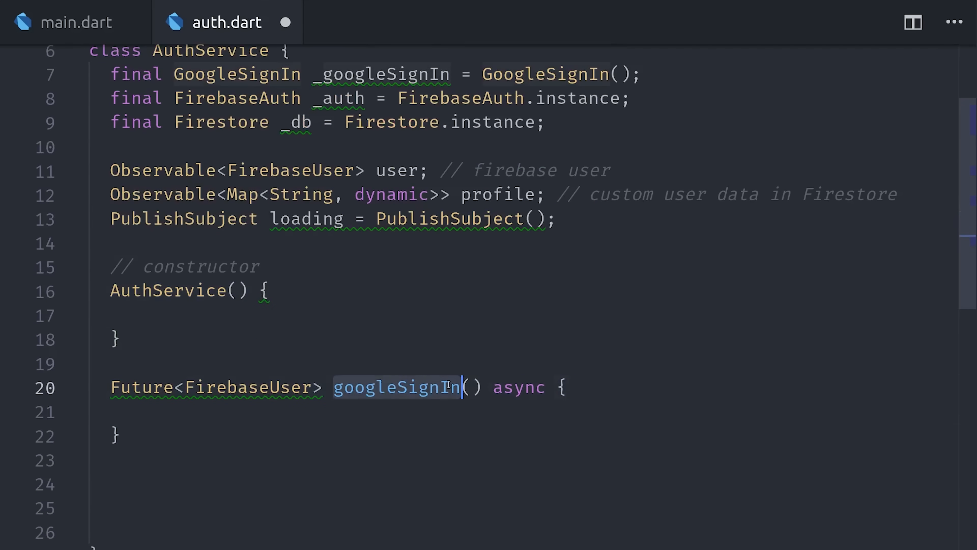
scroll(down, 3)
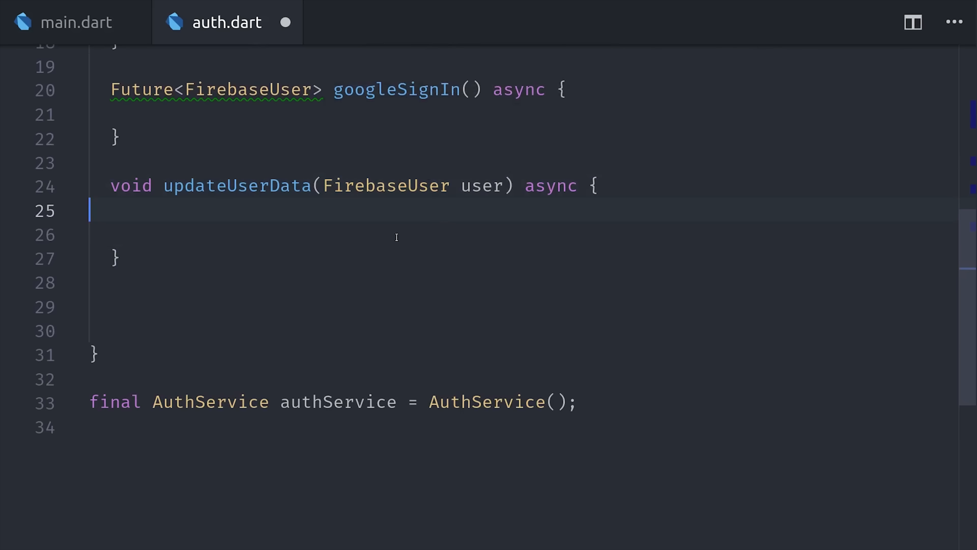
text(void signOut() {)
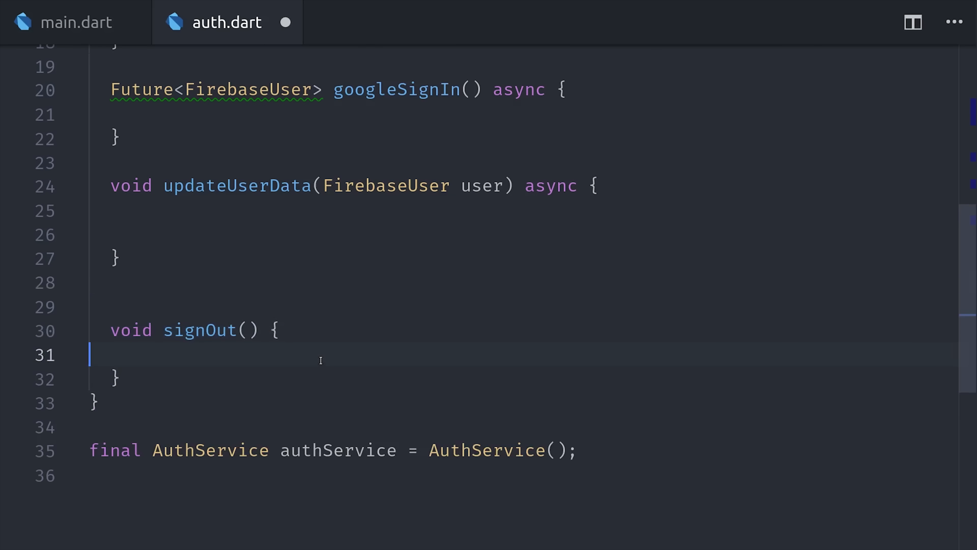
mouse_move(274, 420)
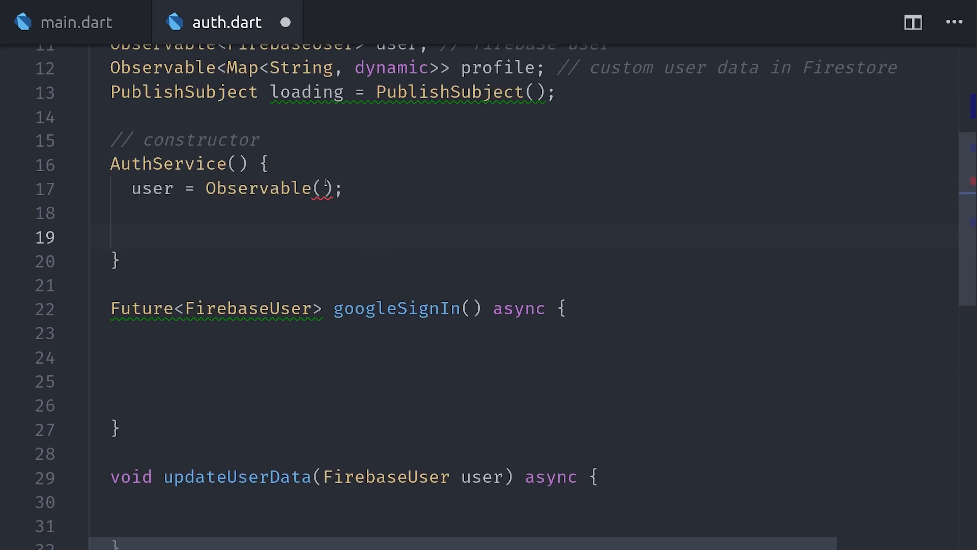
Set user = Observable(_auth.onAuthStateChanged) and start profile = user.switchMap((FirebaseUser u) ...)
text(_auth.onAuthStateChanged)
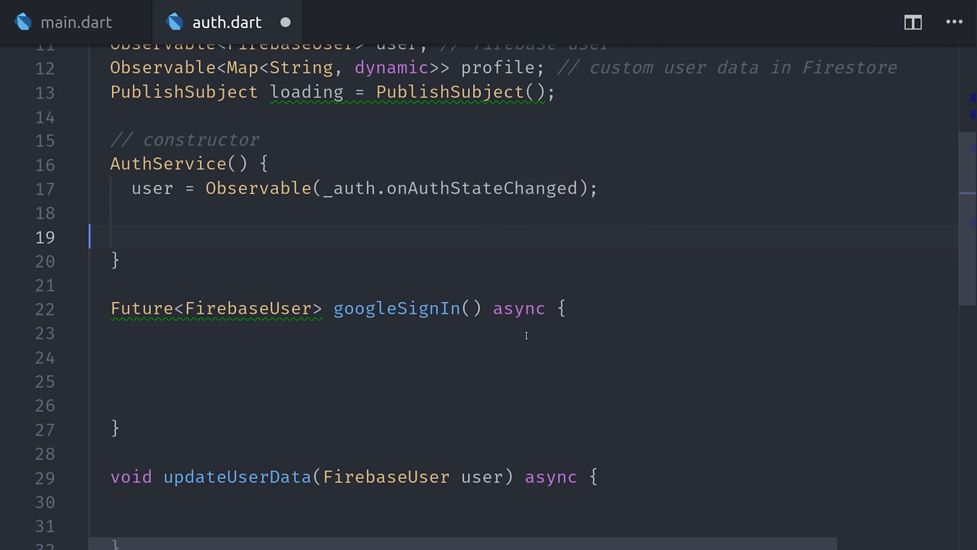
text(profile = user)
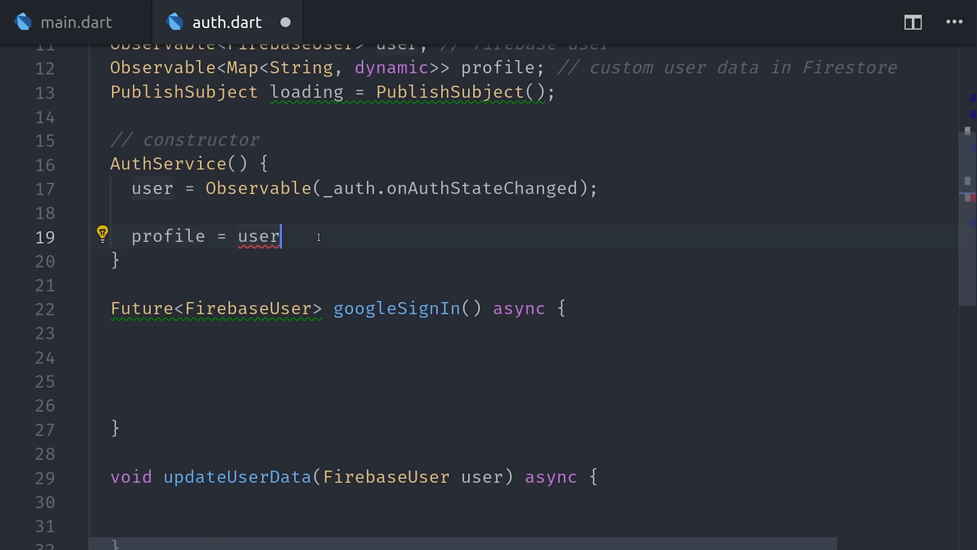
mouse_move(296, 236)
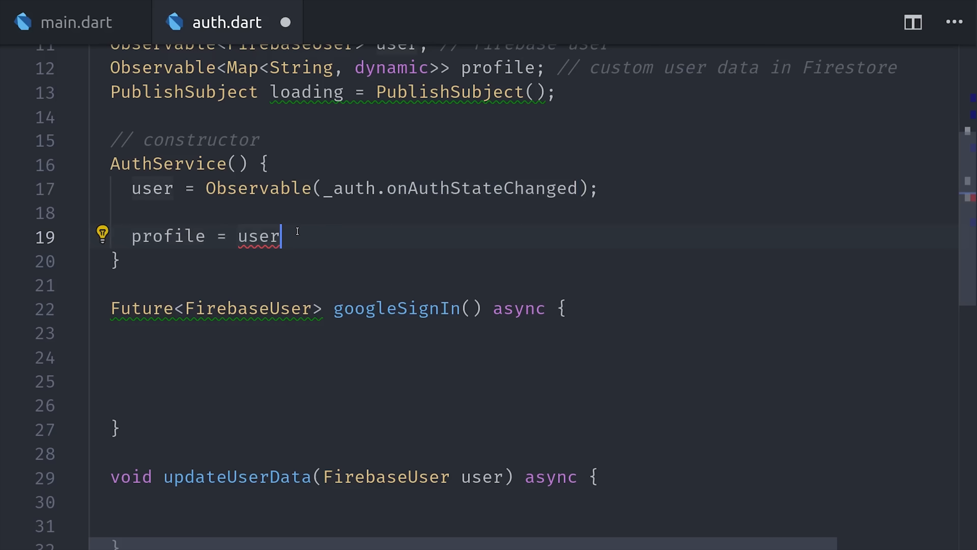
text(.switchMap();)
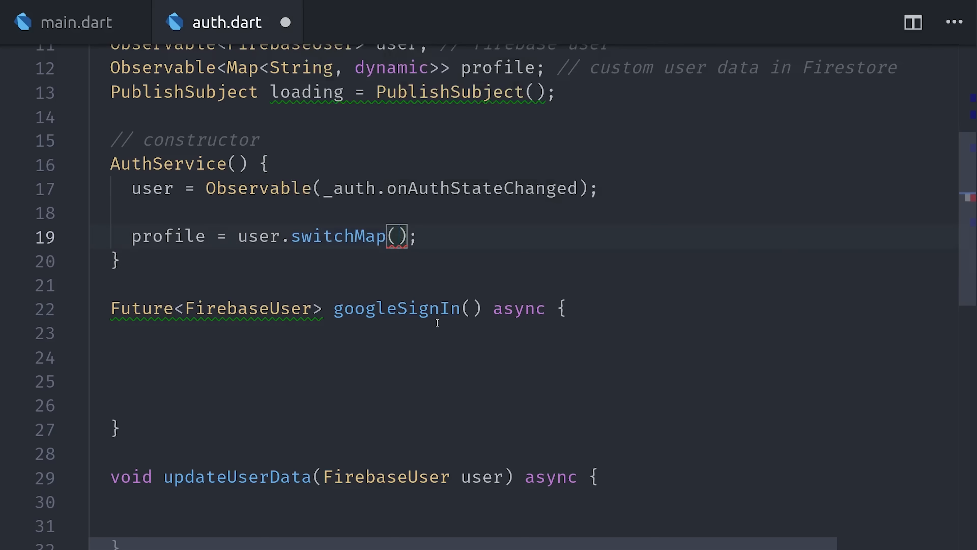
text((FirebaseUser u)
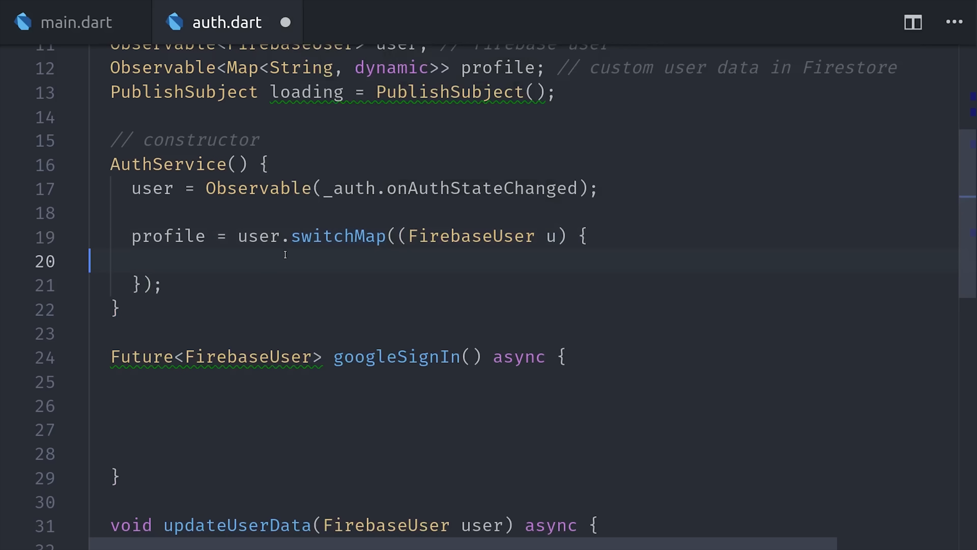
Return the users/u.uid document snapshots mapped to data when signed in, otherwise Observable.just({ })
text(if (u != null) {)
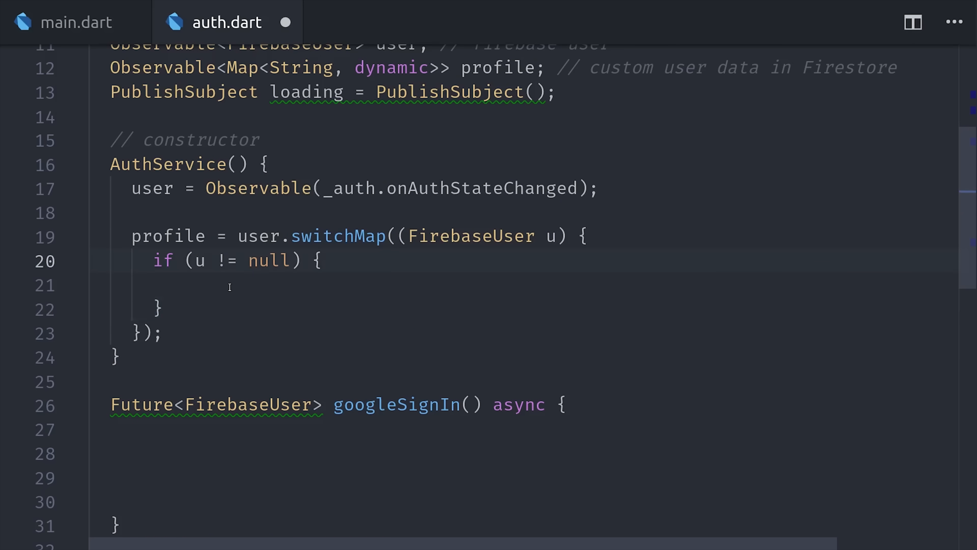
text(return _db)
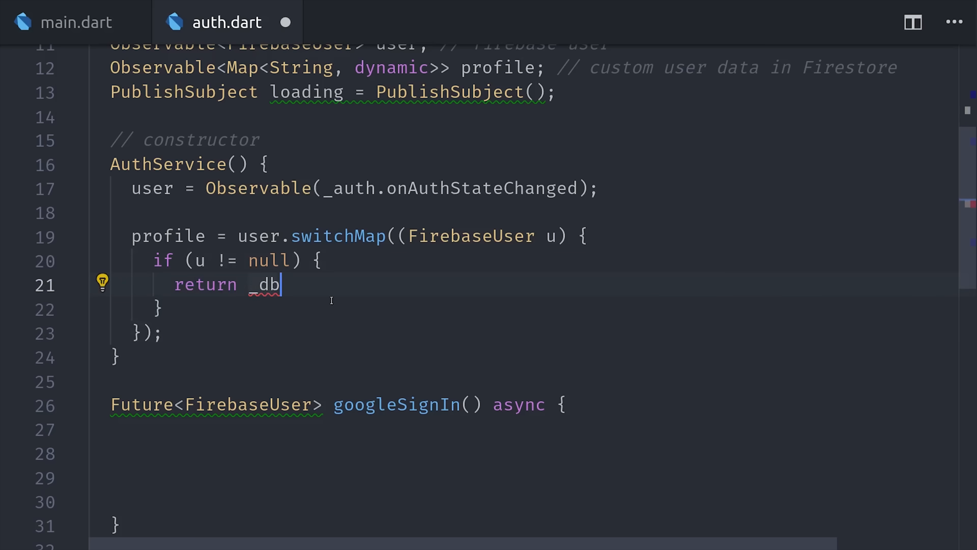
text(.collection('users'))
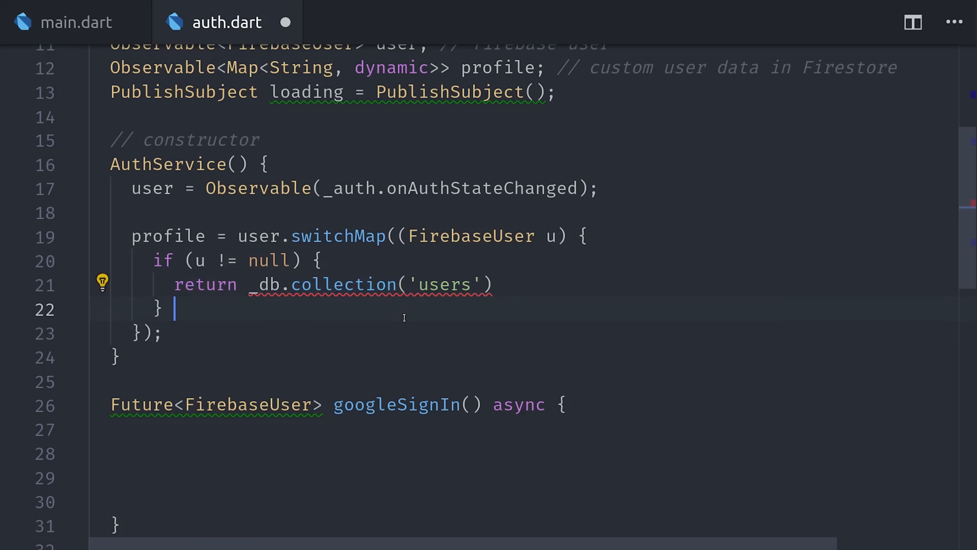
text(.document())
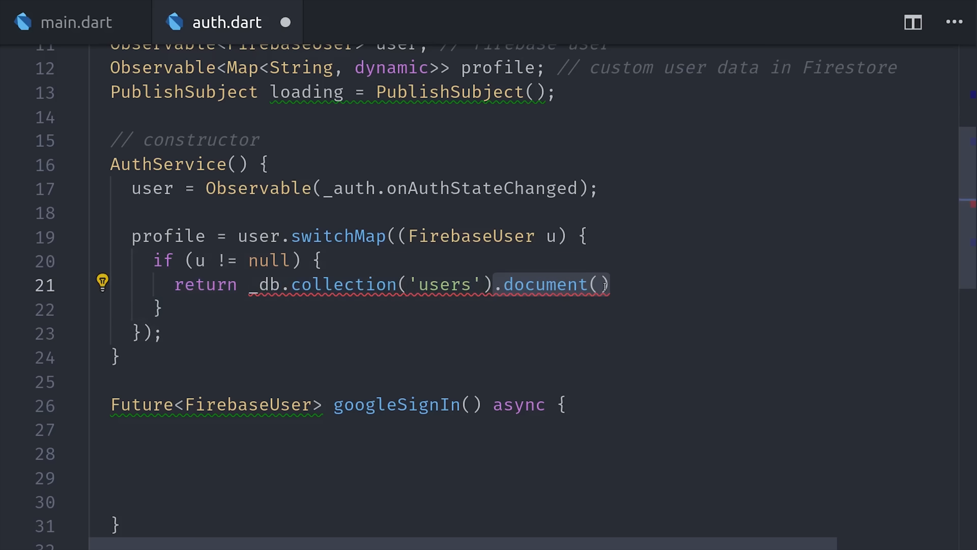
text(u.uid)
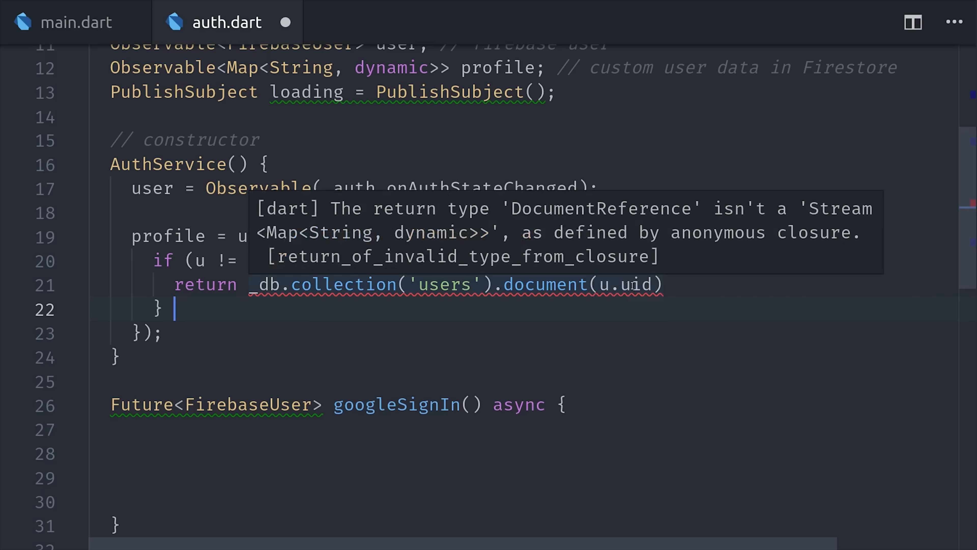
text(.snapshots())
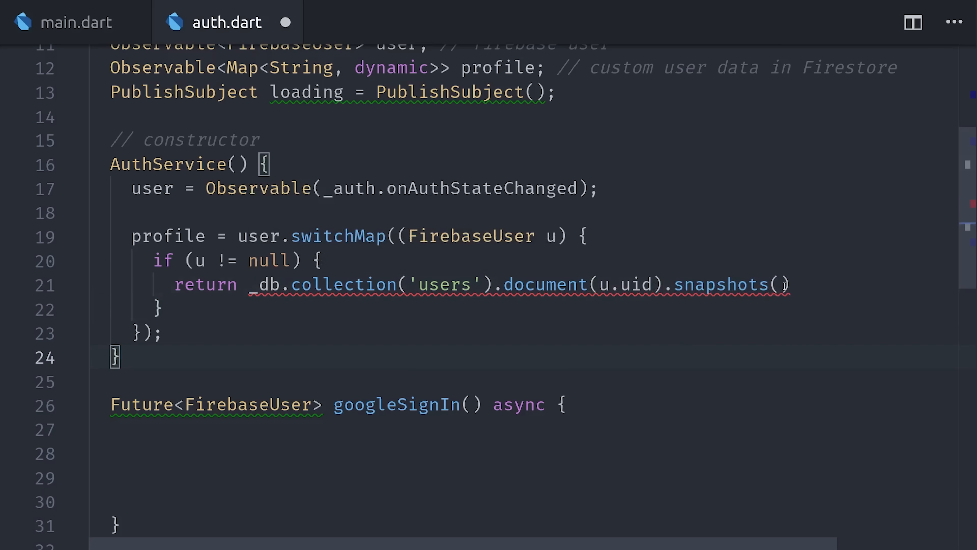
text(.map();)
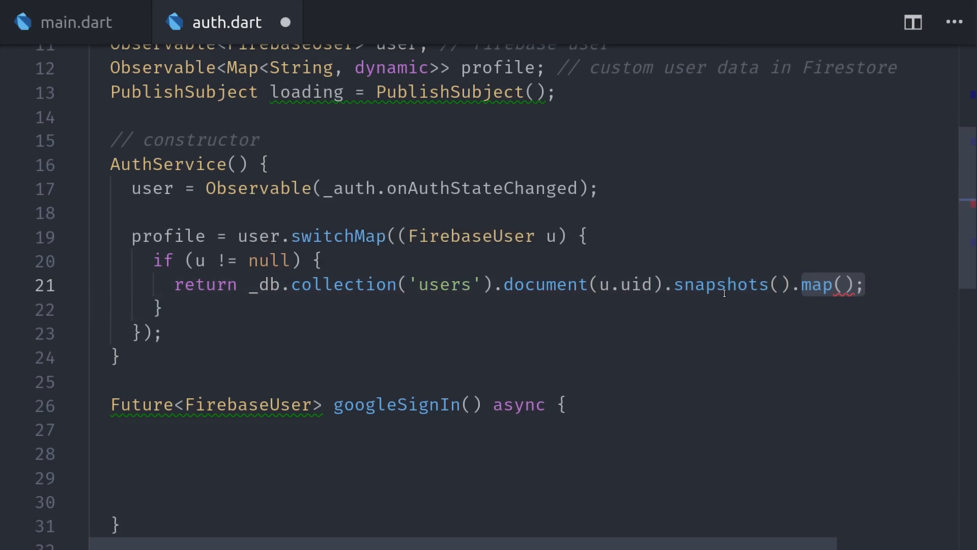
text((snap) => sna)
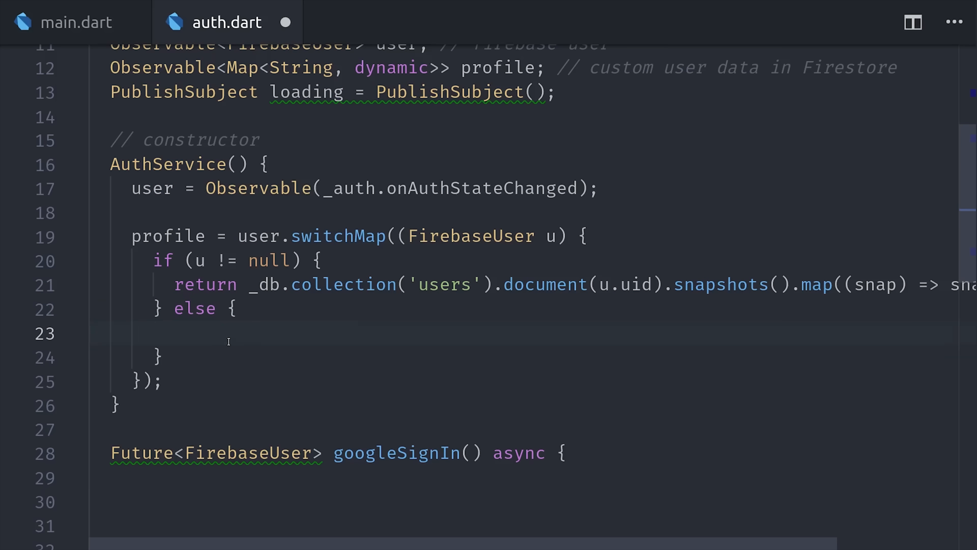
text(return Observable.just();)
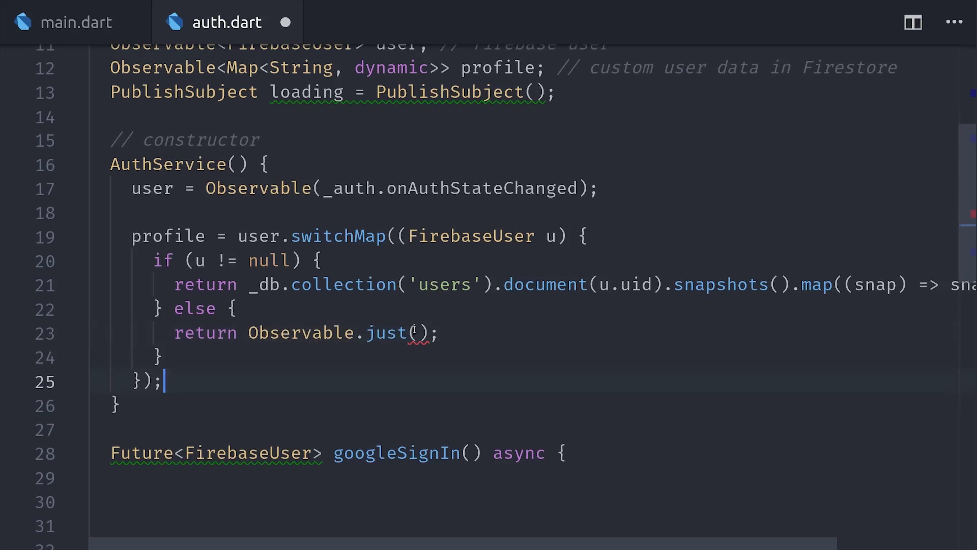
text({ })
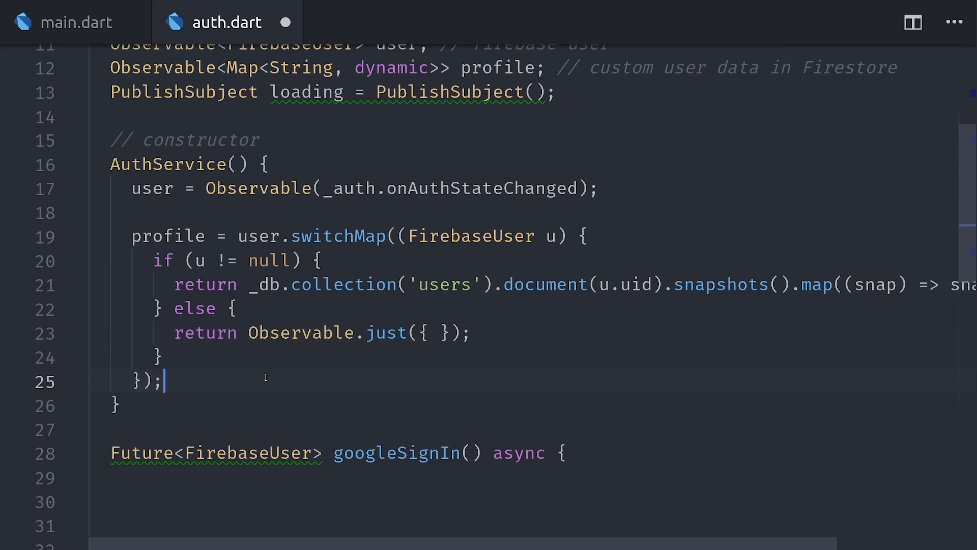
mouse_move(287, 402)
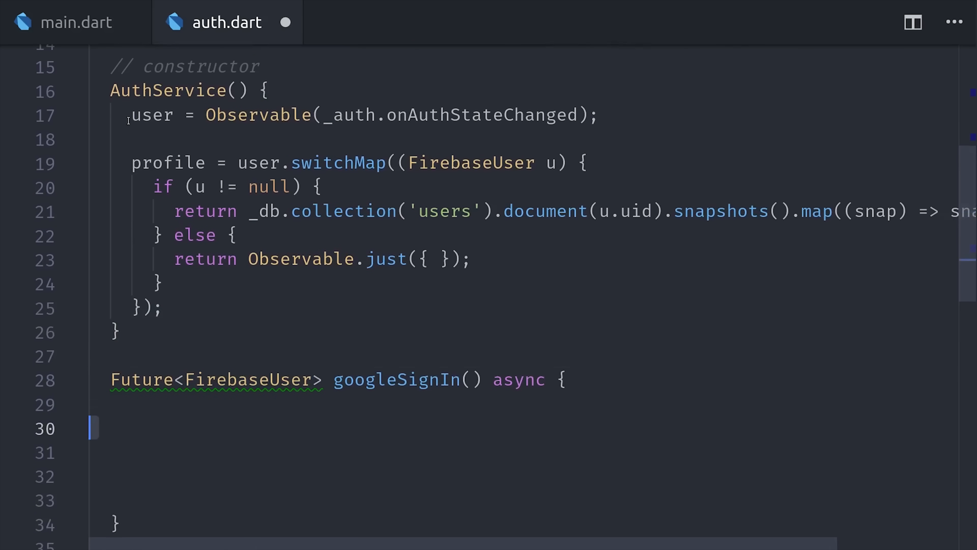
In googleSignIn, add loading true, await _googleSignIn.signIn() and the googleUser's authentication tokens
text(loading.add();)
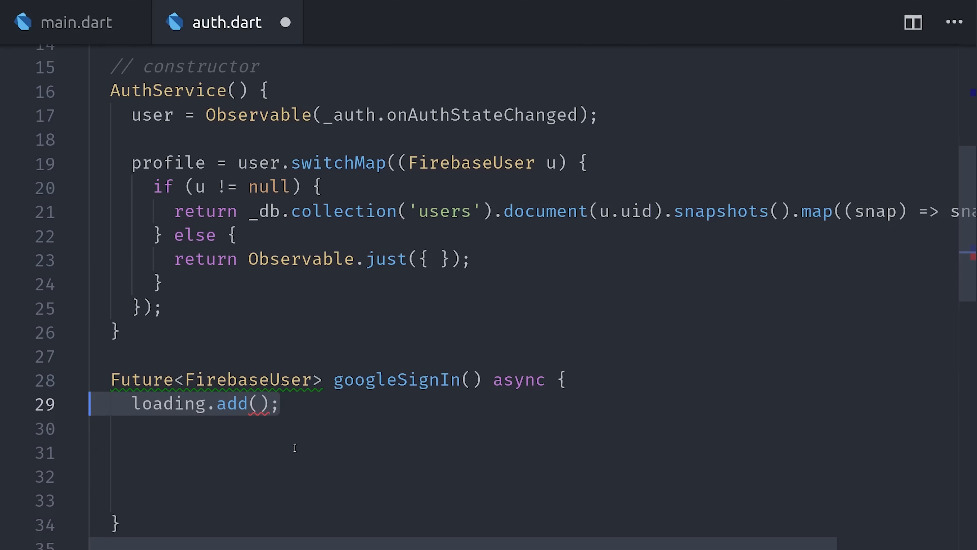
text(true)
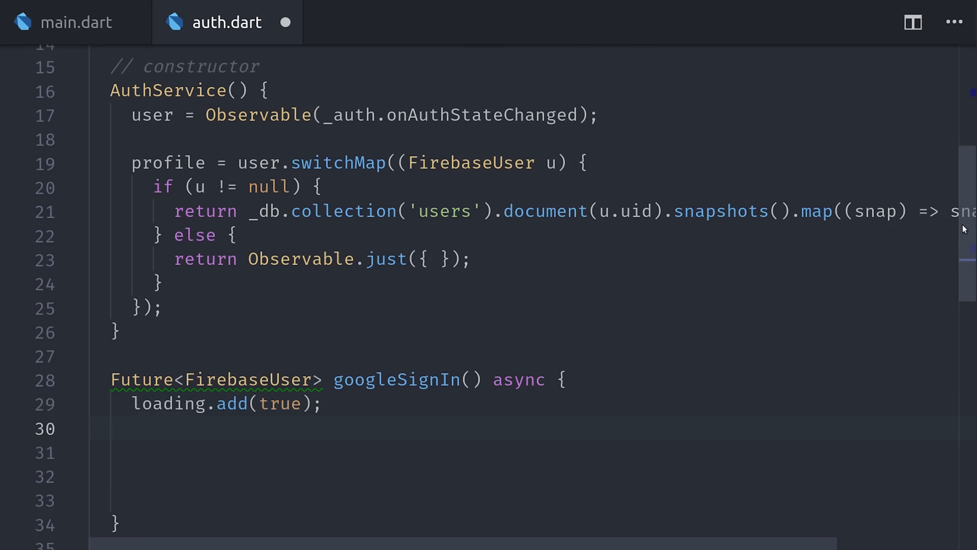
scroll(down, 3)
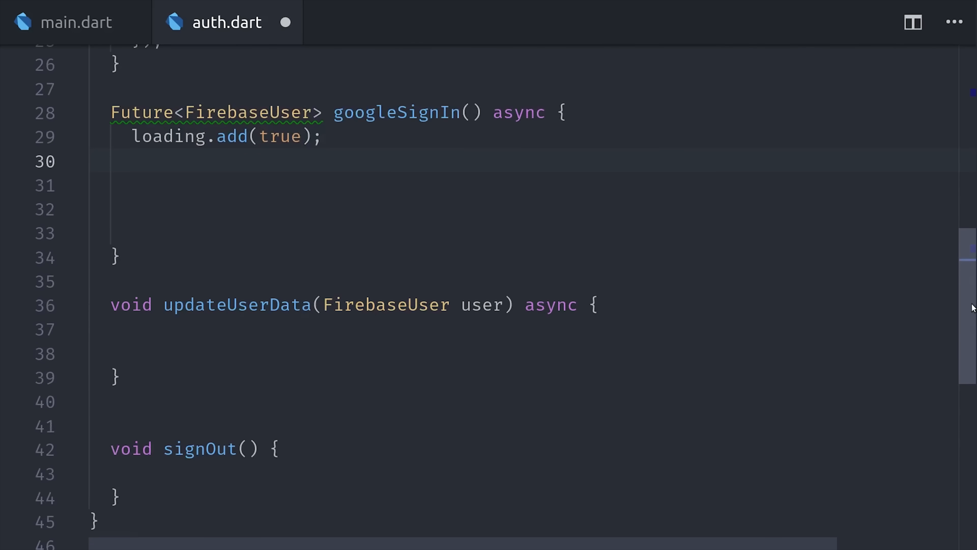
text(GoogleSignInAccount googleUser)
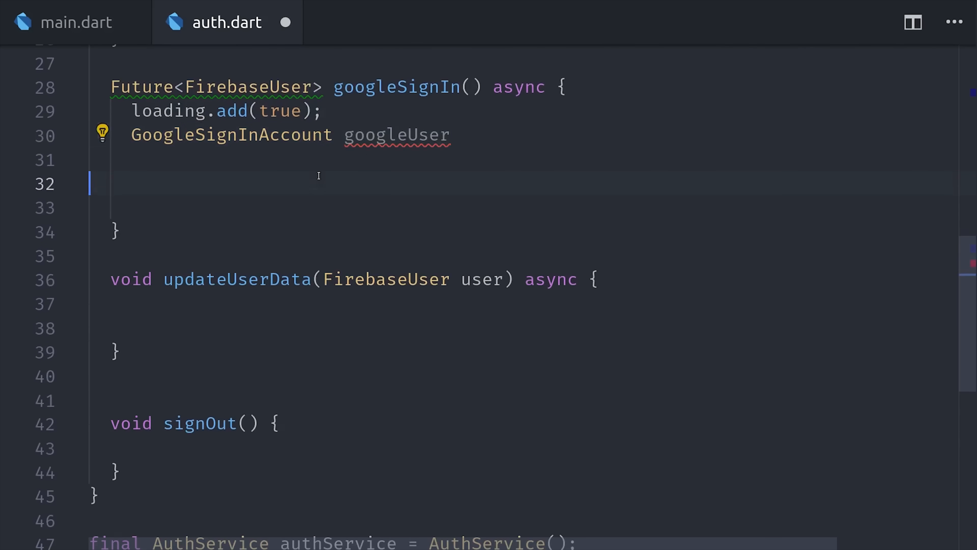
text(= await)
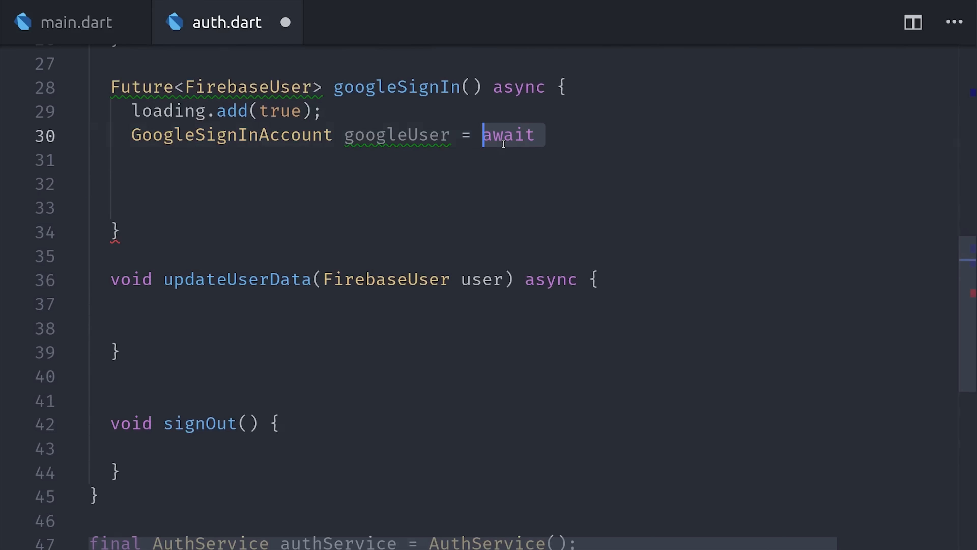
text(_googleSignIn)
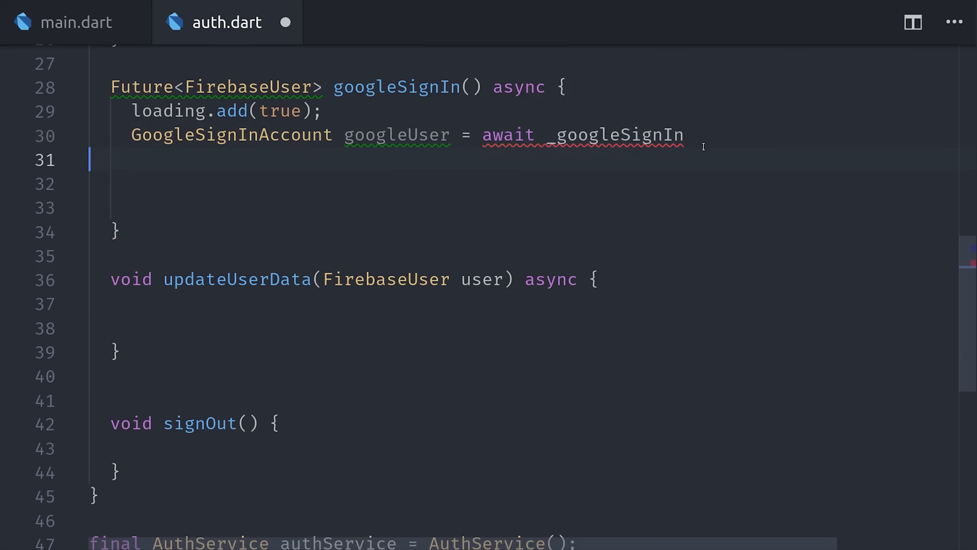
text(.signIn();)
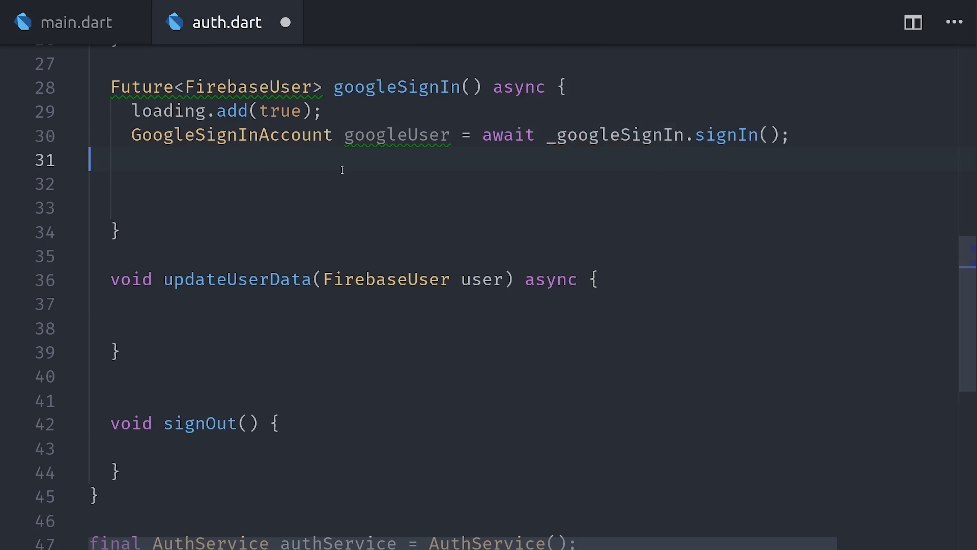
text(GoogleSignInAuthentication googleAuth)
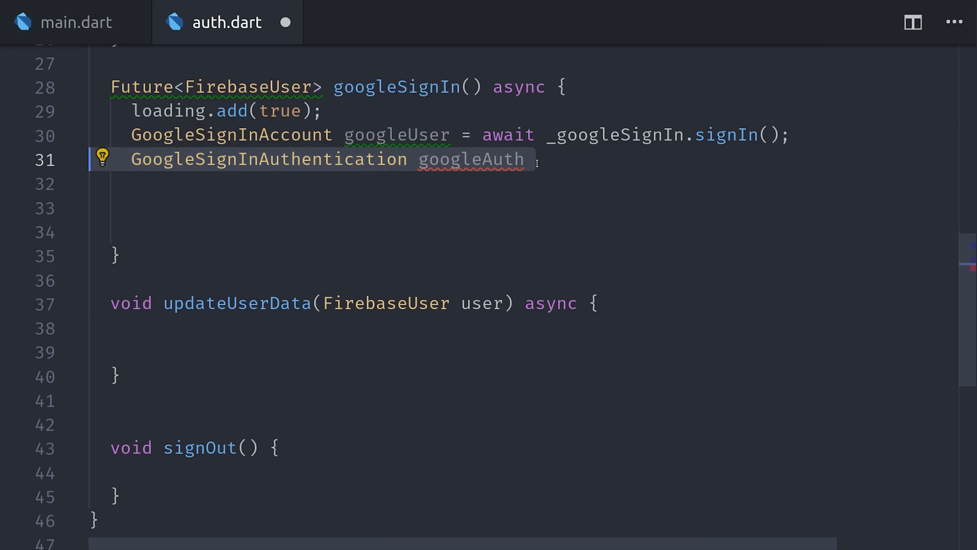
text(= await googleUser)
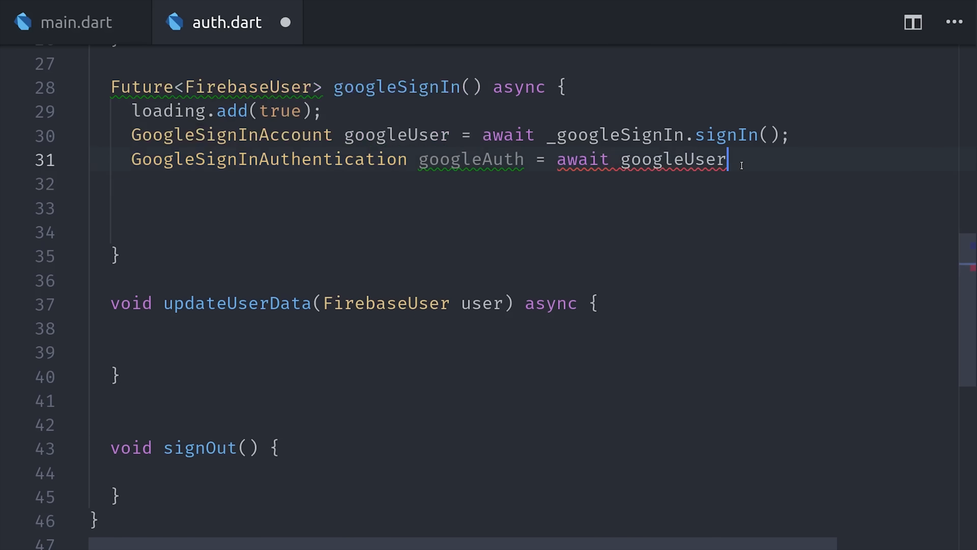
text(.authentication;)
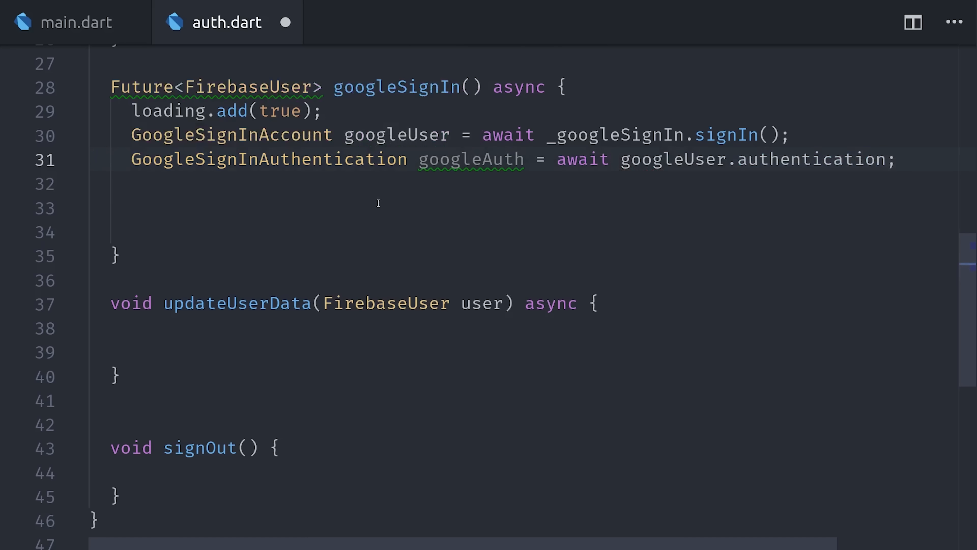
Sign the user into Firebase with _auth, call updateUserData, print 'signed in', set loading false and return user
text(FirebaseUser user)
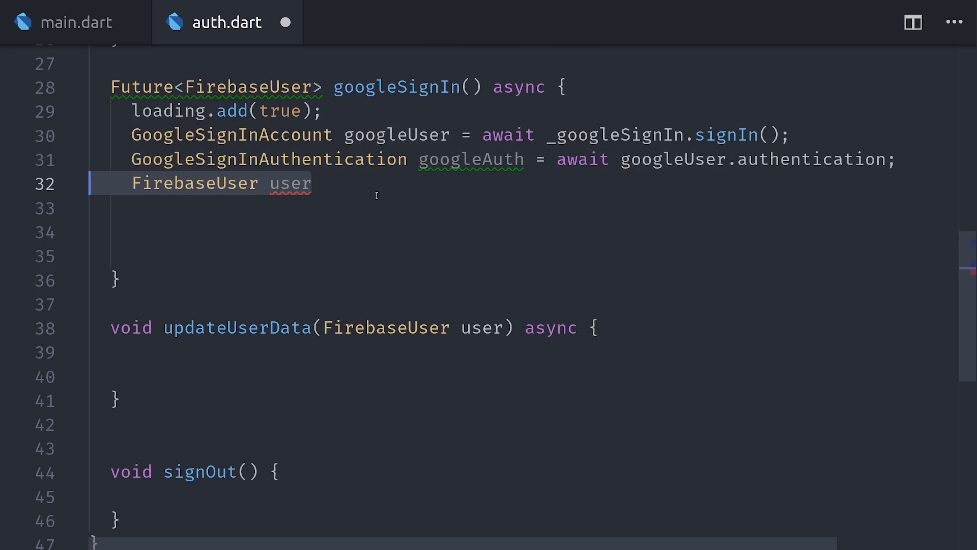
text(= await)
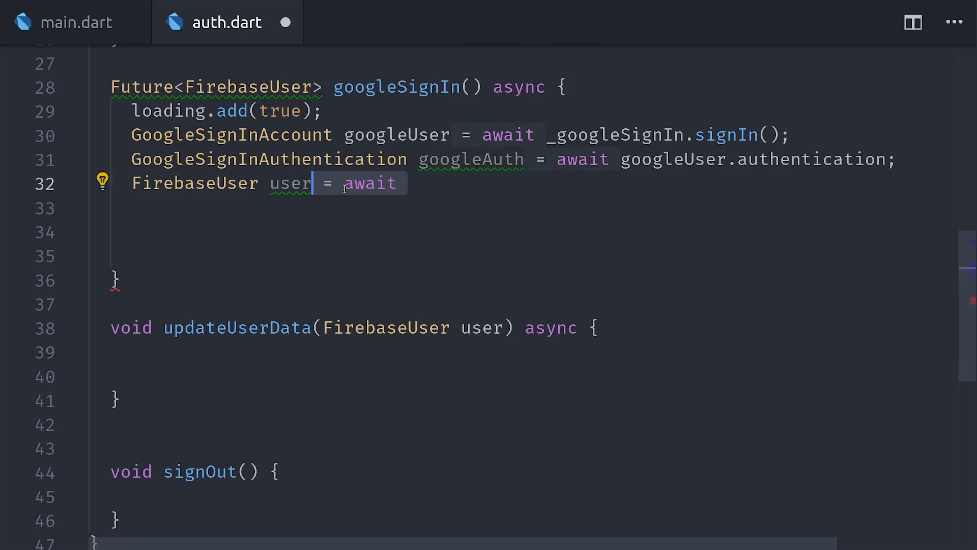
text(_auth.signInWithGoogle()
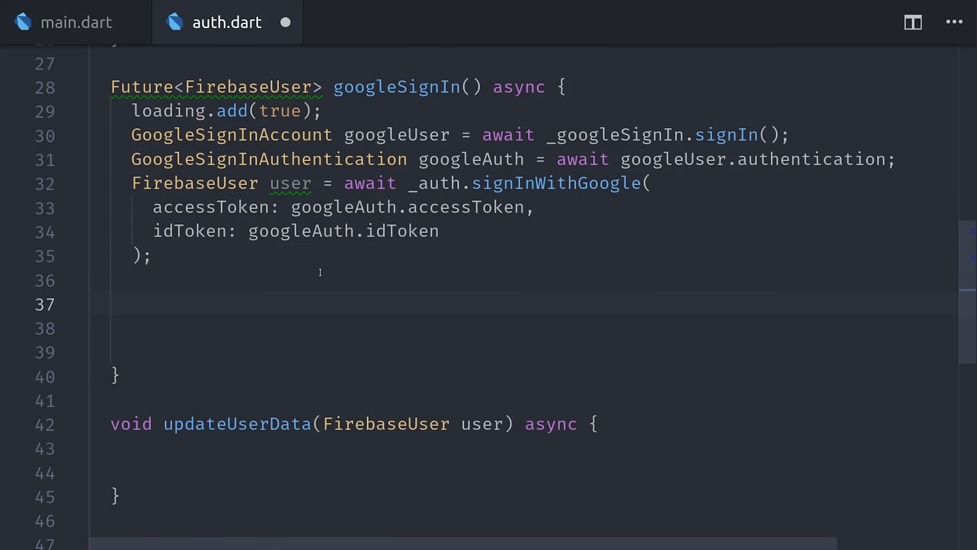
text(updateUserData(user);)
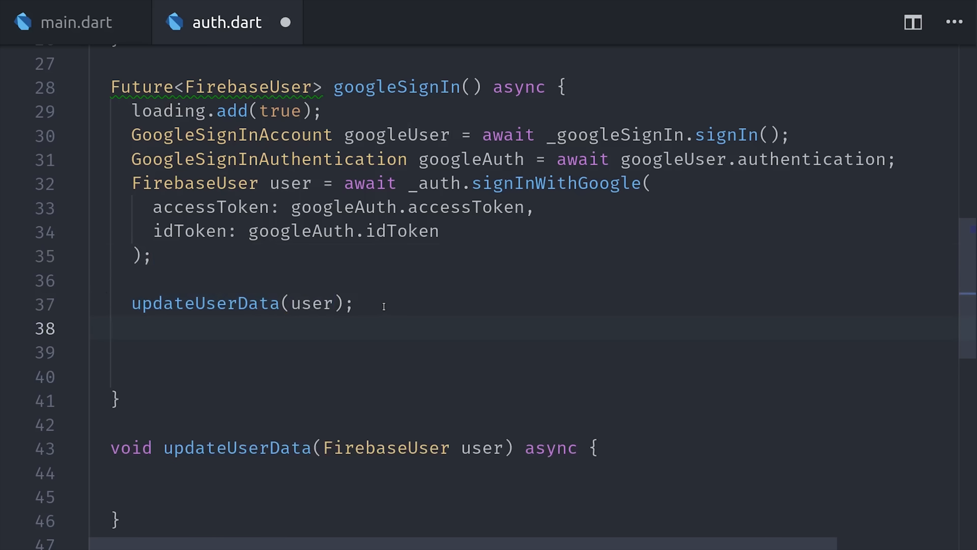
text(print("signed in " + user.displayName);)
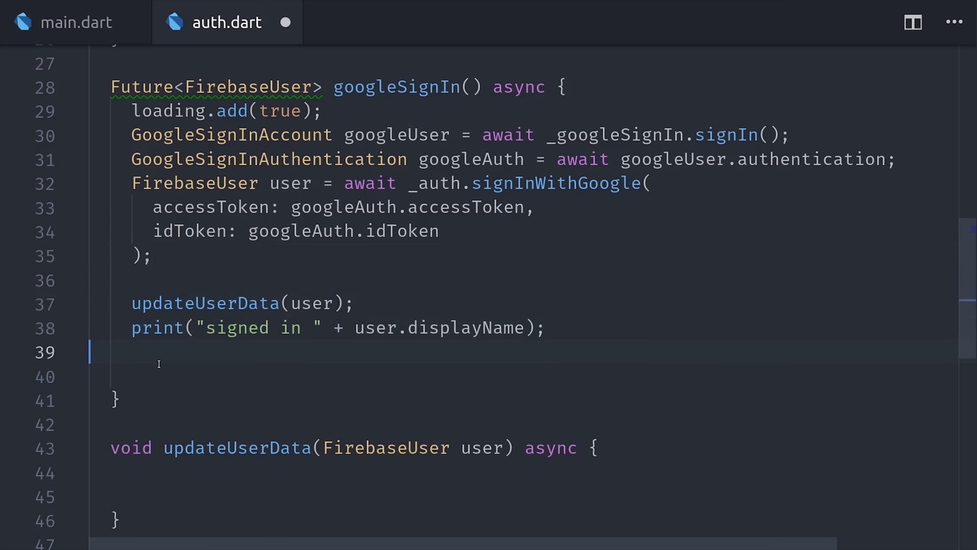
text(loading.add(false);)
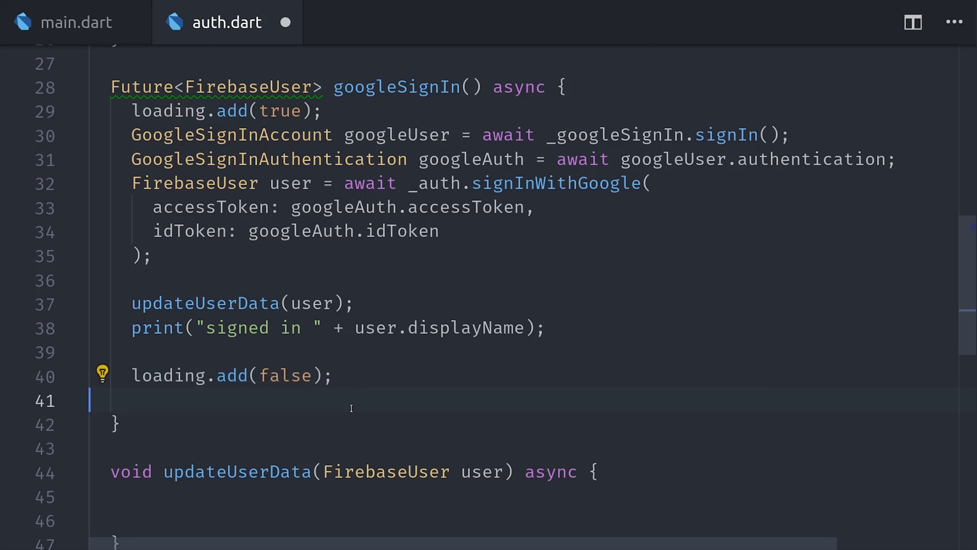
text(return user;)
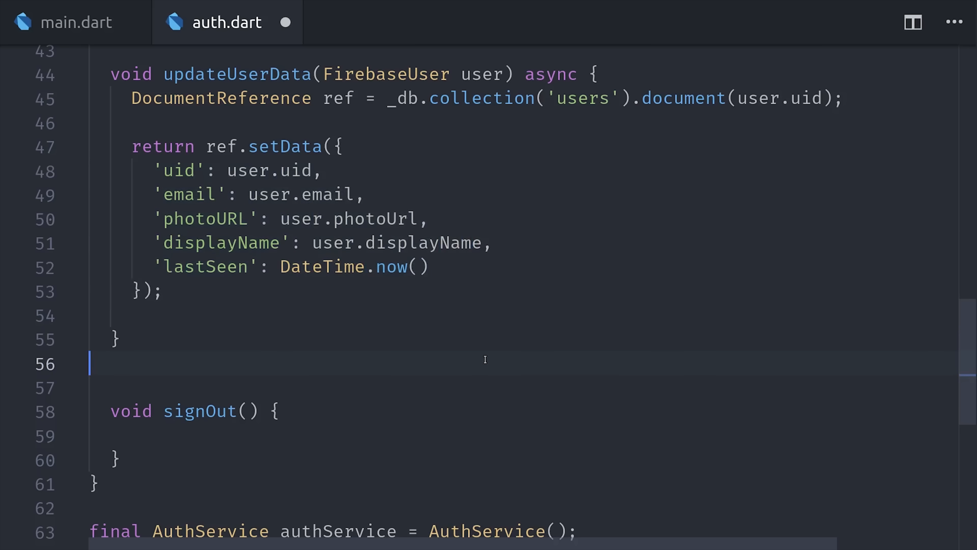
Add merge: true to setData, make signOut call _auth.signOut(), and switch back to main.dart
text(, merge: true)
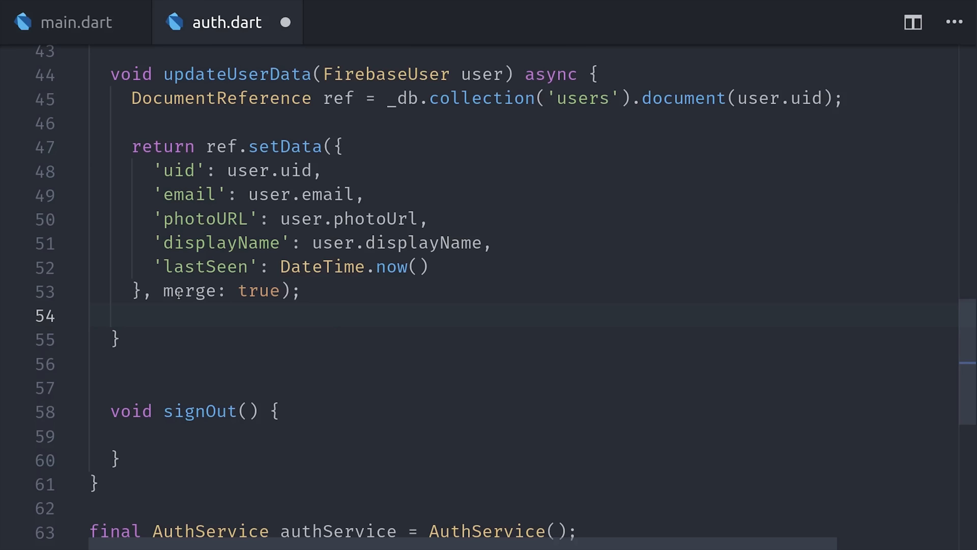
text(_auth.signOut();)
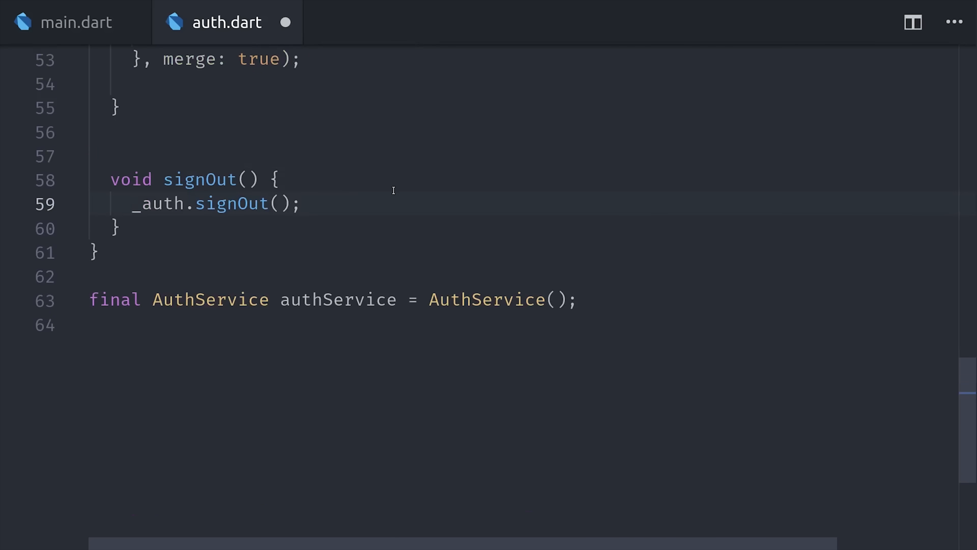
scroll(up, 3)
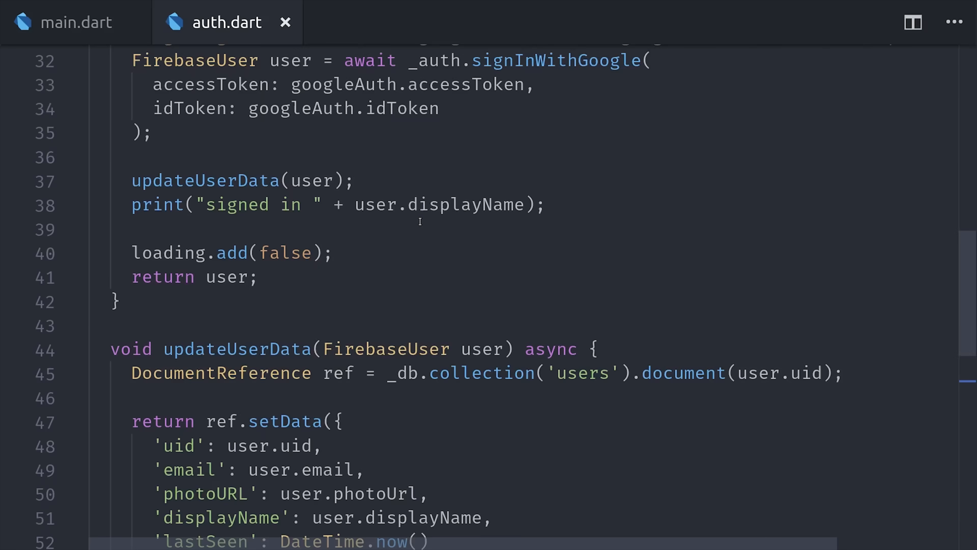
scroll(up, 3)
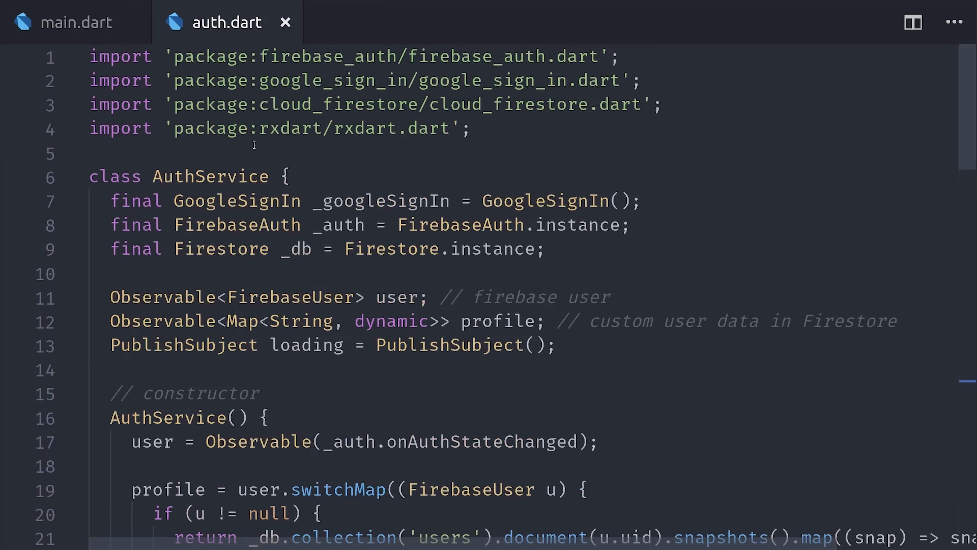
click(72, 22)
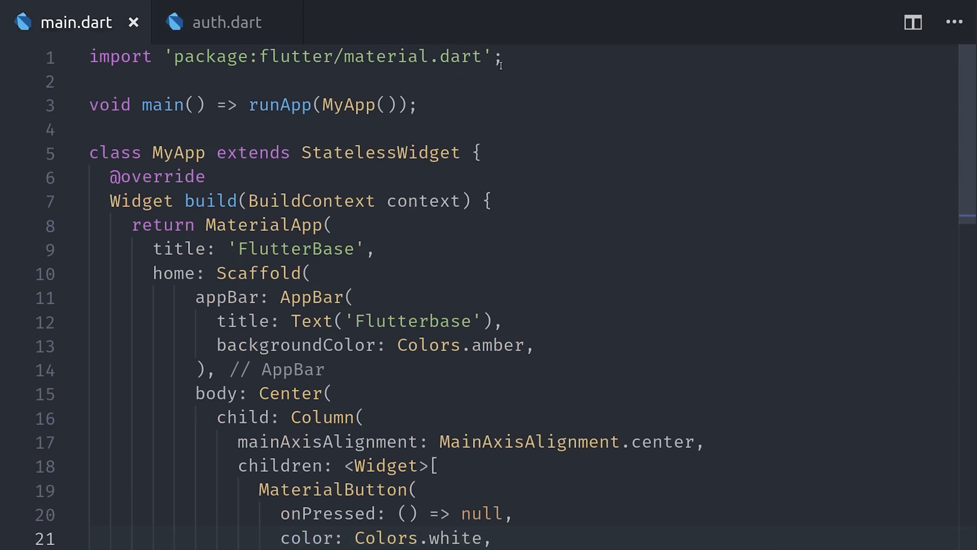
Add import 'auth.dart' below the flutter material import in main.dart
text(import 'auth.dart)
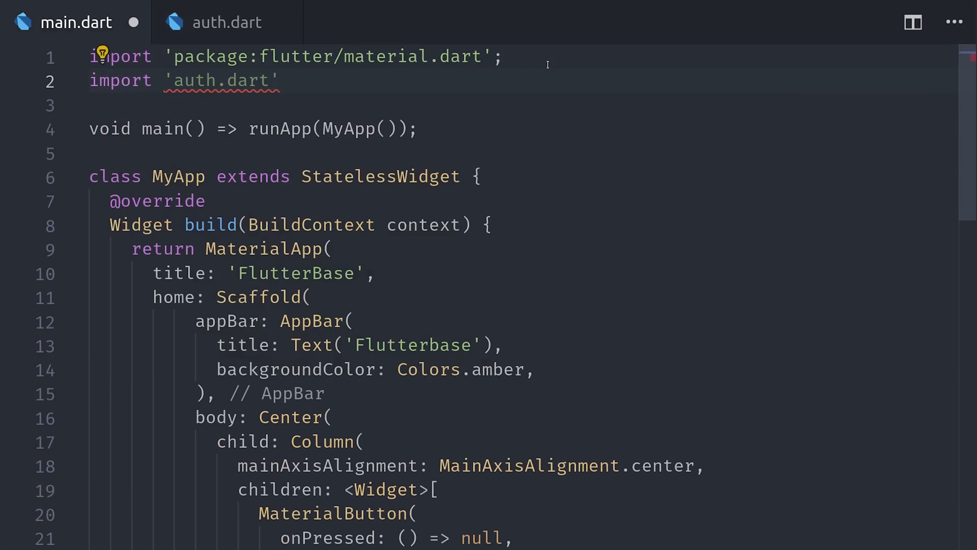
scroll(down, 3)
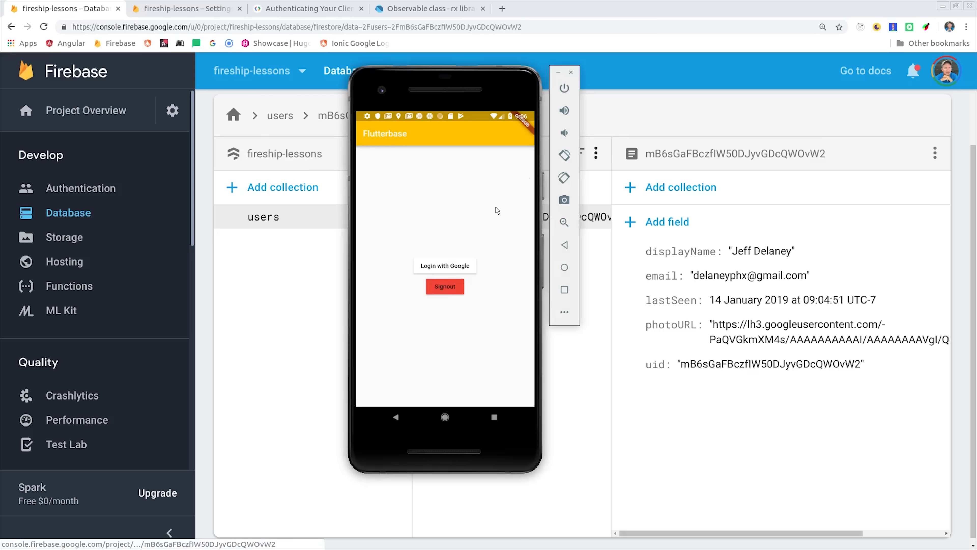
mouse_move(358, 411)
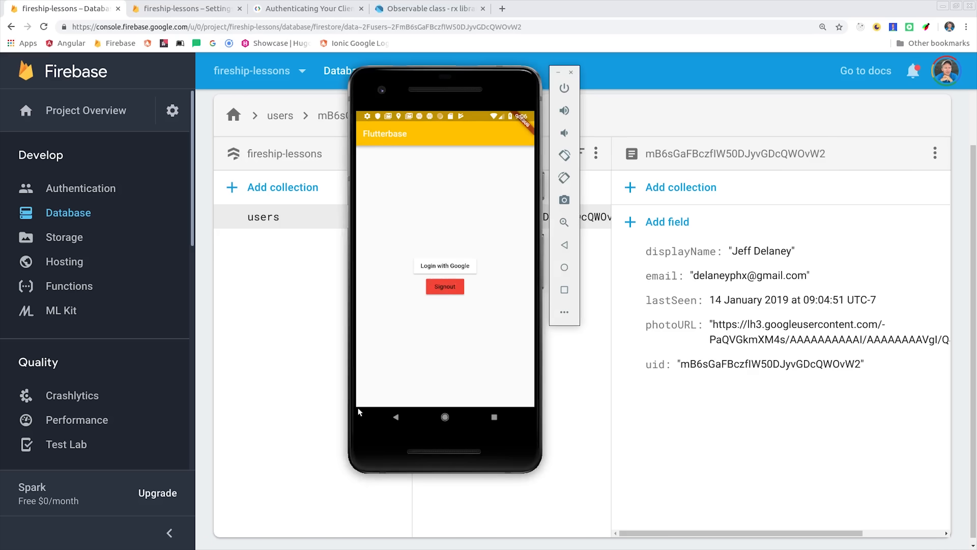
mouse_move(811, 300)
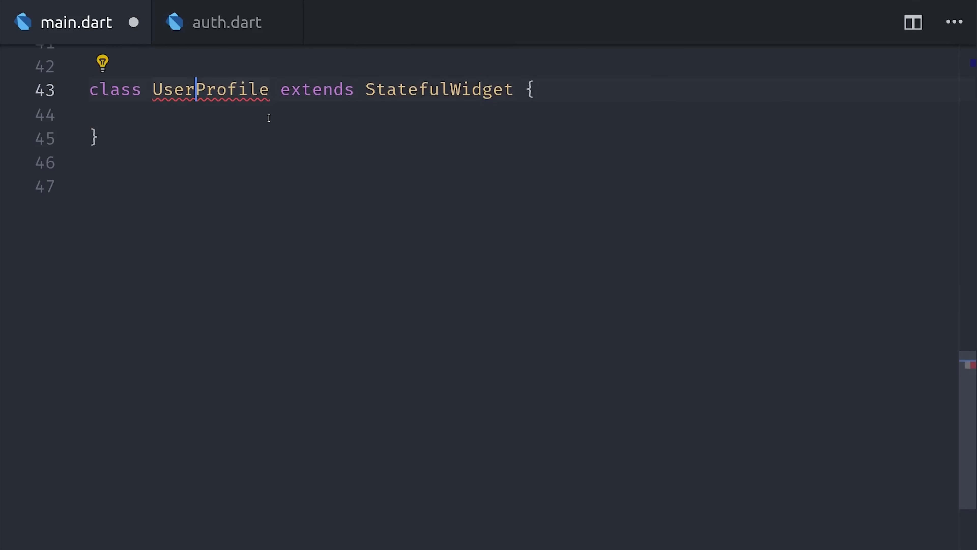
double_click(211, 89)
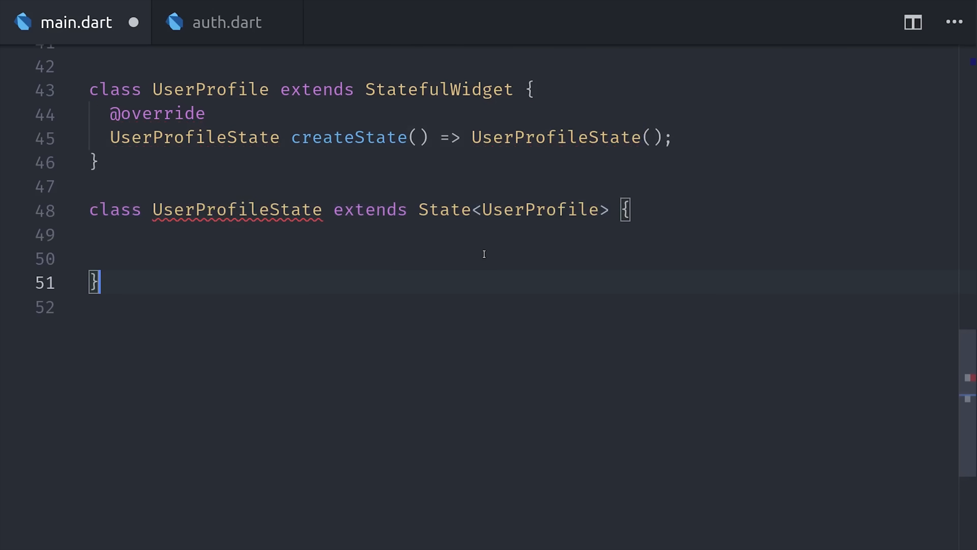
mouse_move(445, 288)
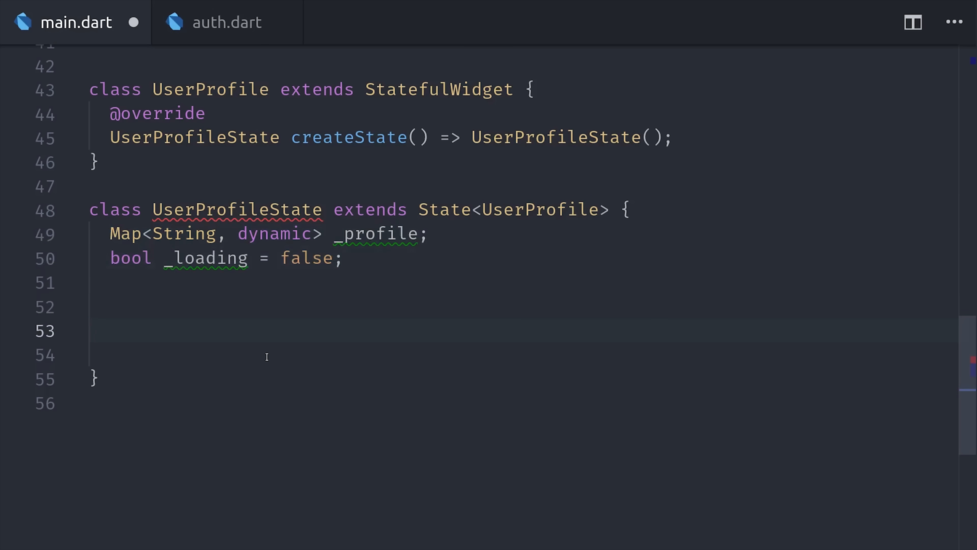
text(@override)
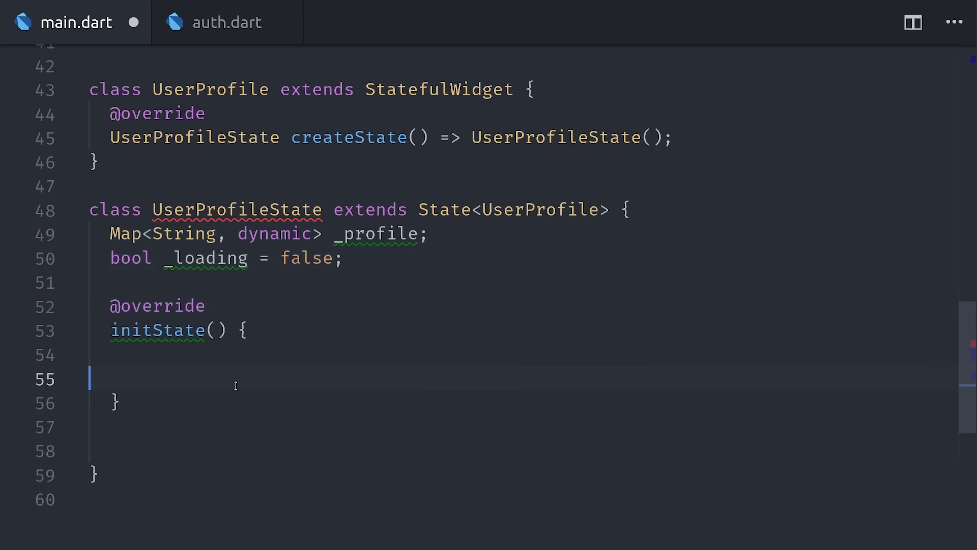
scroll(down, 3)
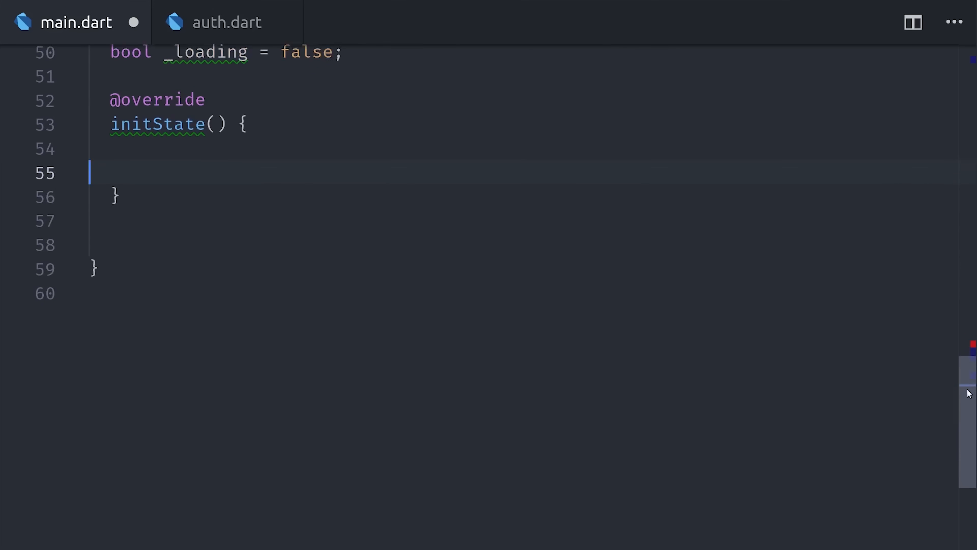
text(super.initState();)
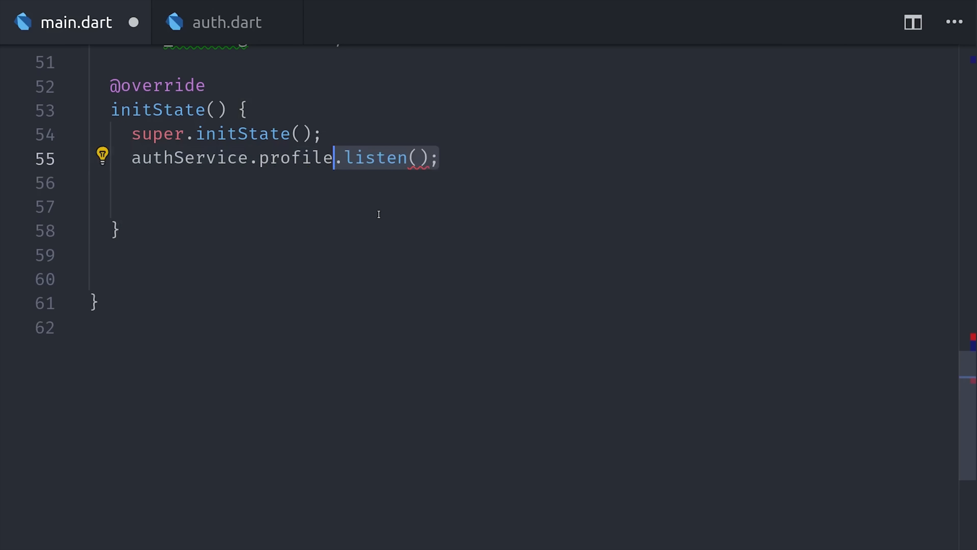
Listen to authService.profile and loading, calling setState to assign _profile and _loading on each event
key(Enter)
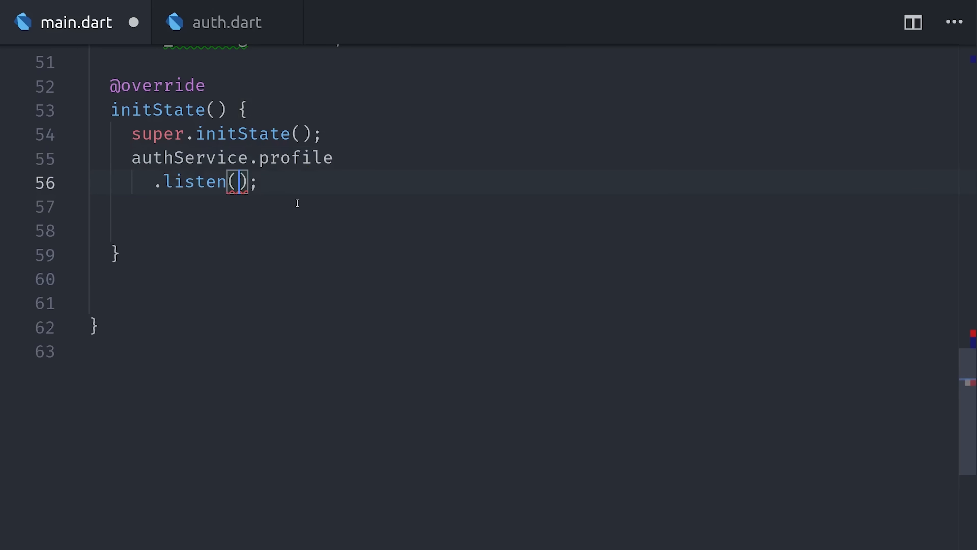
text((state) => setState(() =>)
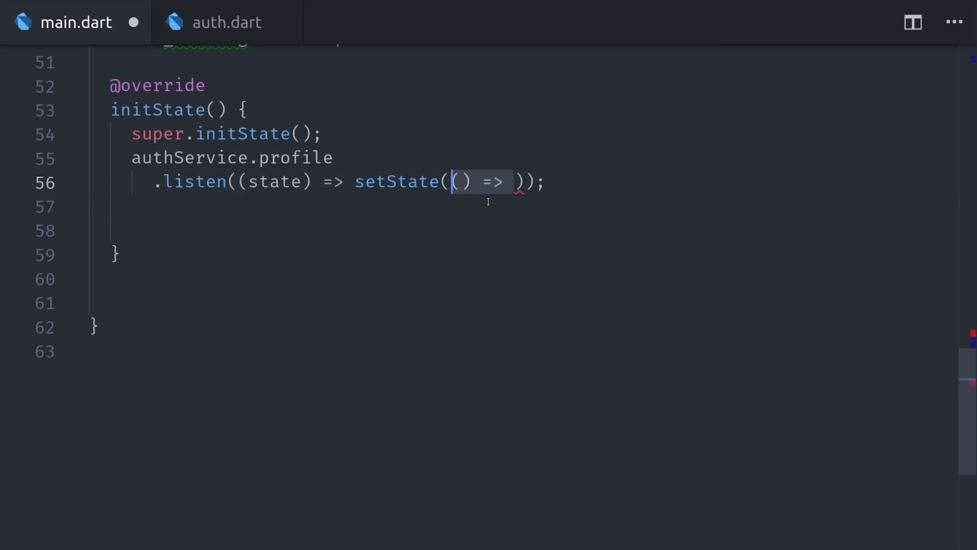
text(_profile = state)
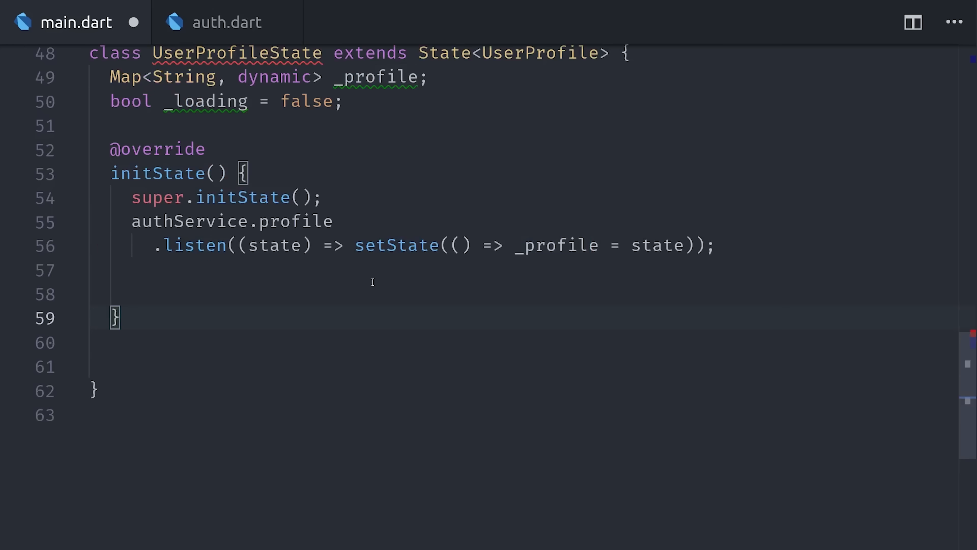
text(authService.loading)
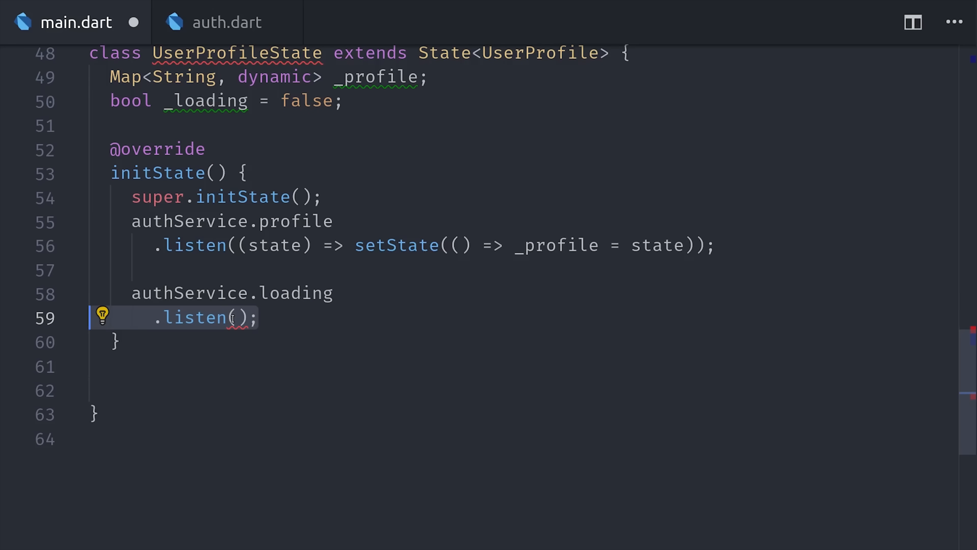
text((state) => setState()
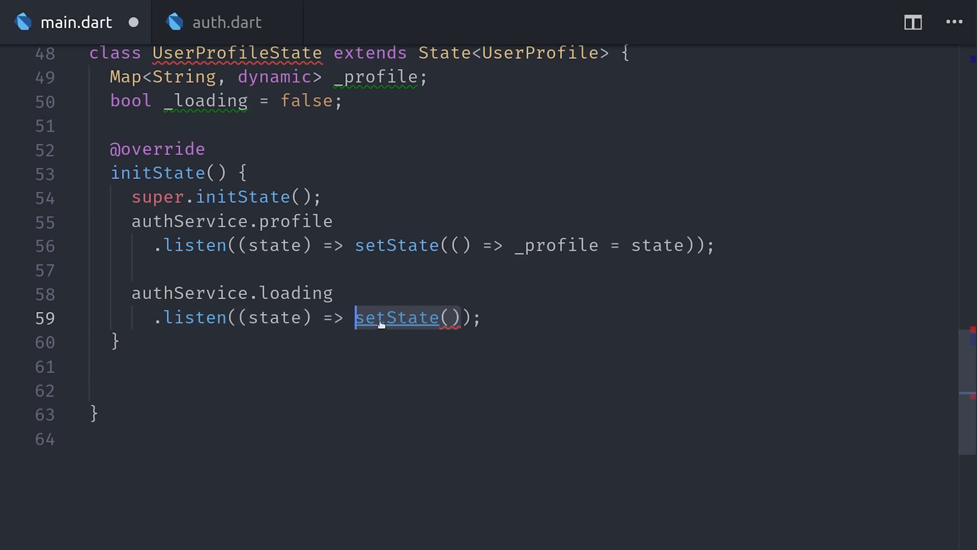
text(() =>)
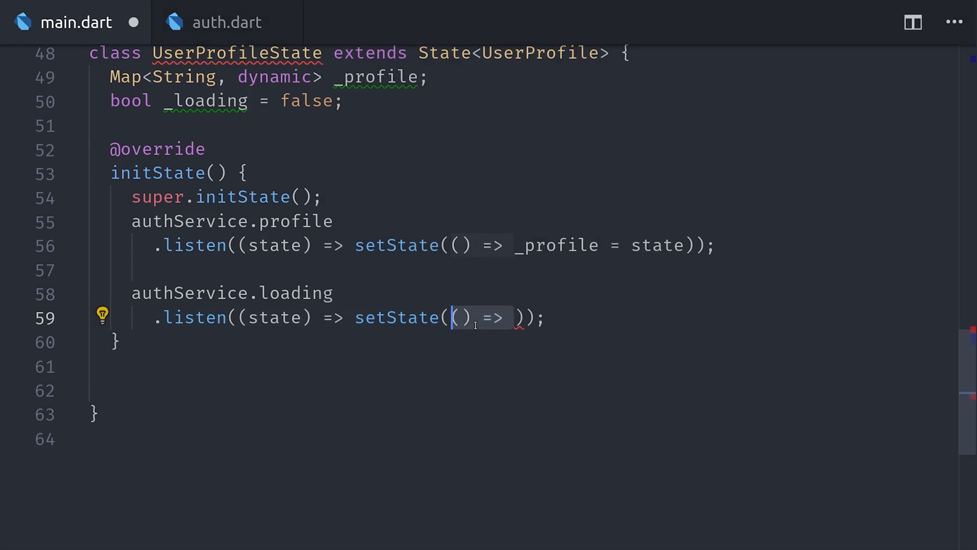
text(_loading = state)
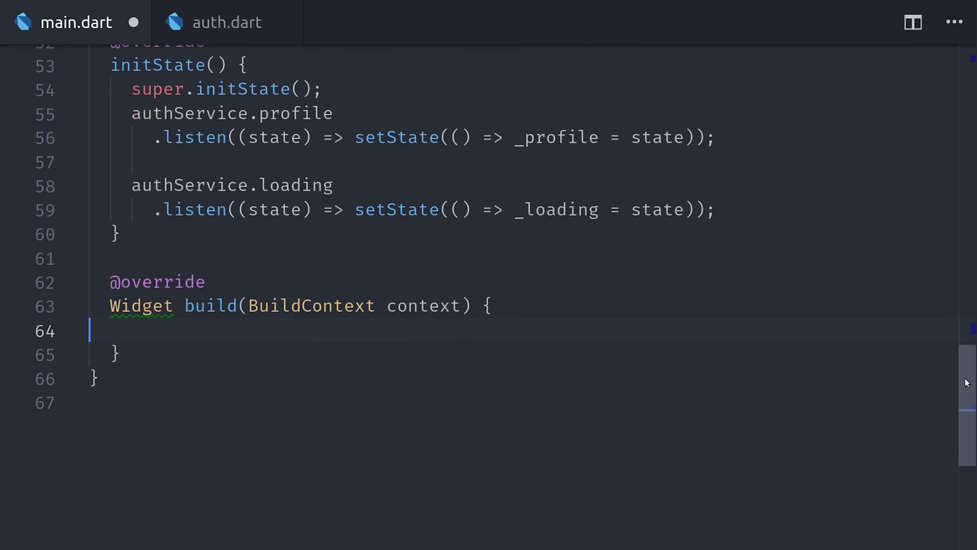
Make build return Column(children: <Widget>[...]) with a first Container child
scroll(down, 3)
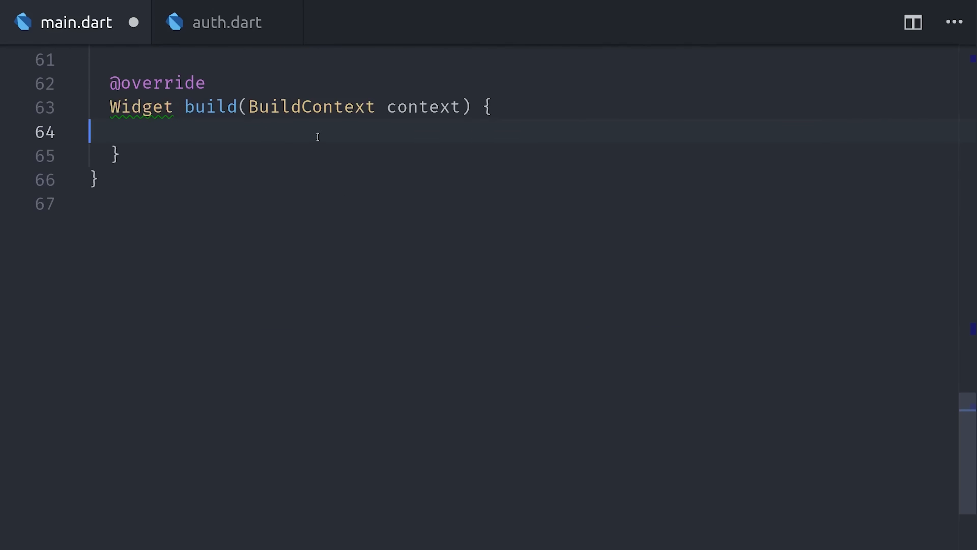
text(return Column();)
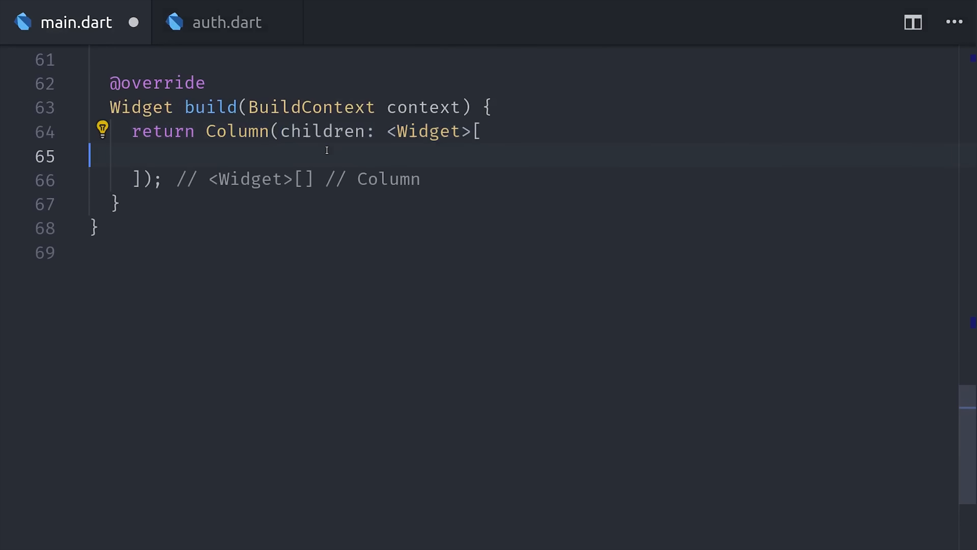
text(Container()
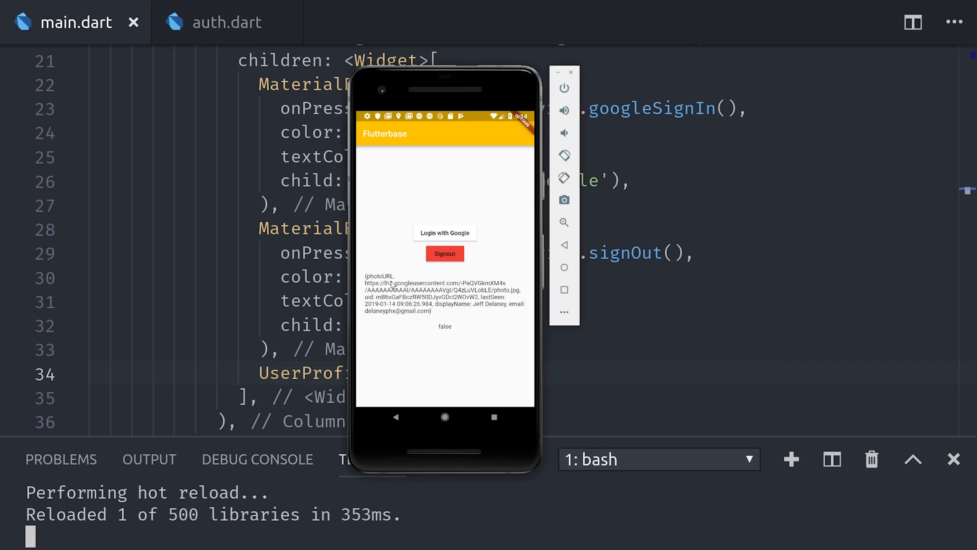
mouse_move(437, 304)
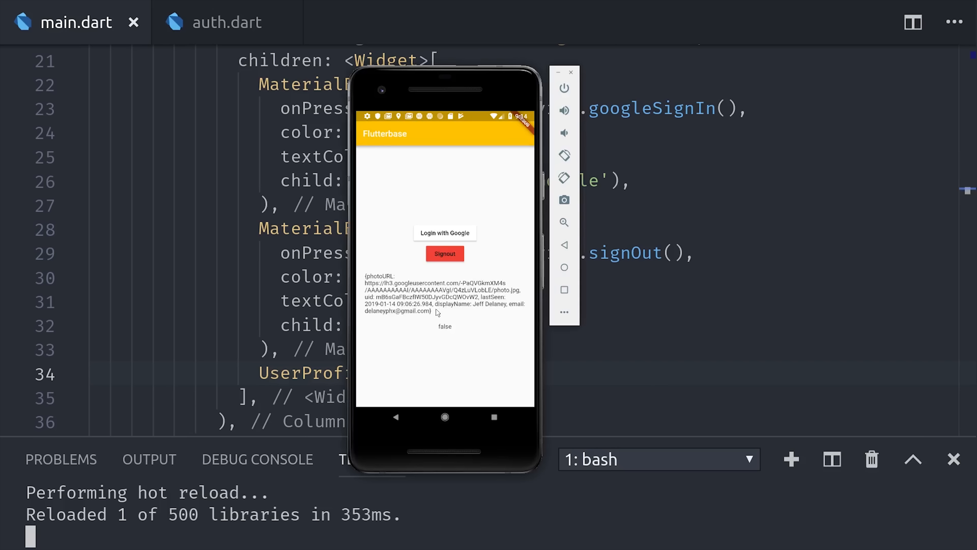
Save main.dart so the emulator reloads and shows the profile map with loading false
click(12, 254)
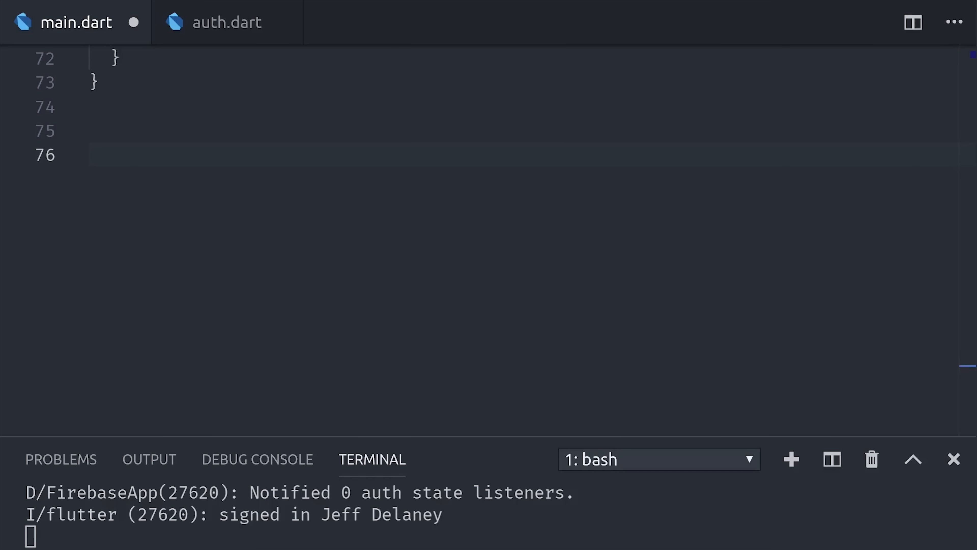
Write LoginButton's build returning StreamBuilder(stream: authService.user, builder: (context, snapshot) {...})
click(94, 155)
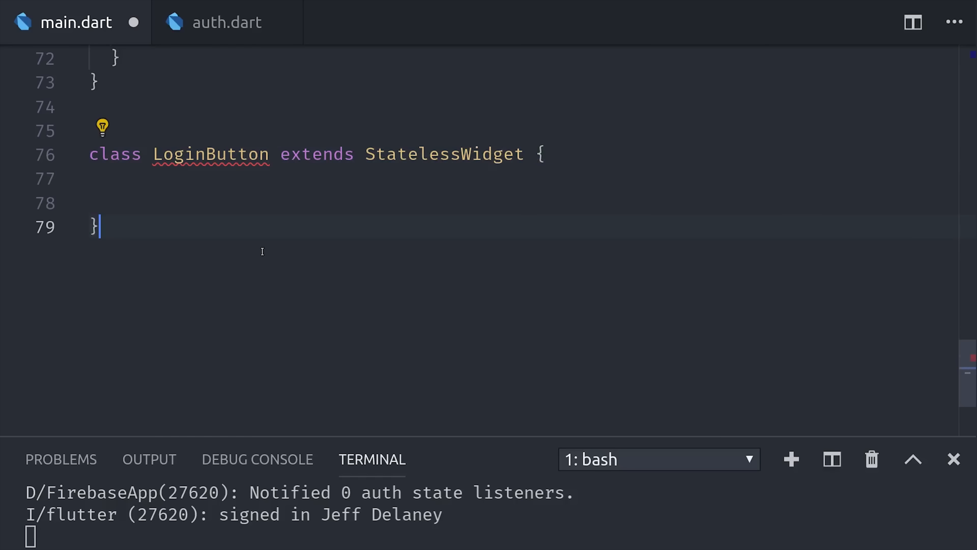
double_click(209, 154)
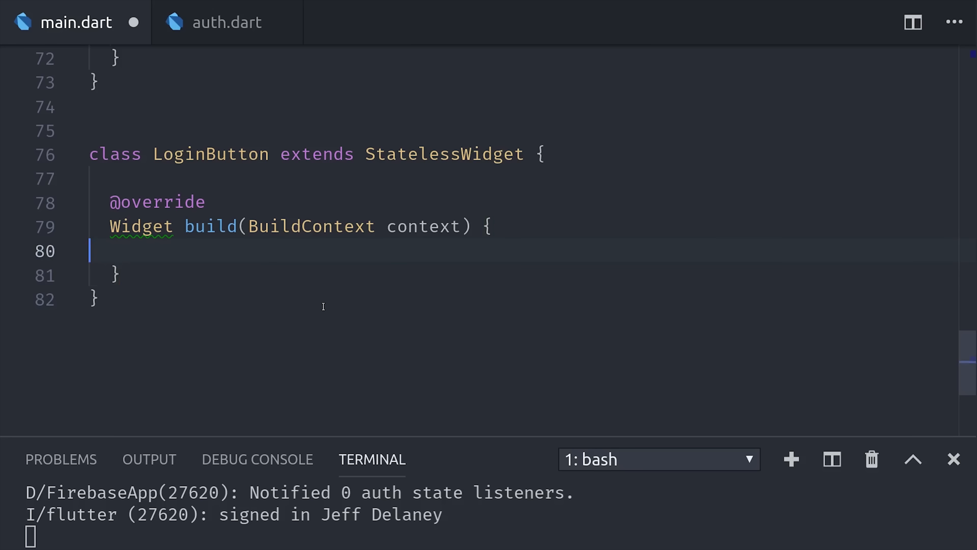
text(return StreamBuilder()
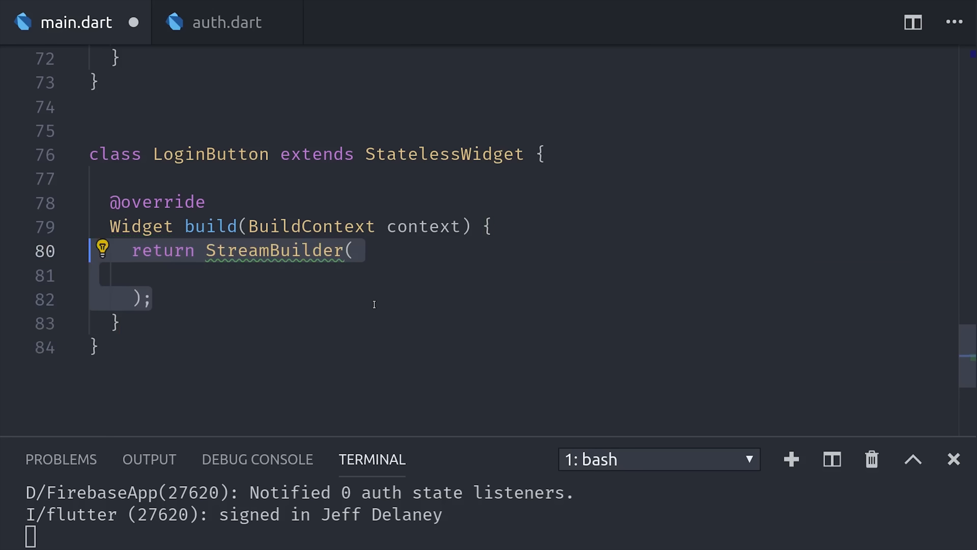
mouse_move(268, 250)
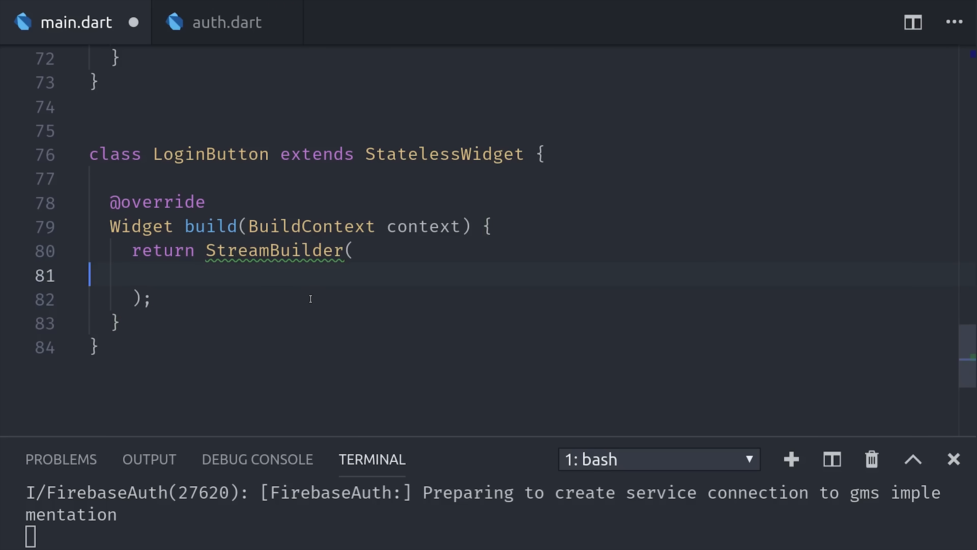
text(stream: authService.user,)
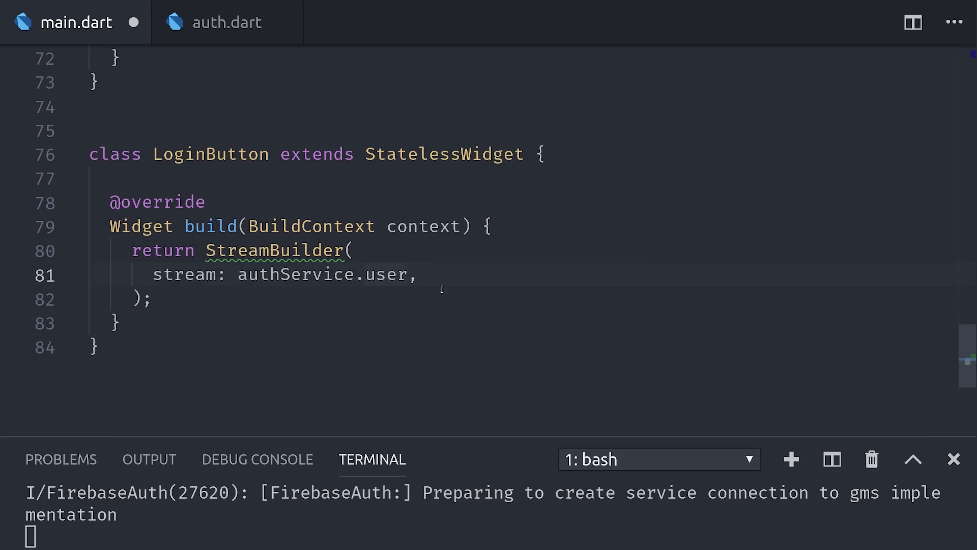
text(builder: (context, snapshot) {)
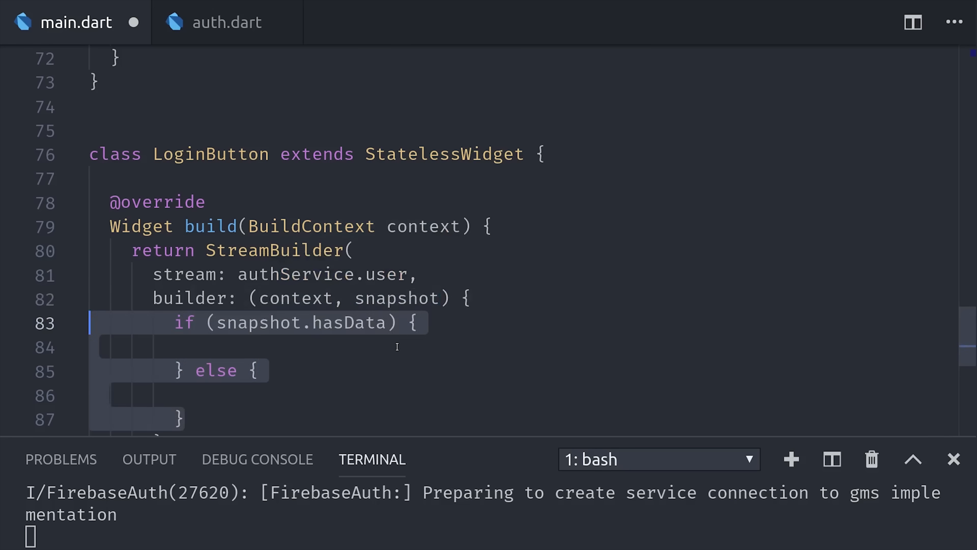
double_click(353, 322)
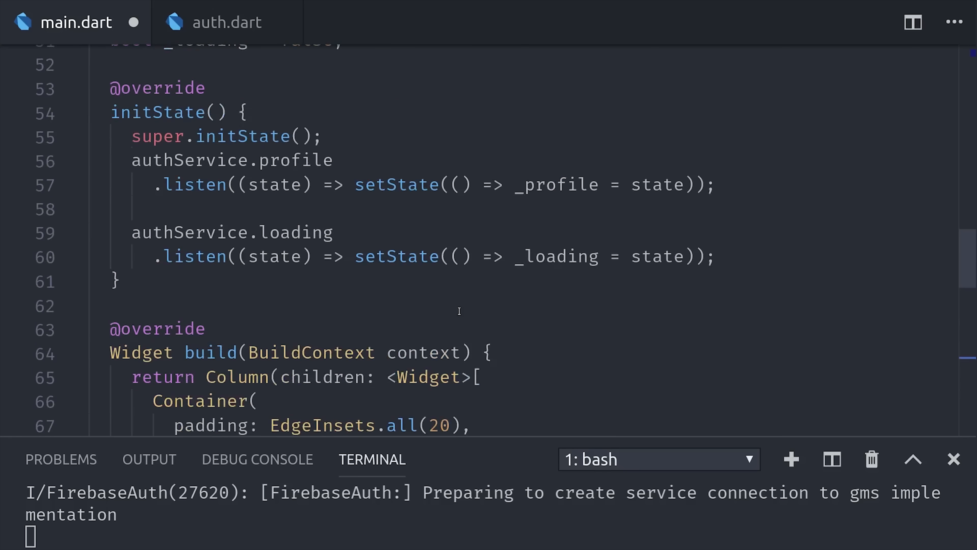
scroll(down, 3)
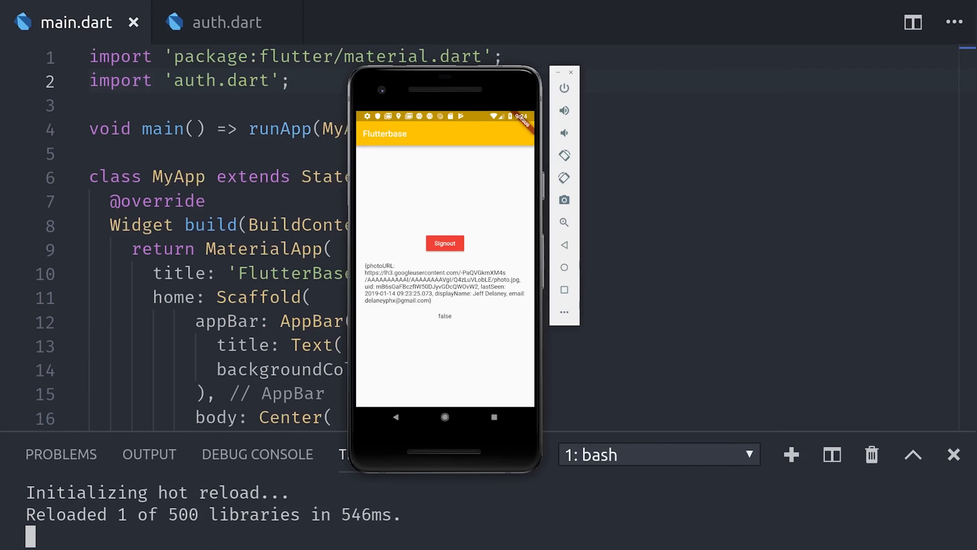
mouse_move(453, 328)
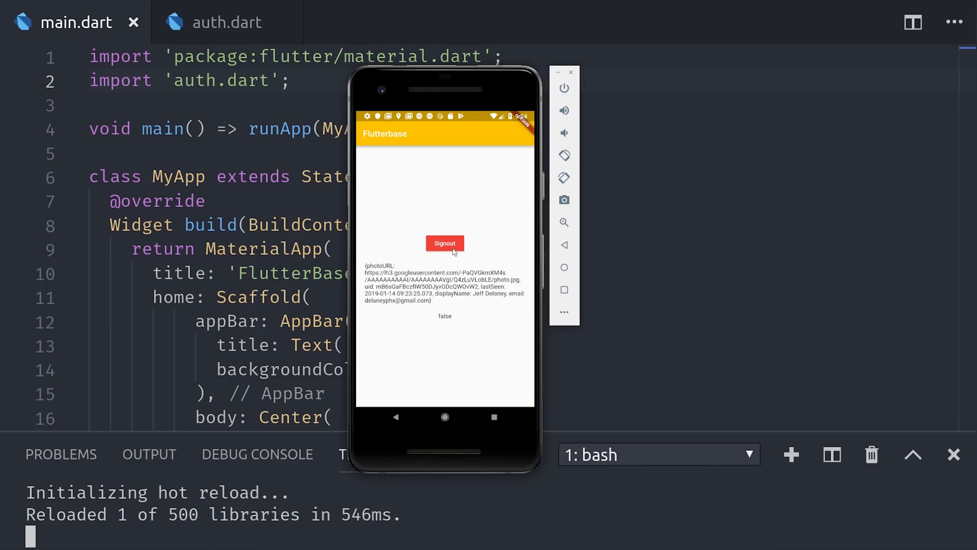
In the emulator sign out, sign back in with Google, then sign out again to verify the toggle
click(445, 244)
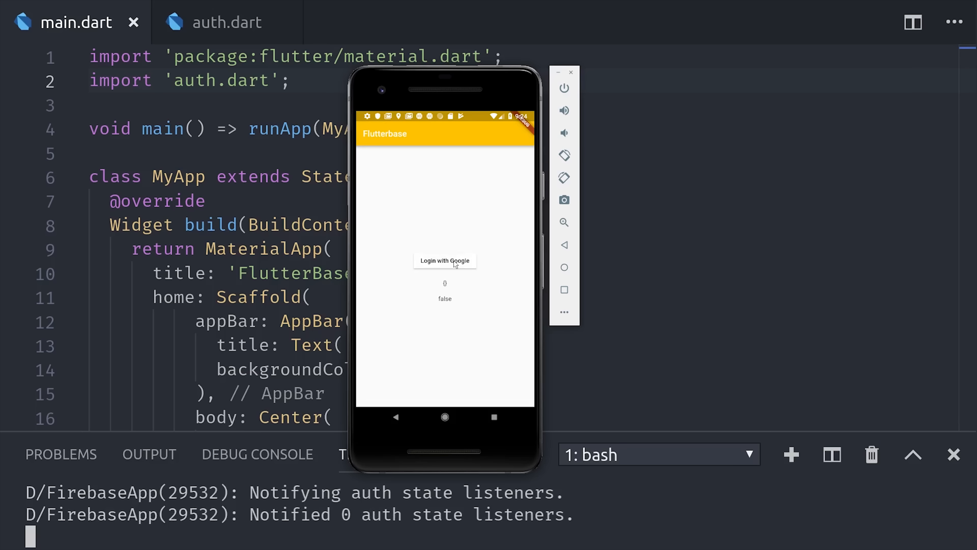
click(444, 261)
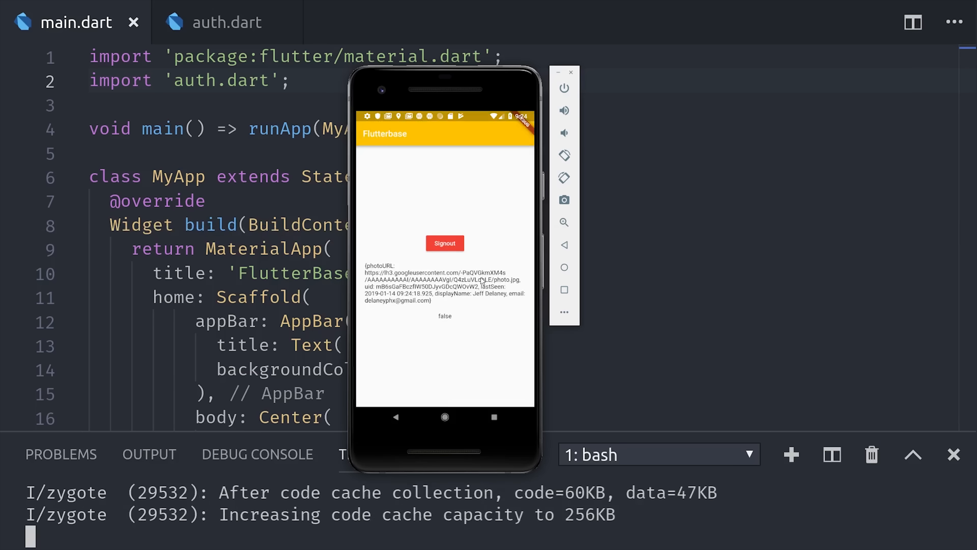
click(445, 244)
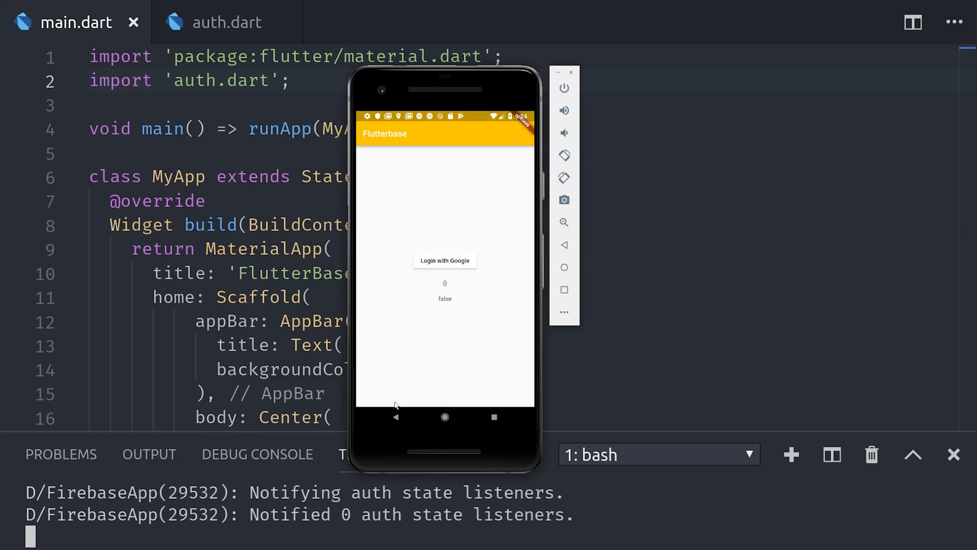